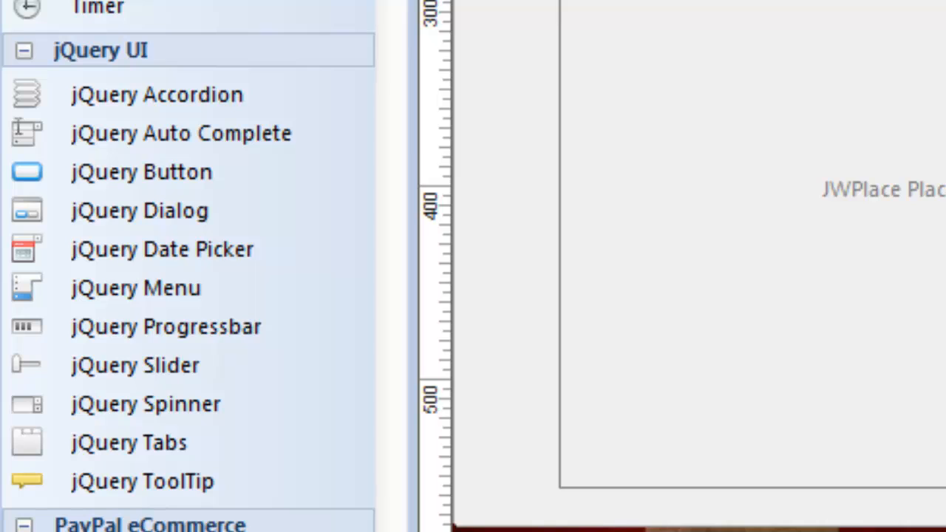
mouse_move(320, 348)
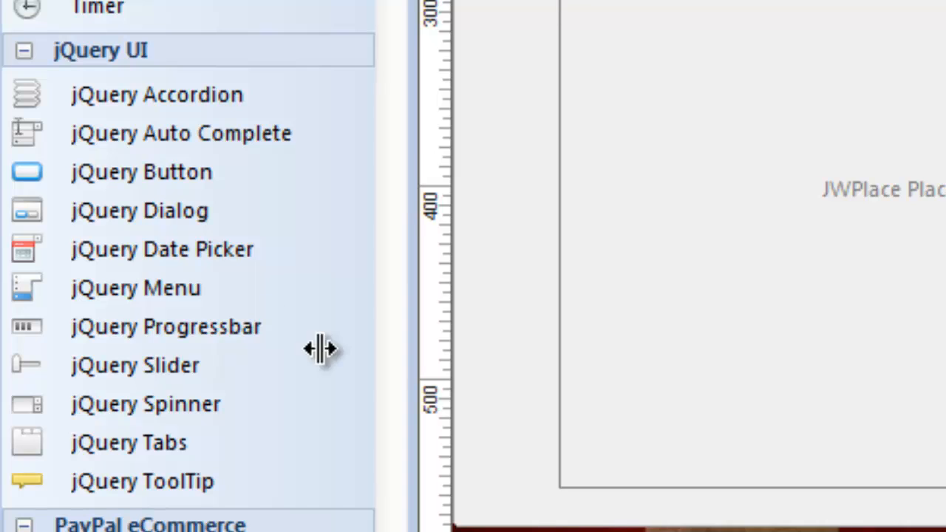
mouse_move(321, 349)
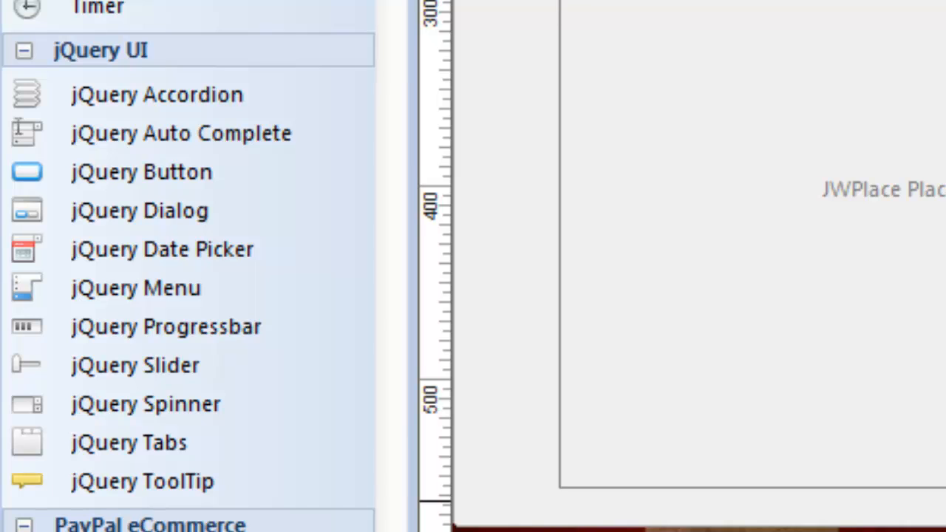
- Show the index page's Page Properties style settings with the pepper-grinder jQuery UI theme
scroll("up", 3)
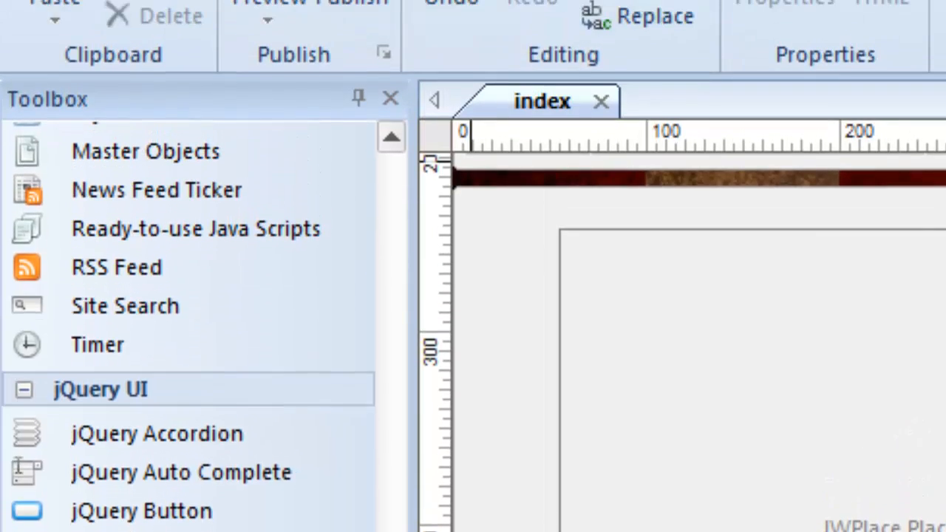
left_click(382, 68)
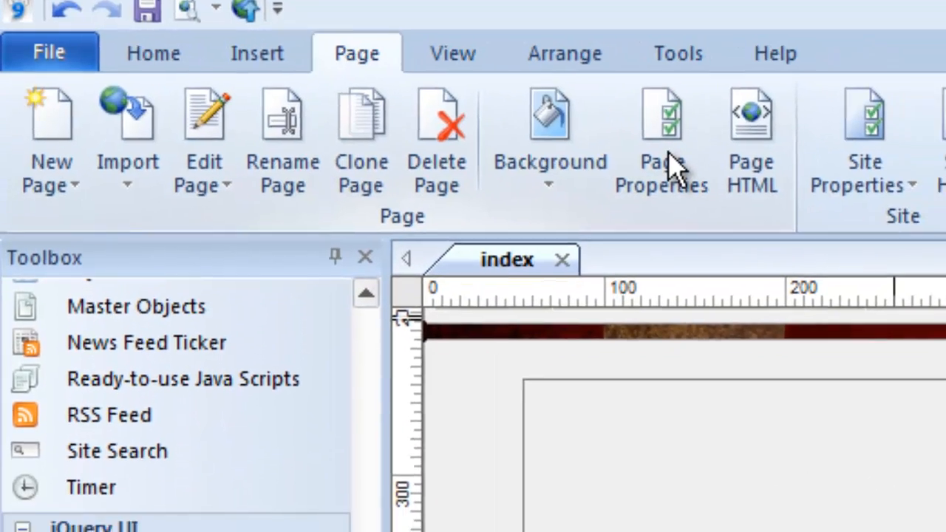
left_click(661, 140)
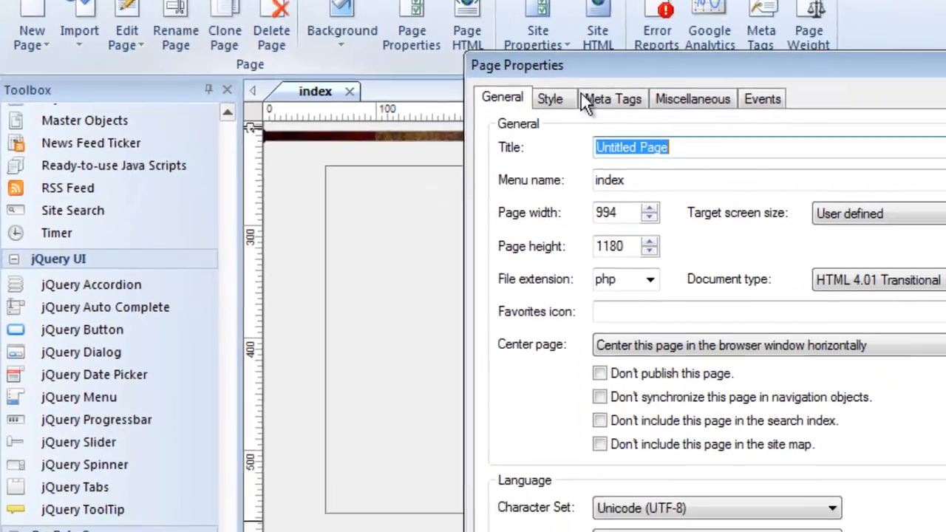
left_click(550, 98)
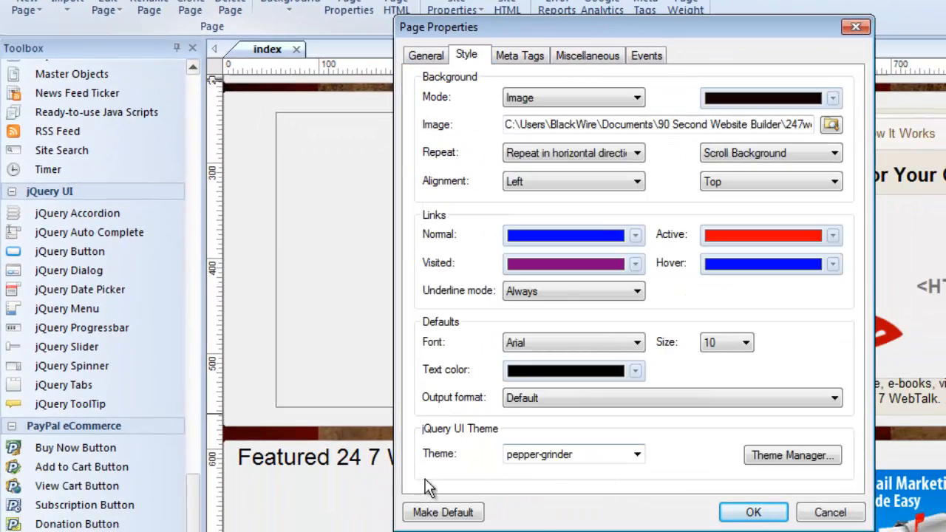
mouse_move(551, 473)
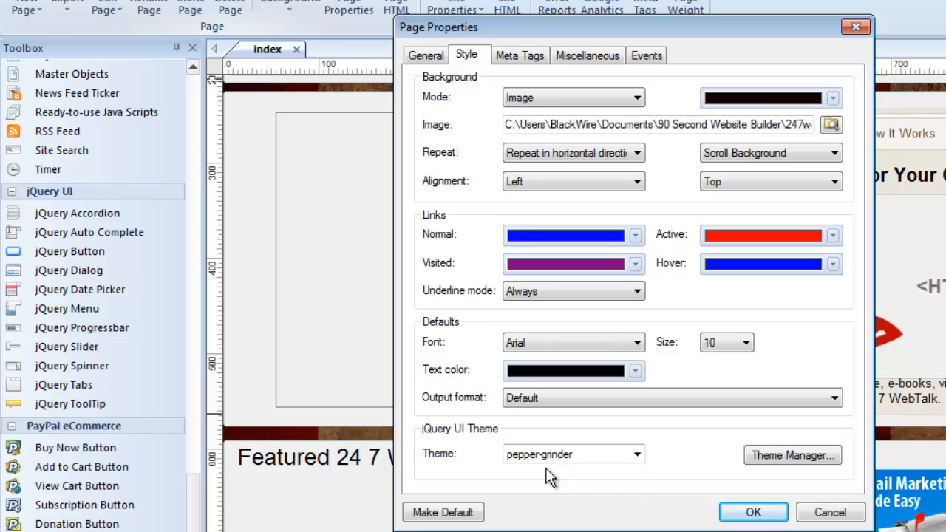
mouse_move(534, 490)
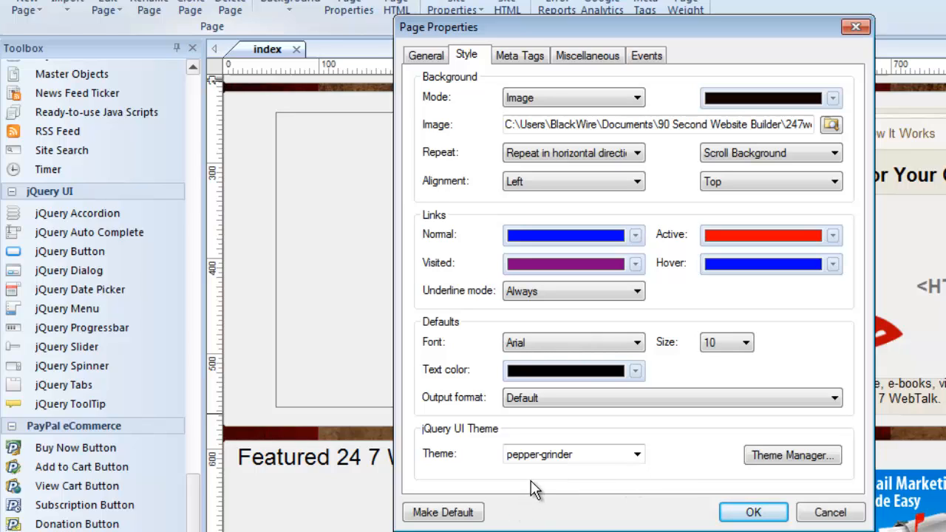
mouse_move(618, 477)
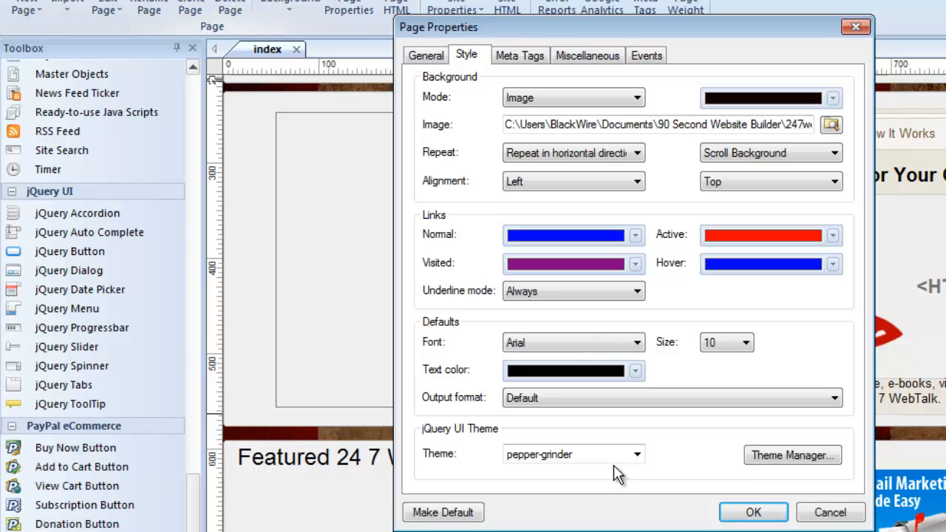
mouse_move(830, 512)
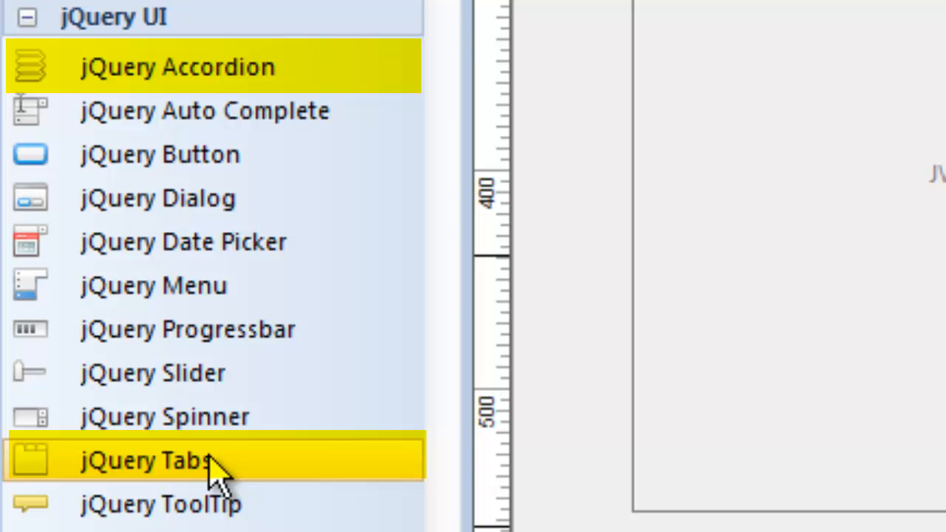
mouse_move(165, 416)
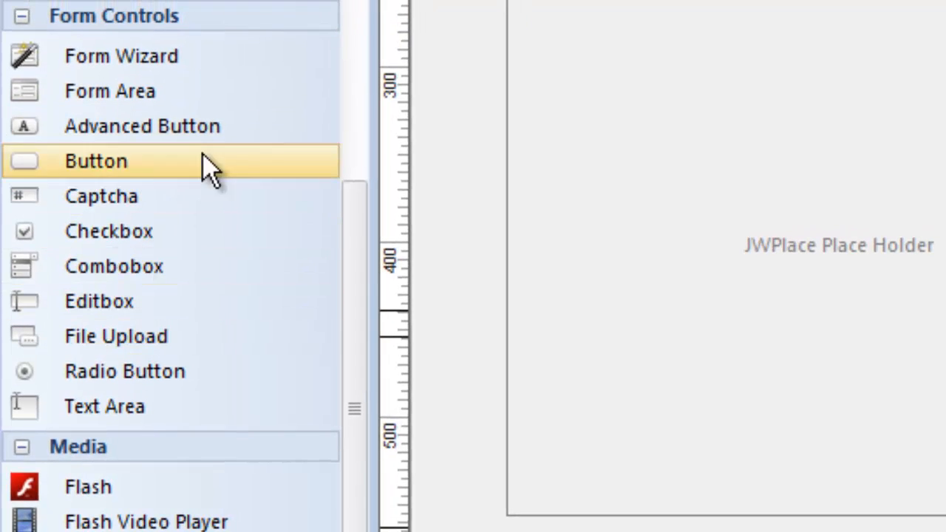
mouse_move(353, 221)
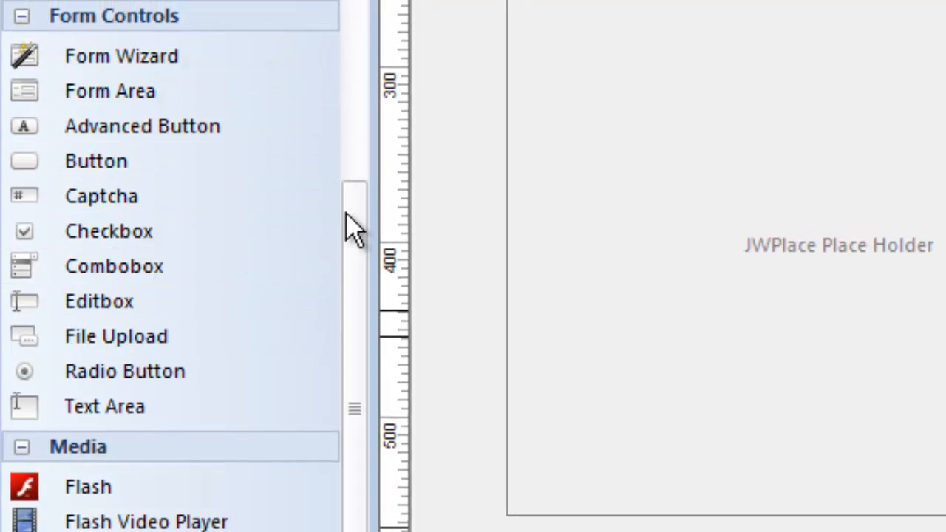
scroll("down", 3)
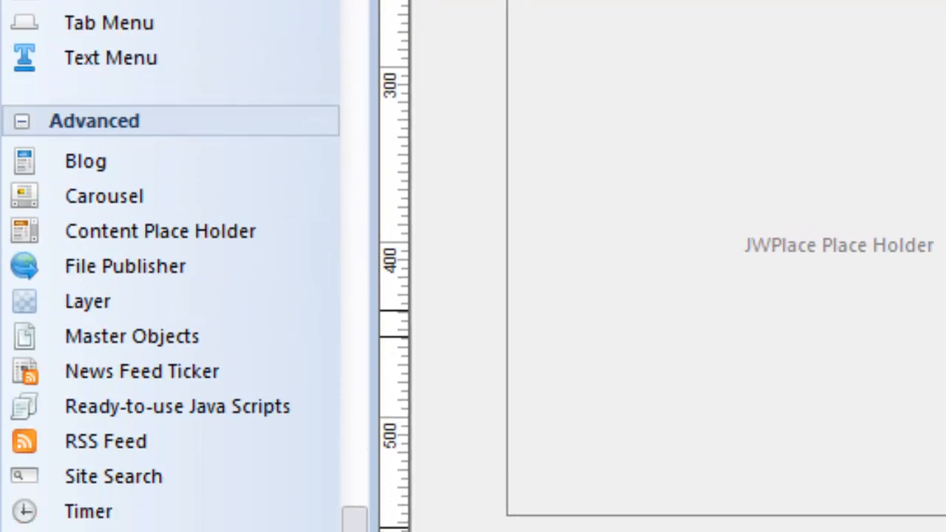
scroll("down", 3)
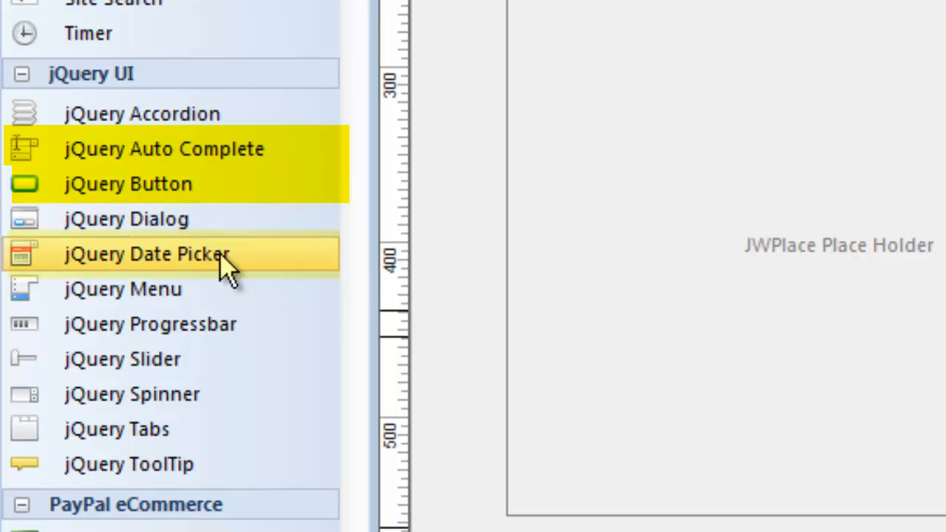
mouse_move(181, 266)
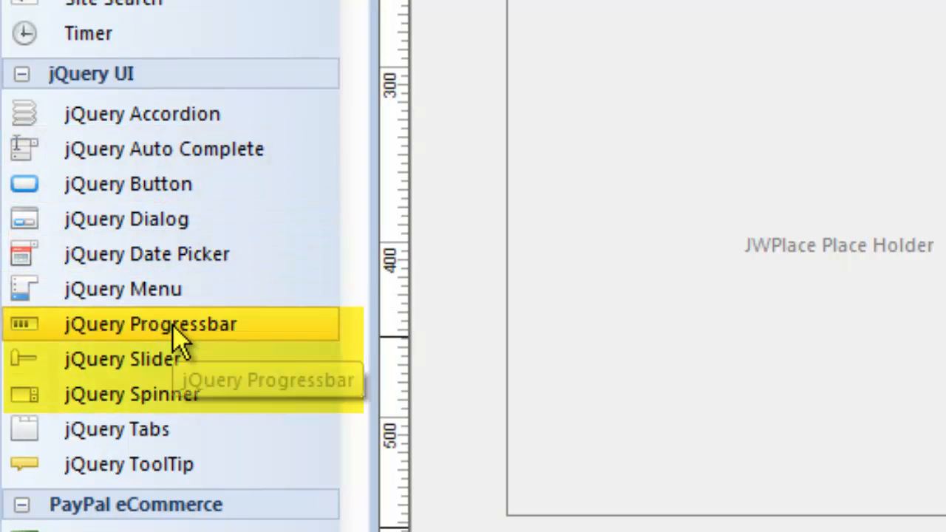
mouse_move(173, 362)
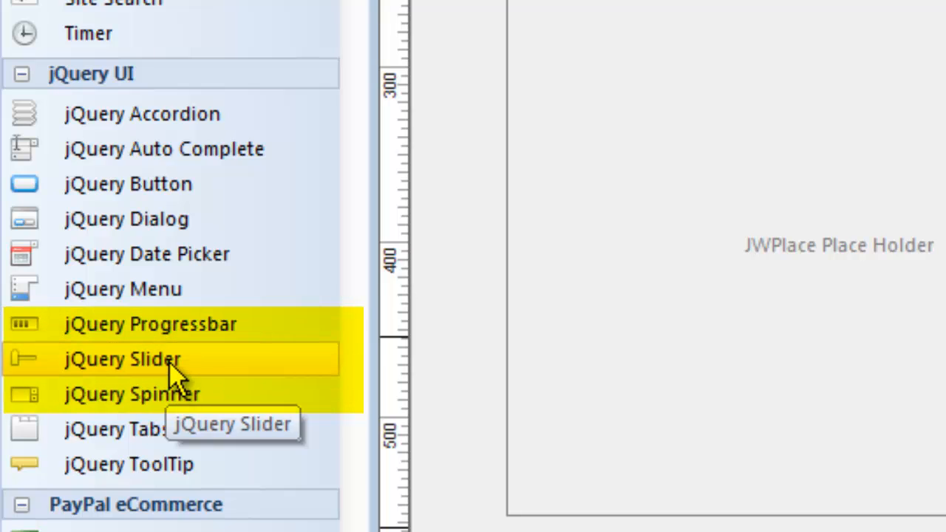
mouse_move(170, 324)
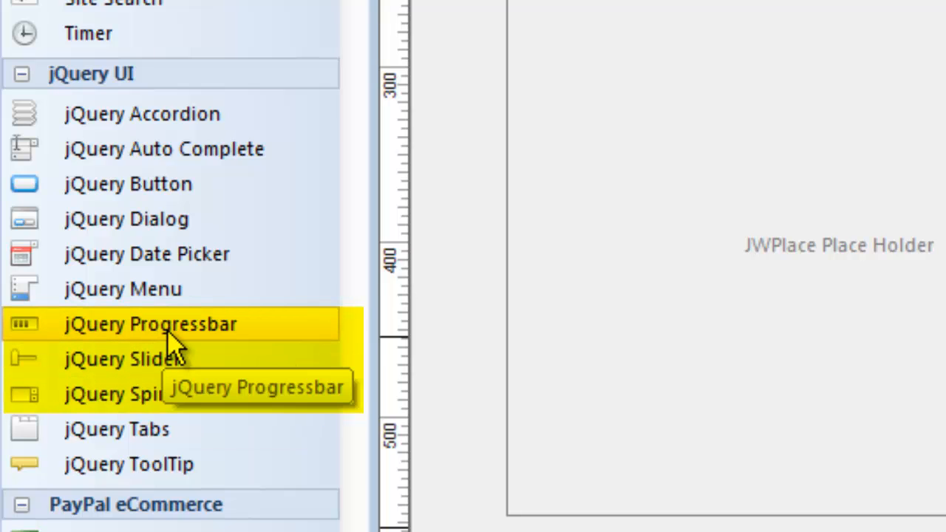
mouse_move(285, 344)
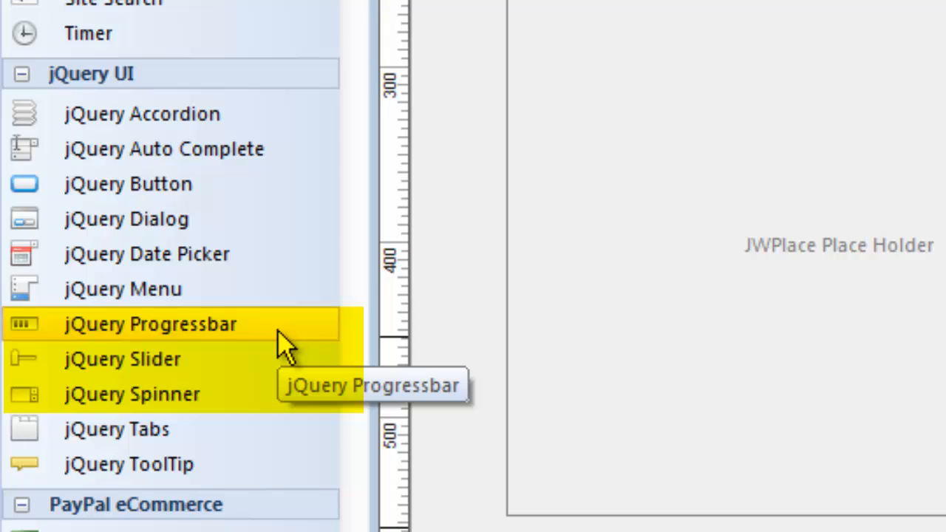
mouse_move(280, 347)
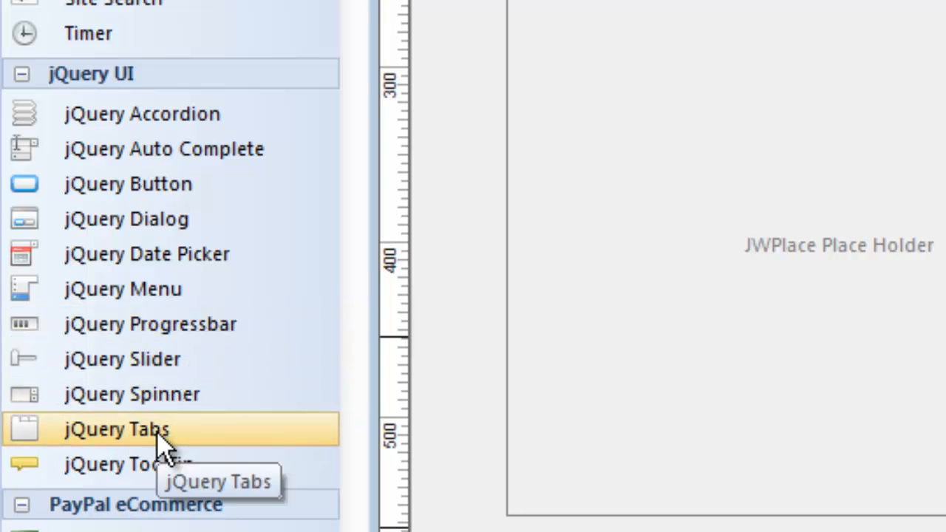
mouse_move(129, 464)
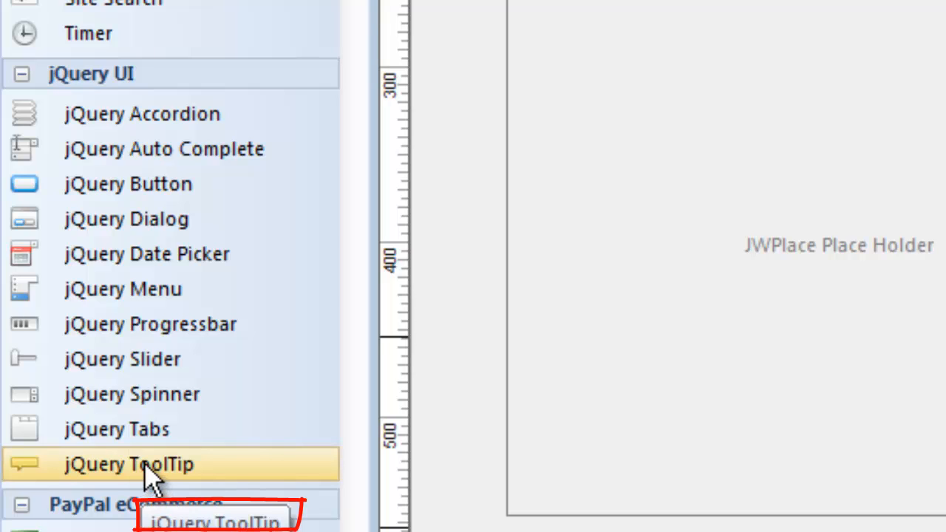
mouse_move(170, 429)
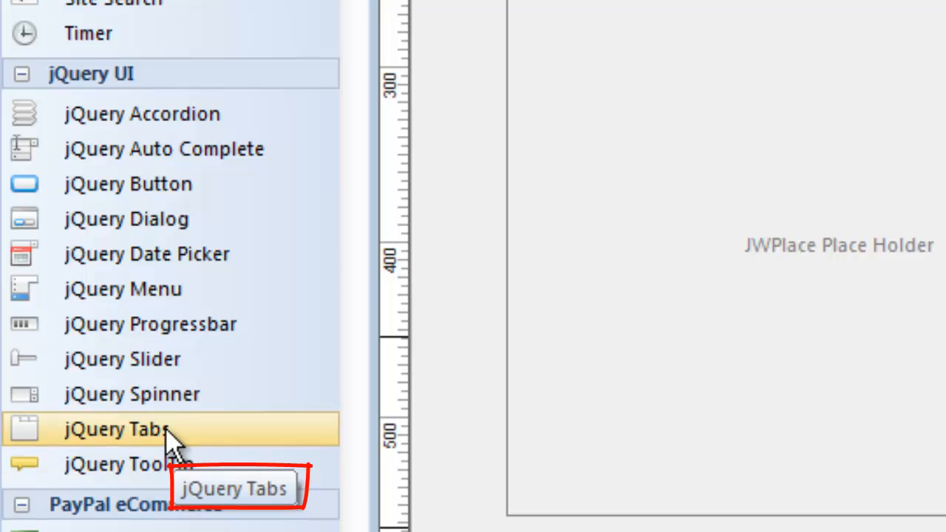
mouse_move(177, 403)
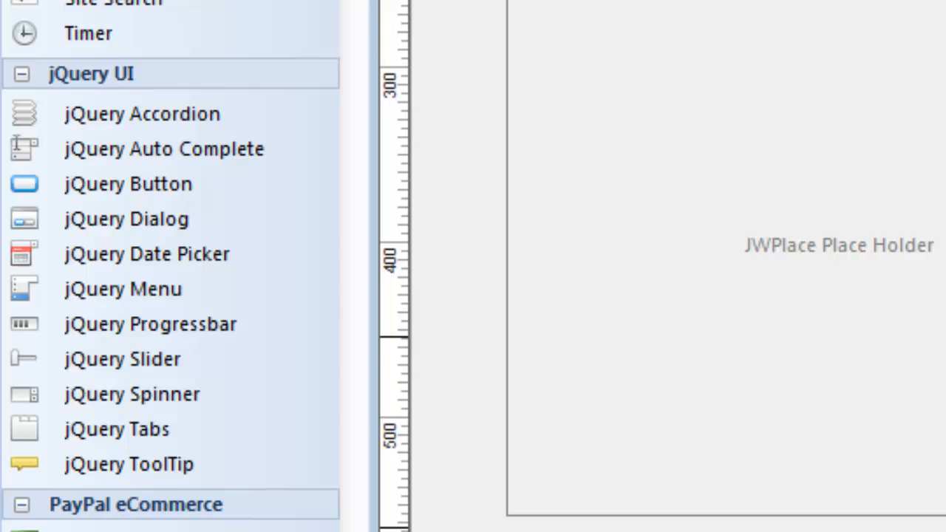
mouse_move(728, 462)
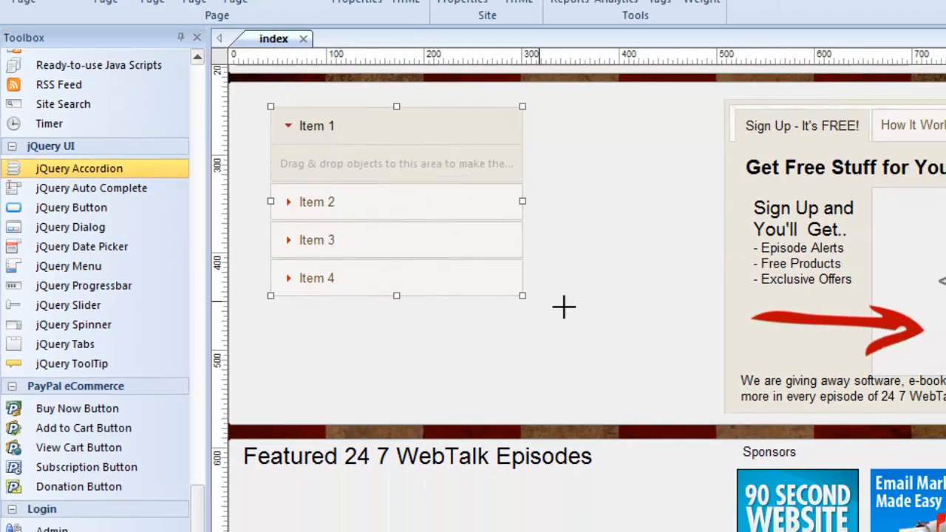
- Expand the accordion's Item 2, Item 4, Item 3, Item 2 and Item 1 panels in the editor
left_click(316, 202)
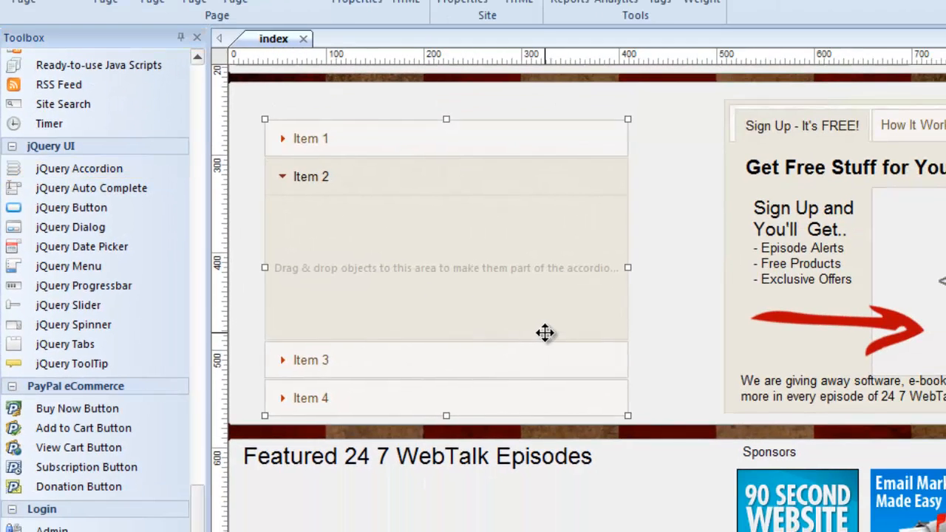
mouse_move(338, 153)
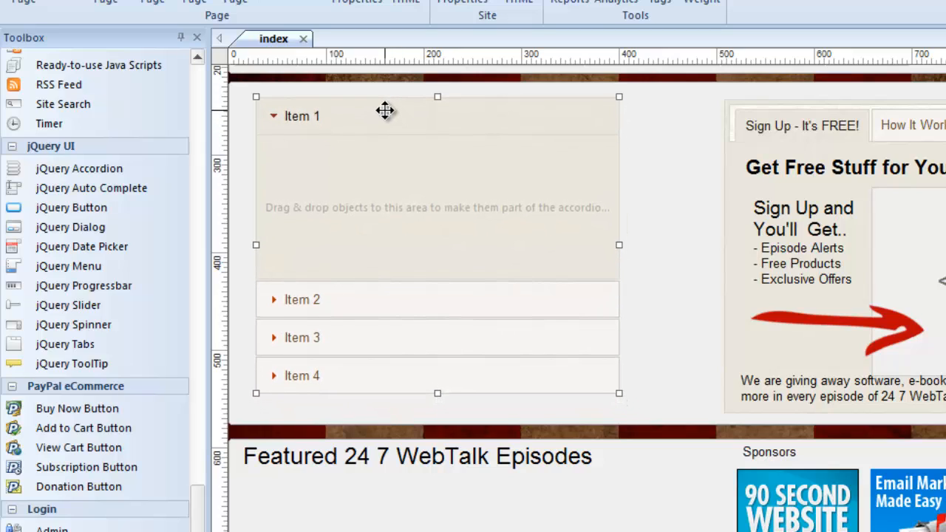
mouse_move(330, 297)
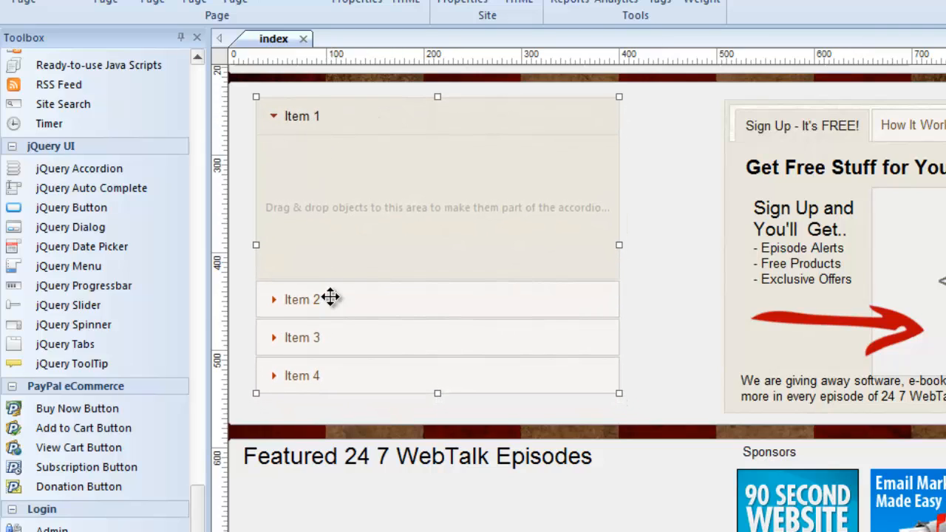
left_click(302, 375)
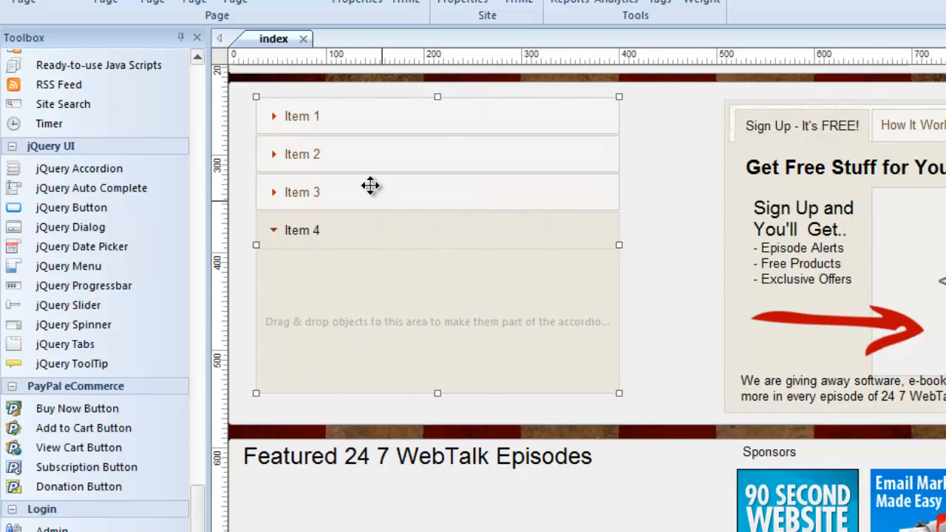
left_click(302, 192)
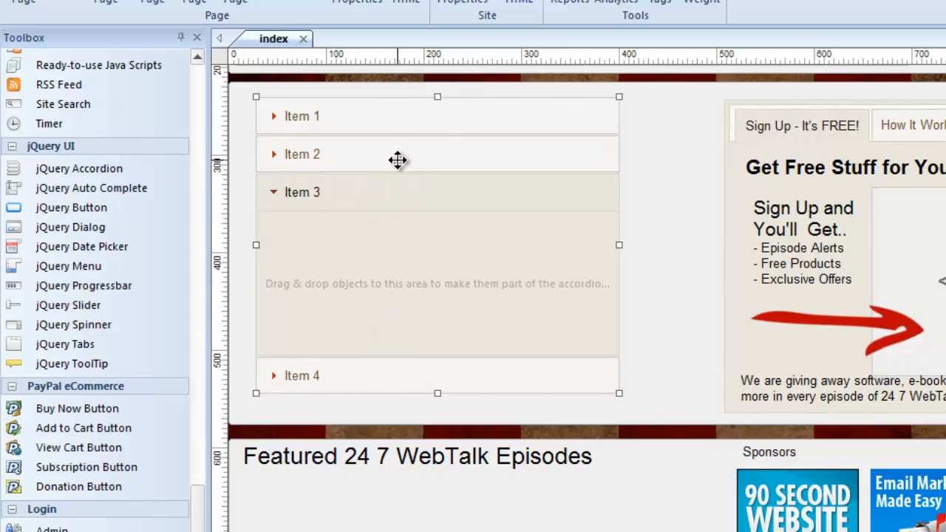
left_click(302, 154)
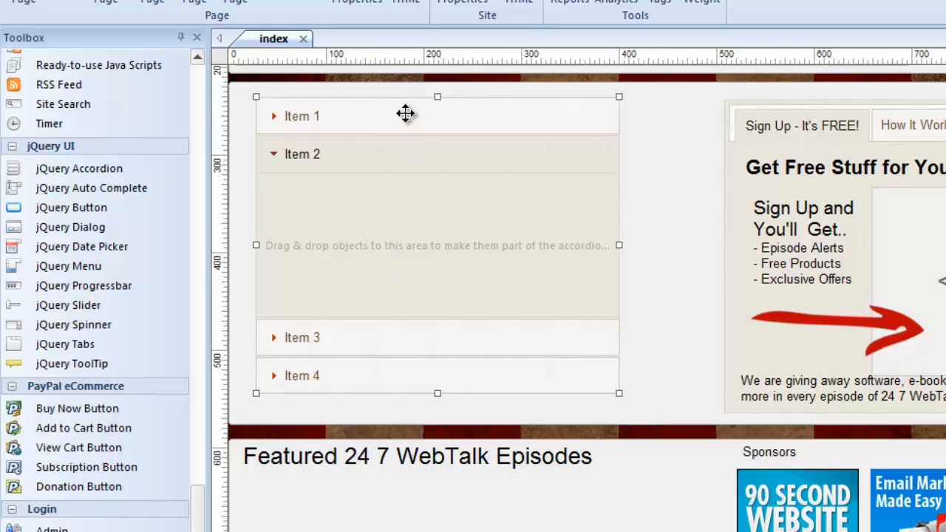
left_click(300, 116)
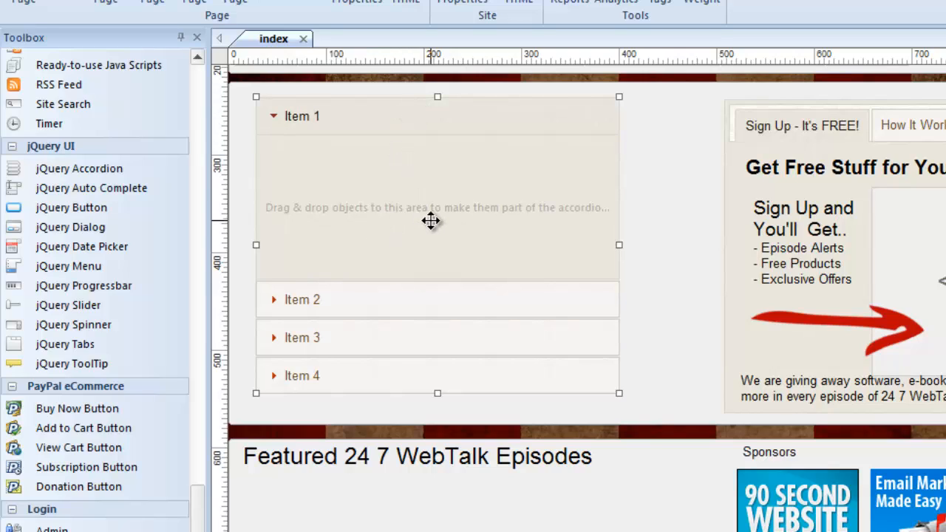
mouse_move(475, 161)
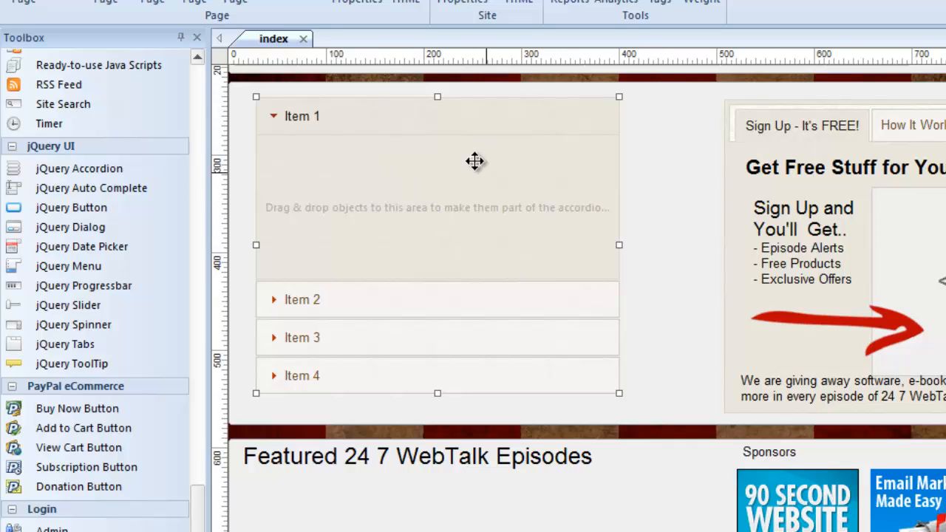
mouse_move(465, 235)
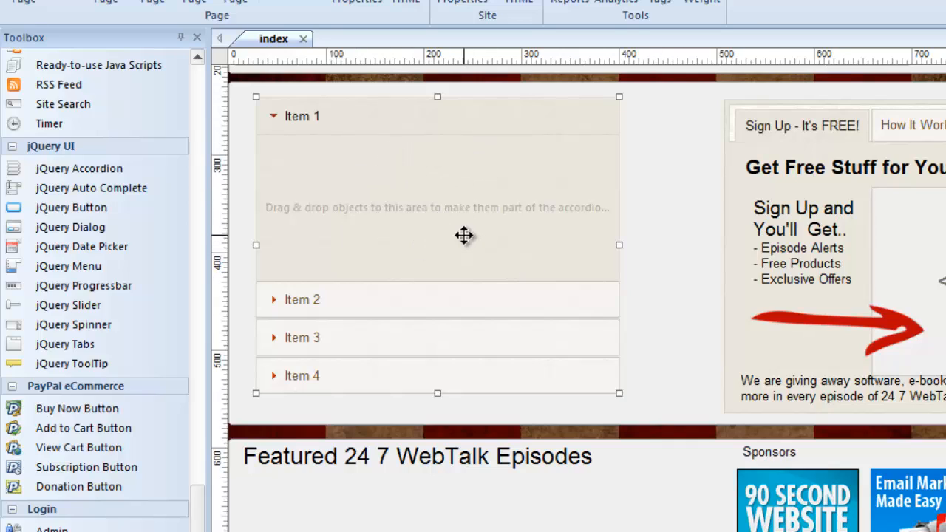
mouse_move(491, 233)
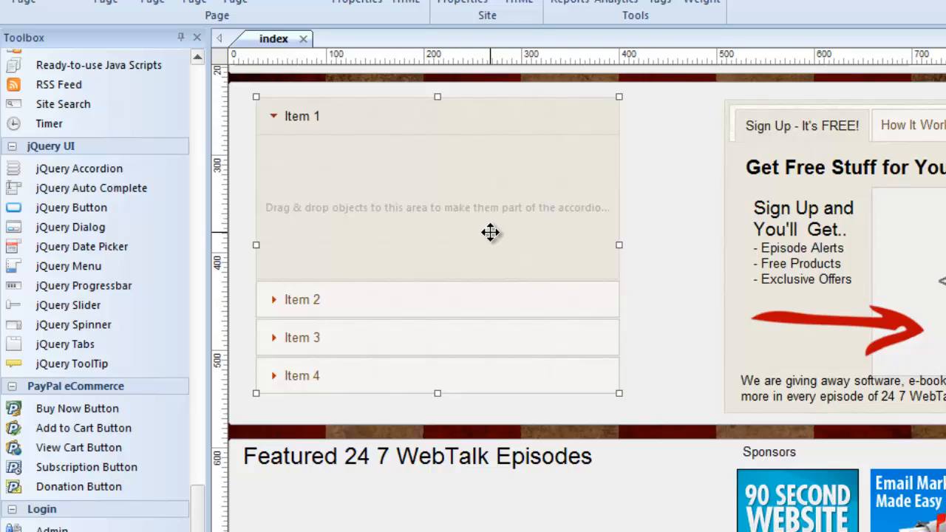
mouse_move(491, 258)
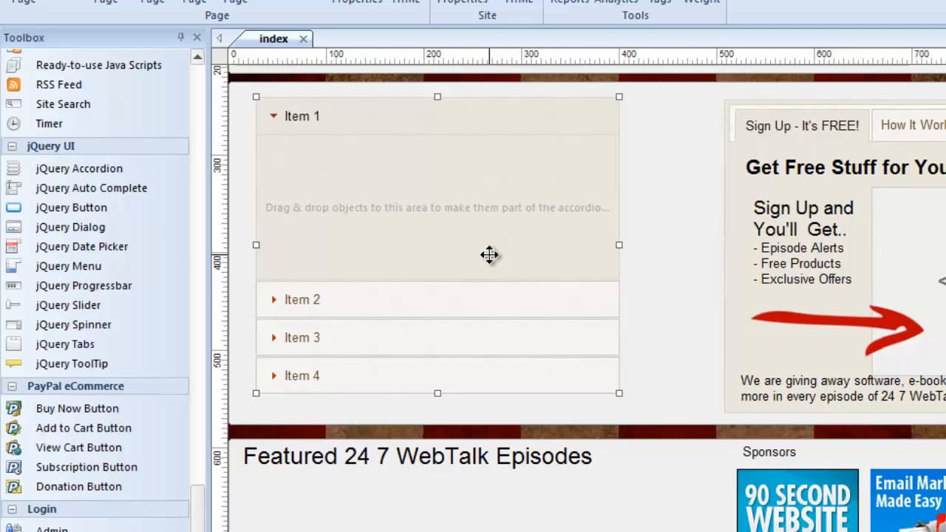
mouse_move(527, 287)
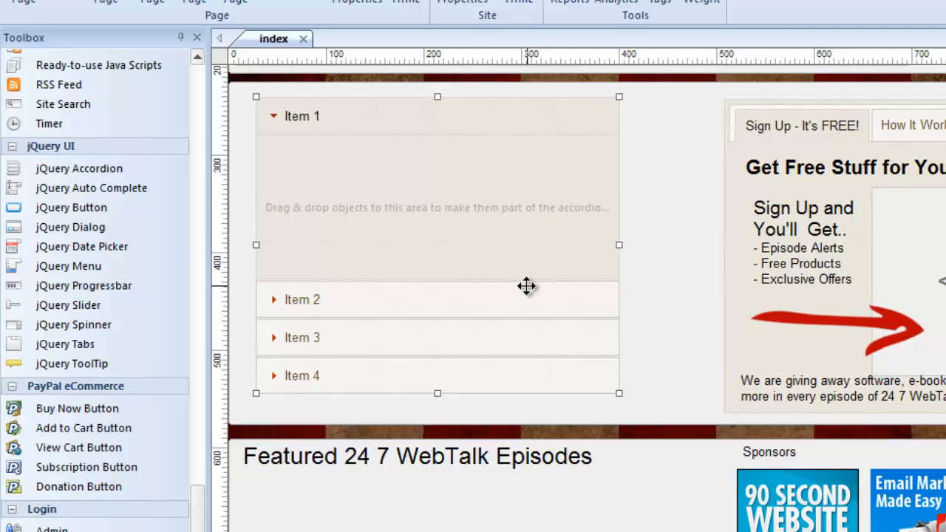
mouse_move(397, 253)
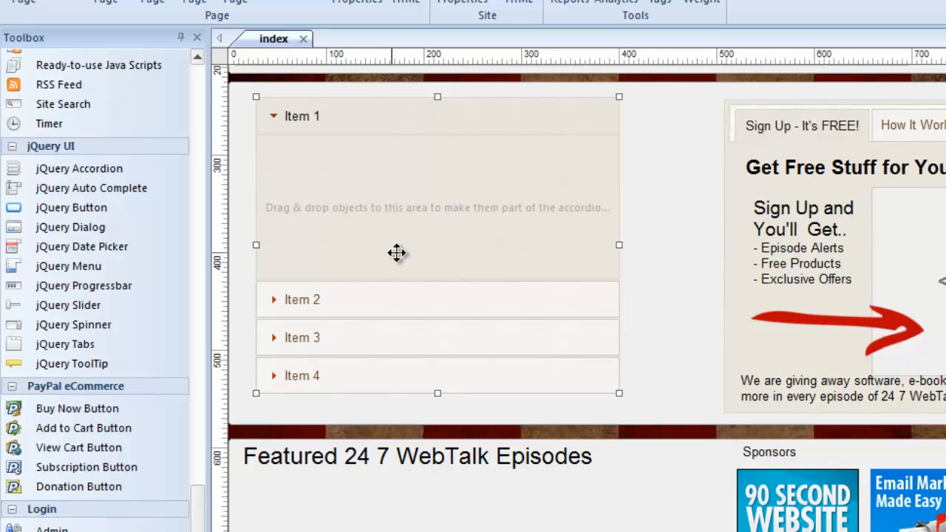
mouse_move(416, 171)
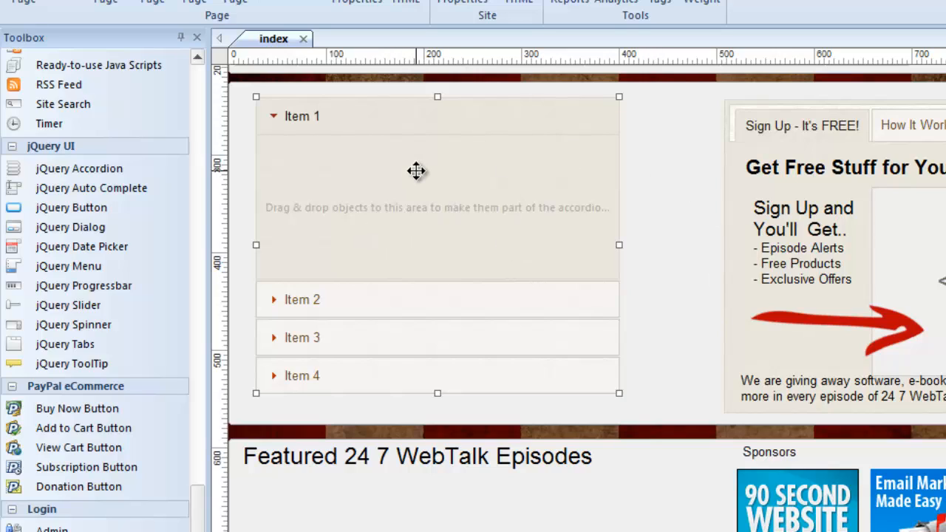
- Drag the accordion taller and rename its Item 1 header to 'Aboout Us'
left_click_drag(436, 393, 436, 412)
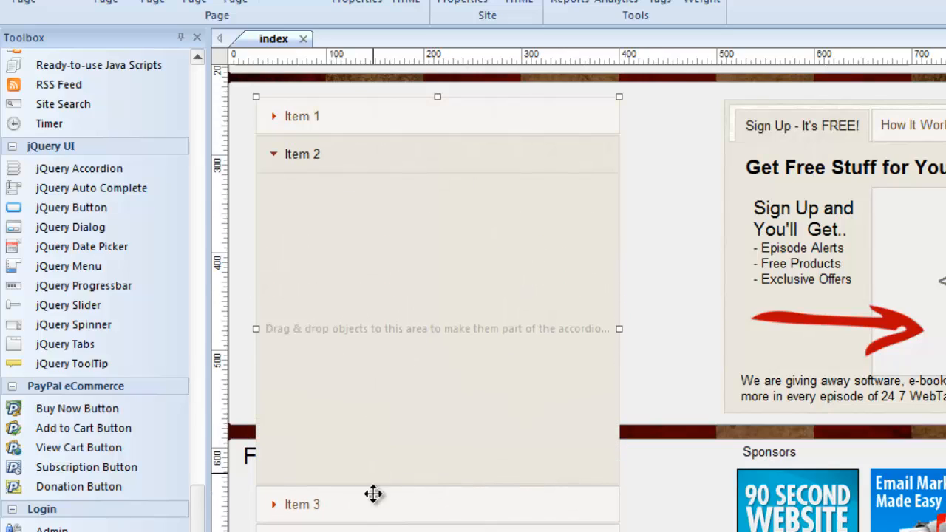
left_click(302, 117)
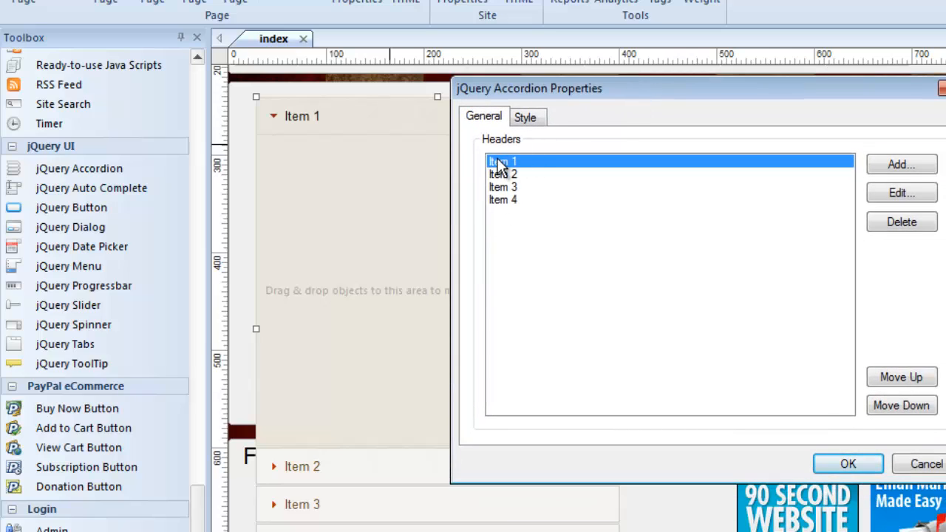
left_click(901, 193)
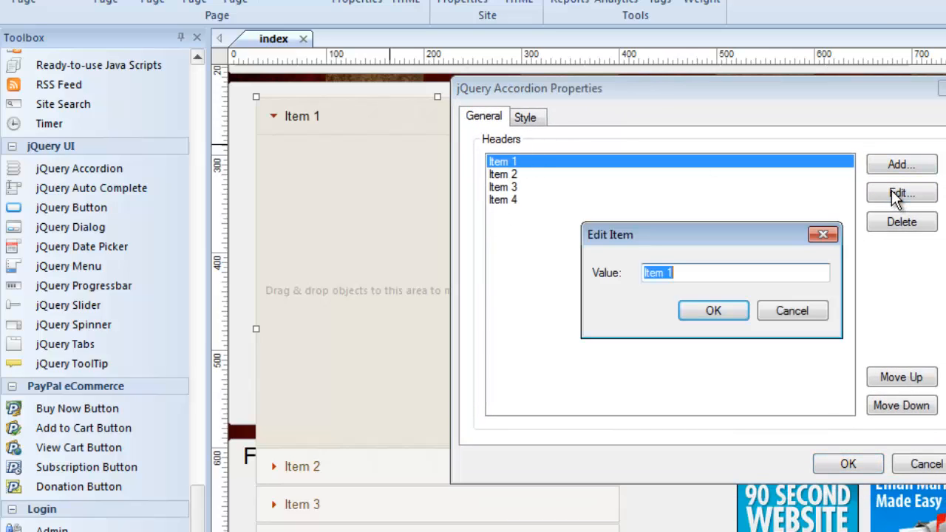
type("Ab")
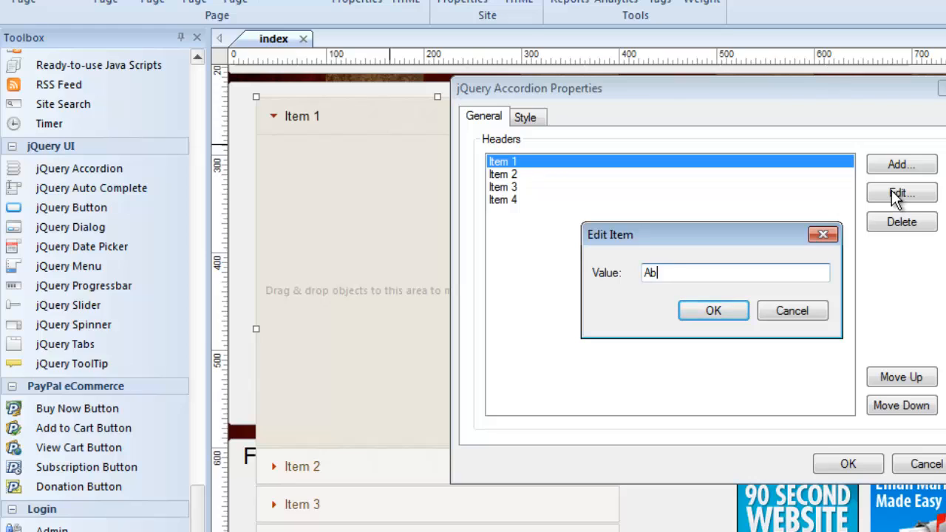
left_click(713, 310)
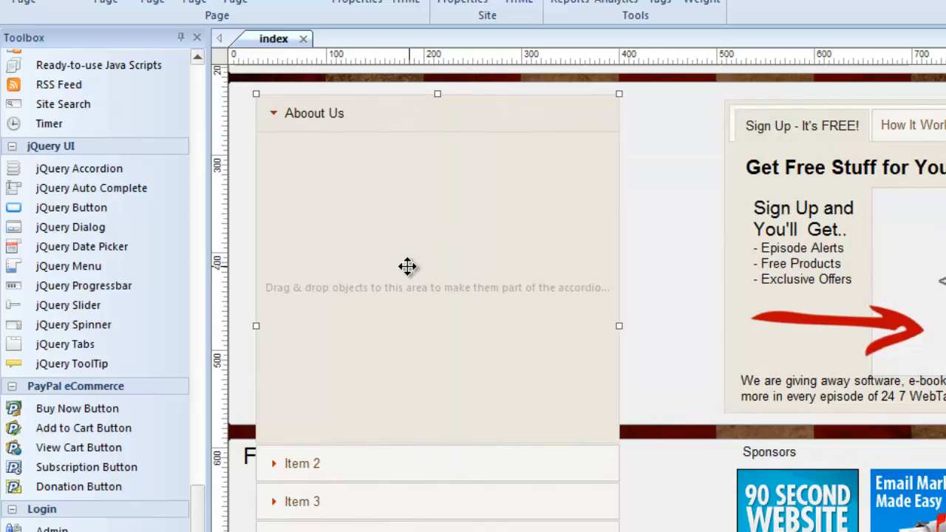
- Move the Twitter icon and Lorem ipsum paragraph into the accordion's About Us panel
left_click_drag(407, 266, 332, 215)
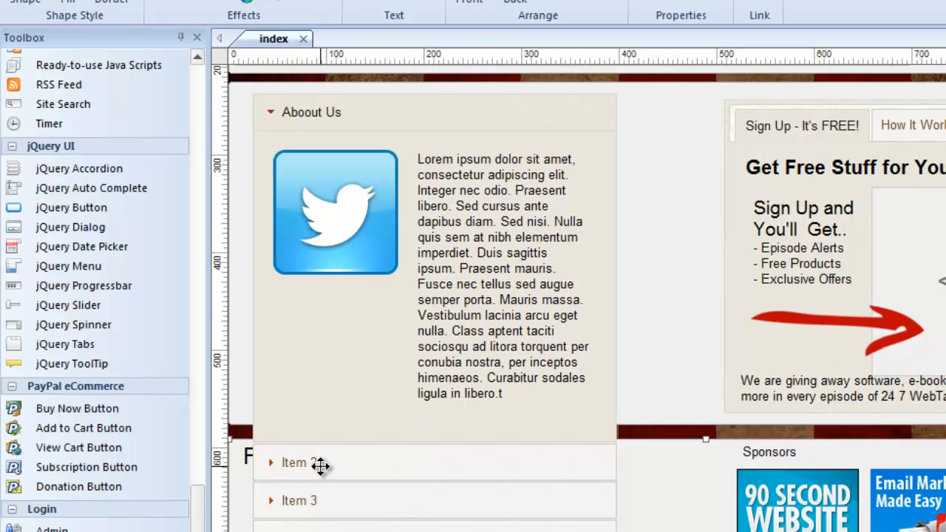
left_click(299, 462)
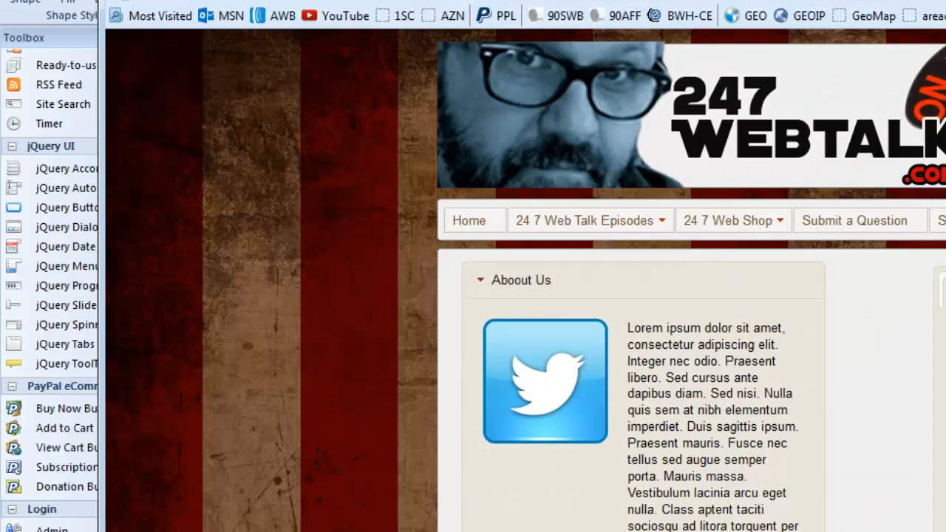
scroll("down", 3)
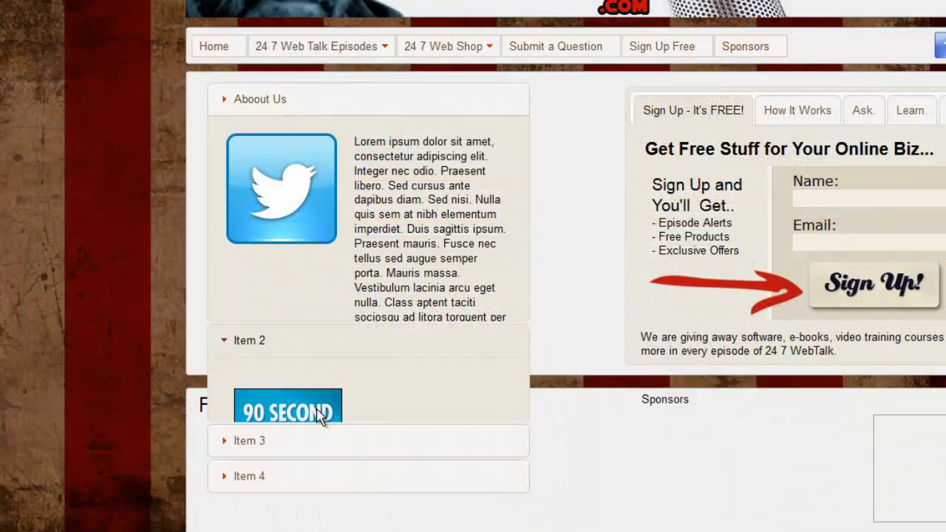
left_click(249, 440)
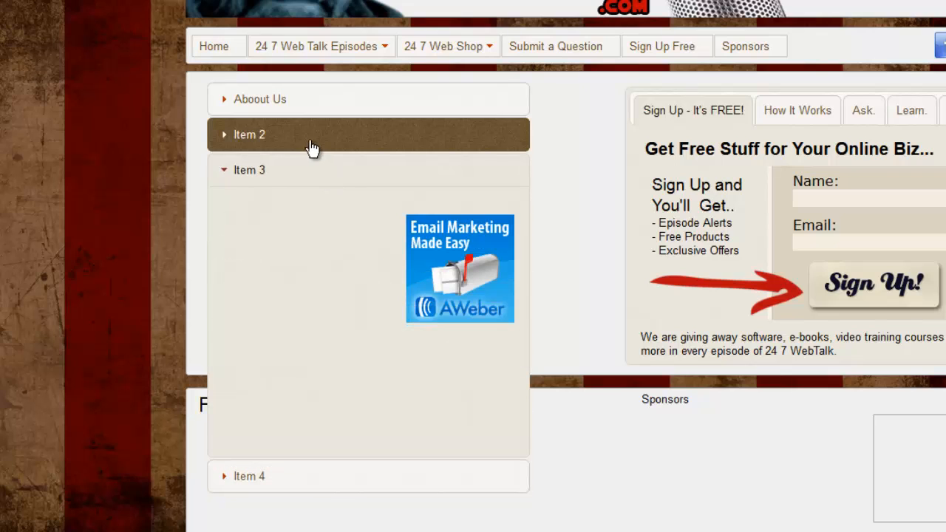
left_click(260, 99)
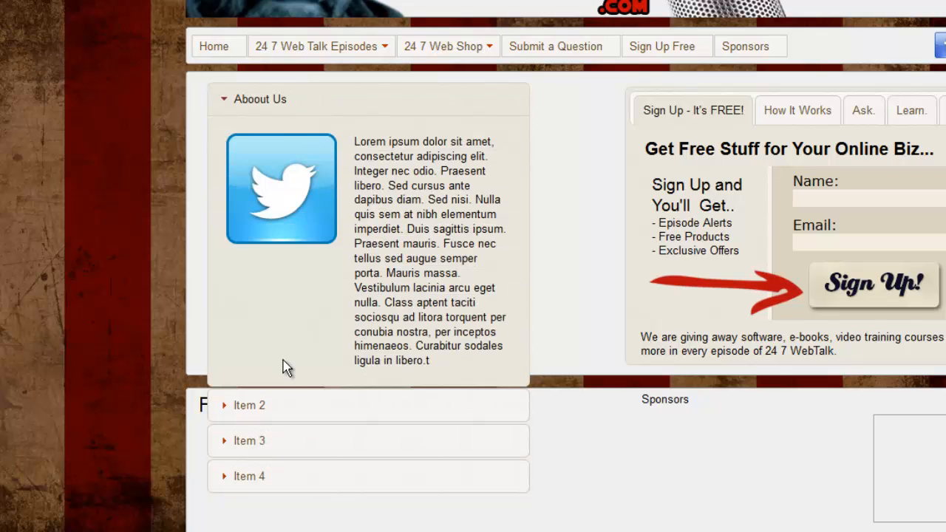
left_click(249, 405)
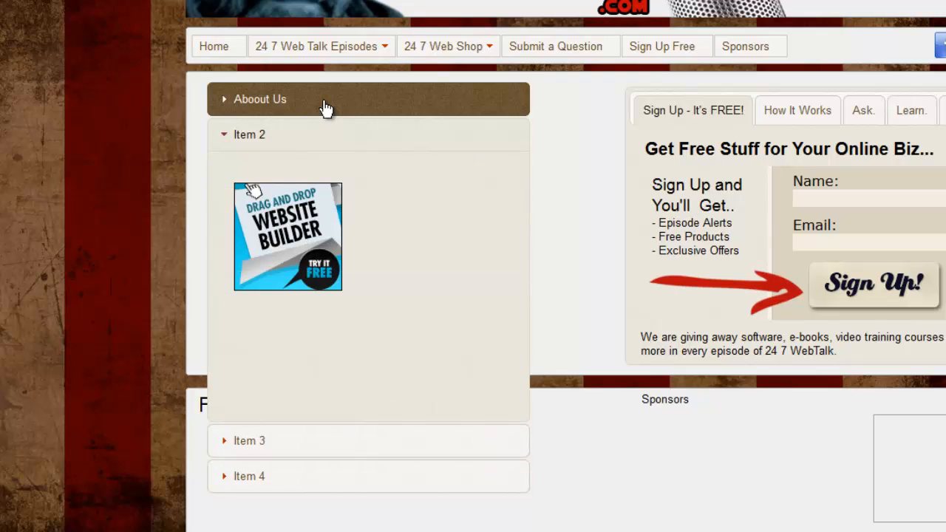
left_click(259, 98)
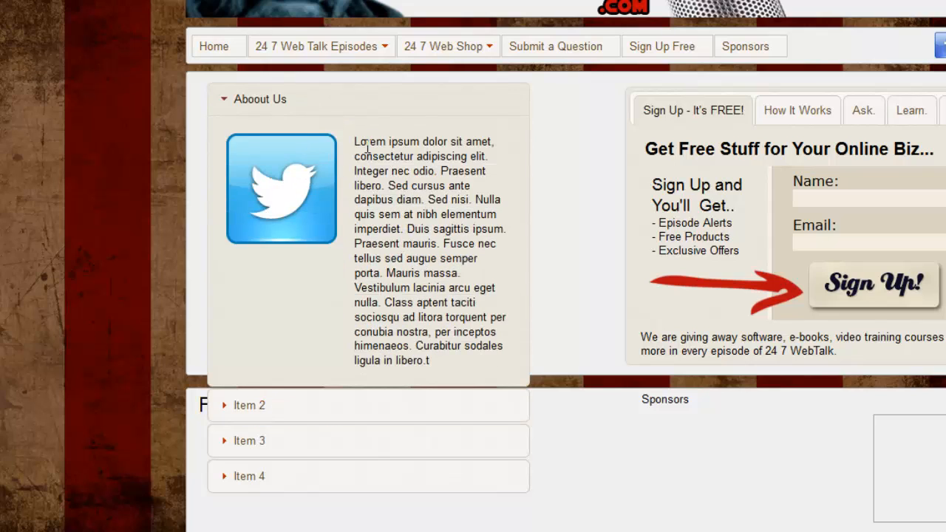
mouse_move(441, 104)
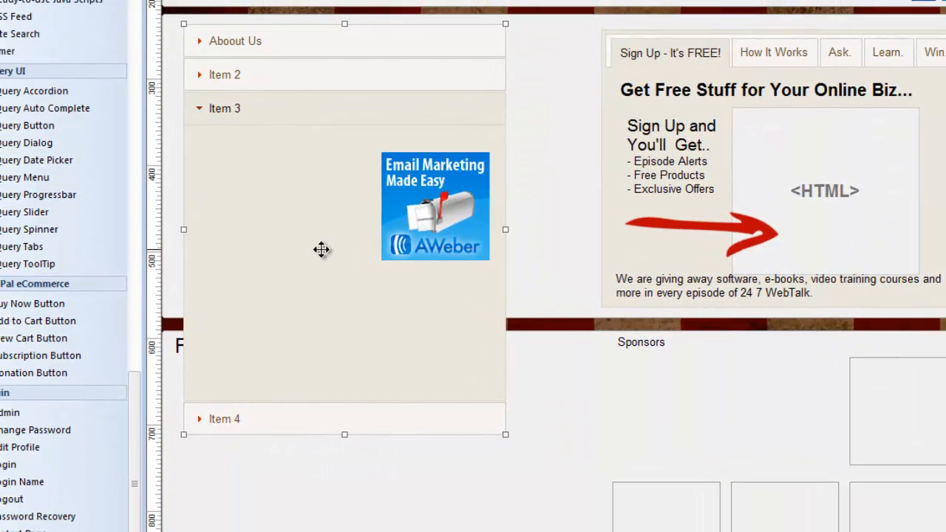
mouse_move(327, 143)
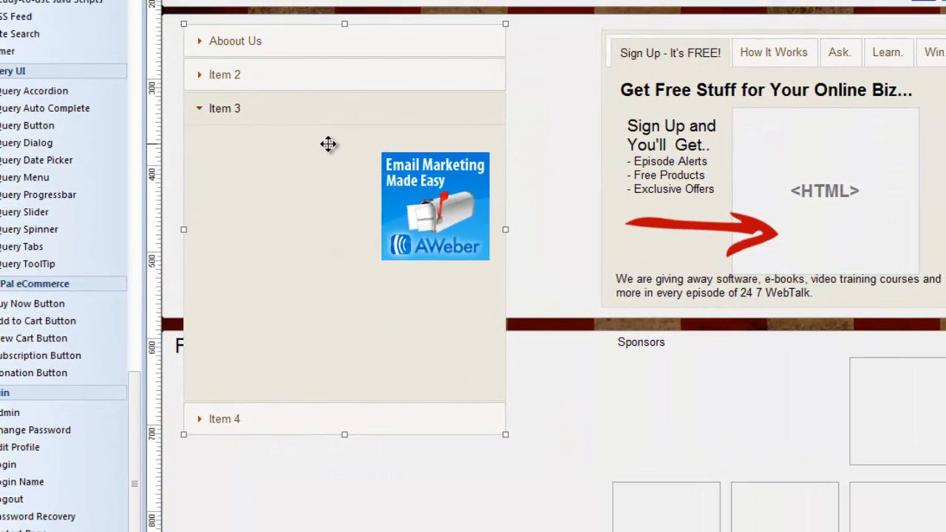
mouse_move(369, 104)
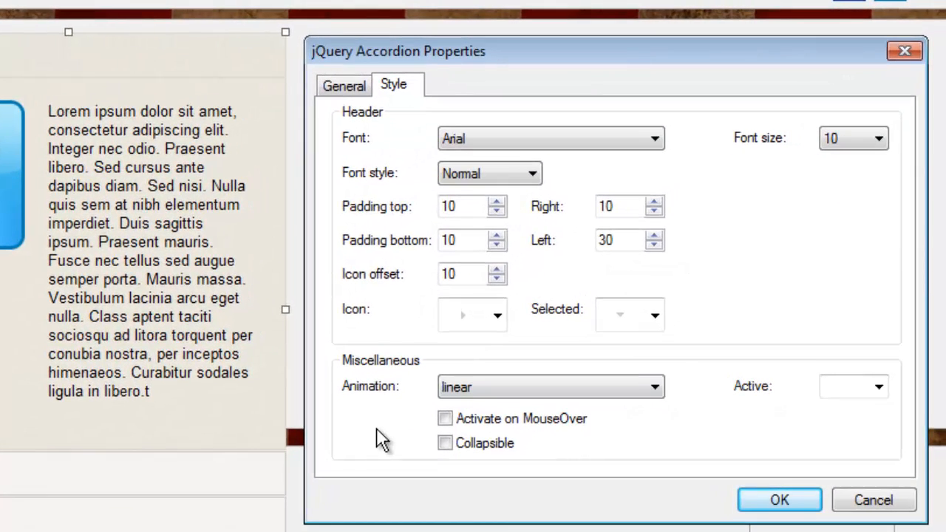
mouse_move(499, 410)
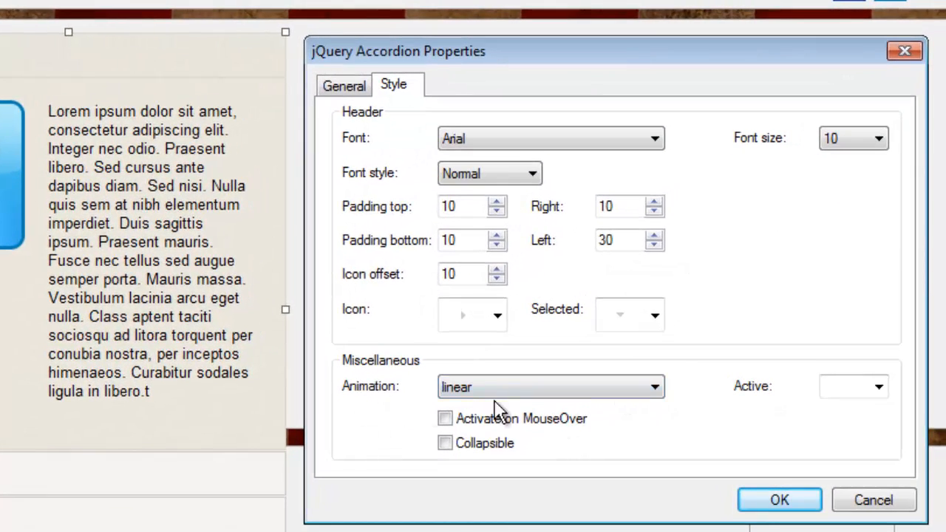
- Browse the accordion's Animation dropdown list of easing effects
left_click(654, 386)
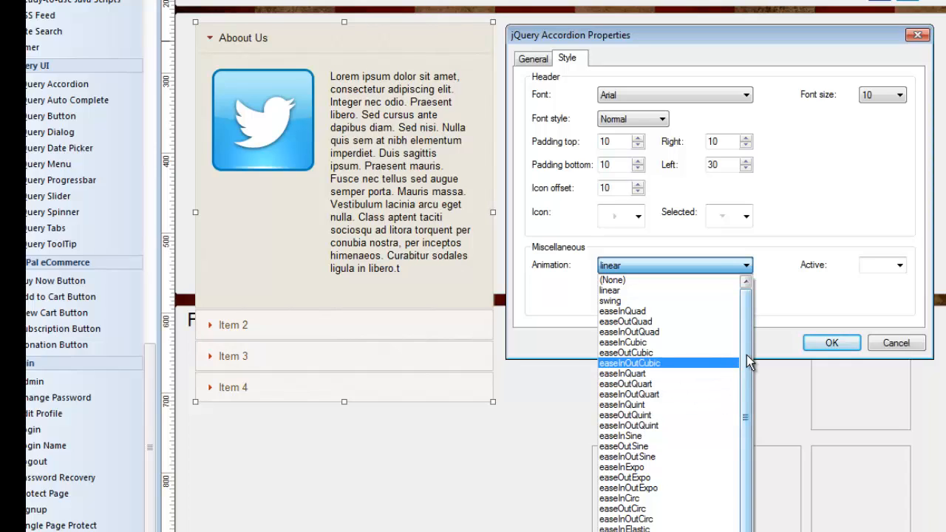
scroll("down", 3)
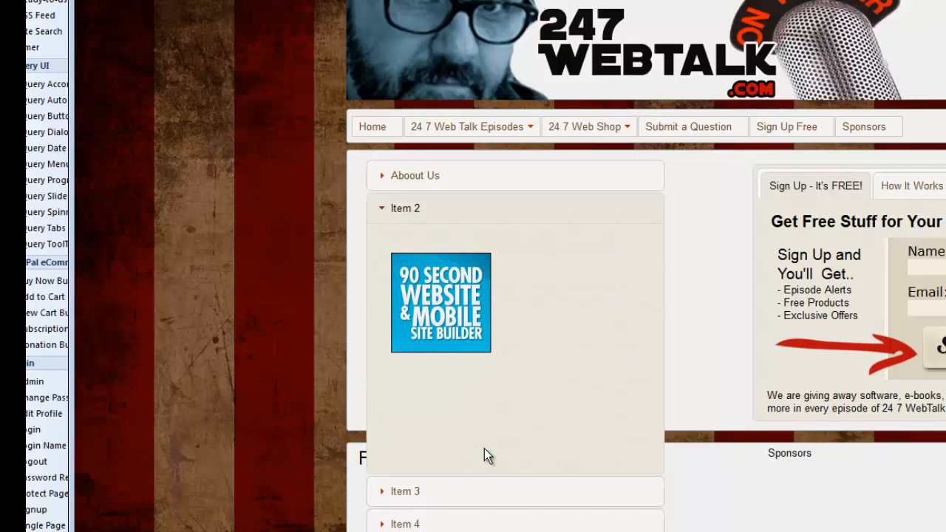
left_click(405, 208)
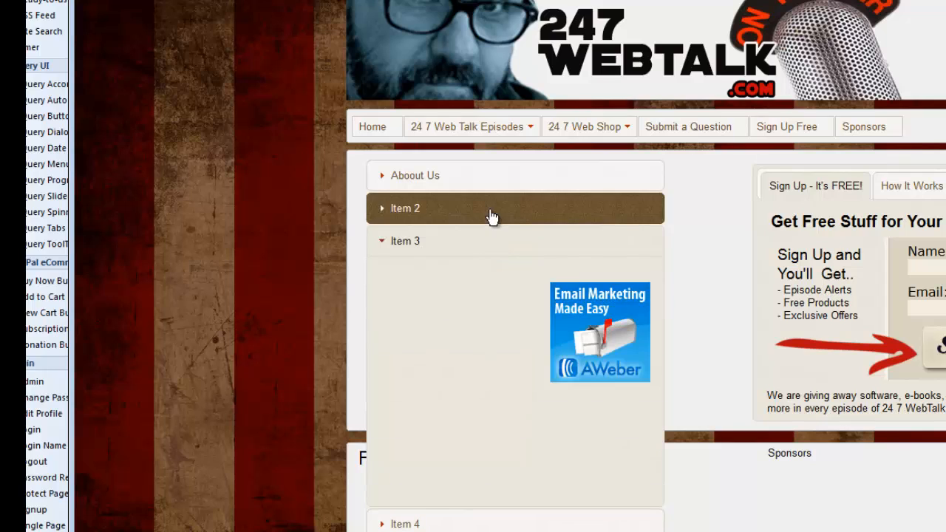
left_click(416, 175)
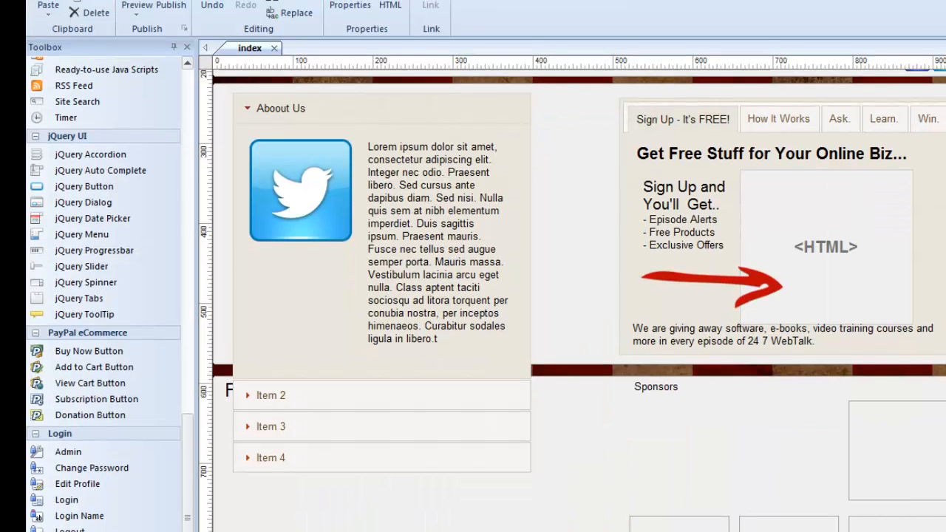
- In the accordion's Style options, keep easeInBounce and make the third panel start open
double_click(381, 108)
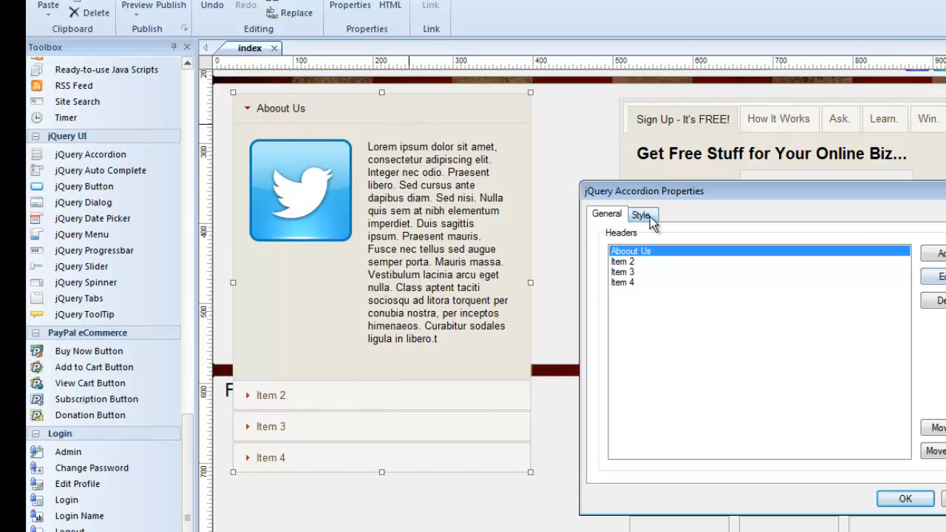
left_click(640, 214)
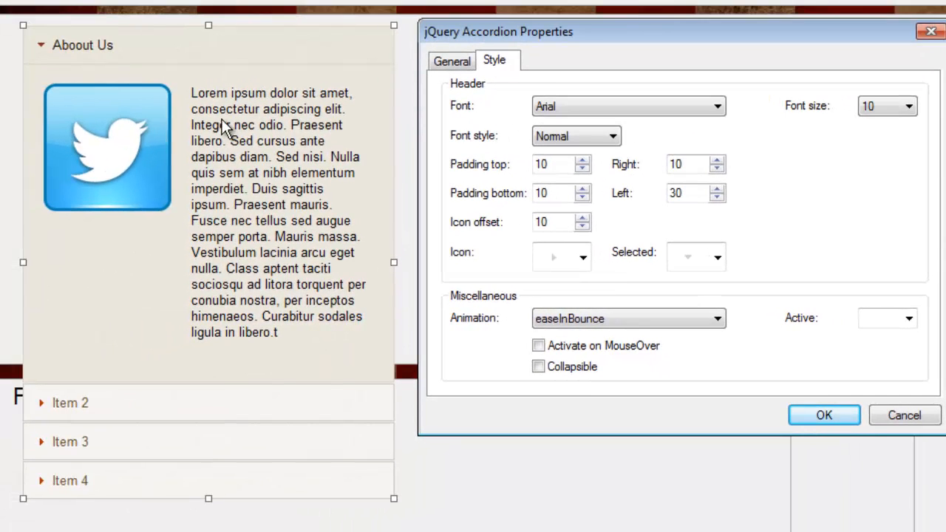
mouse_move(196, 418)
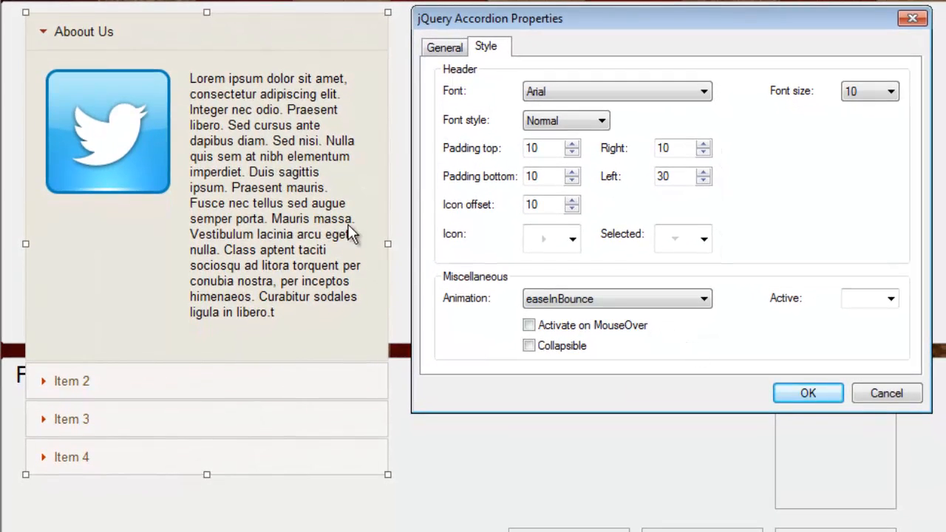
mouse_move(130, 432)
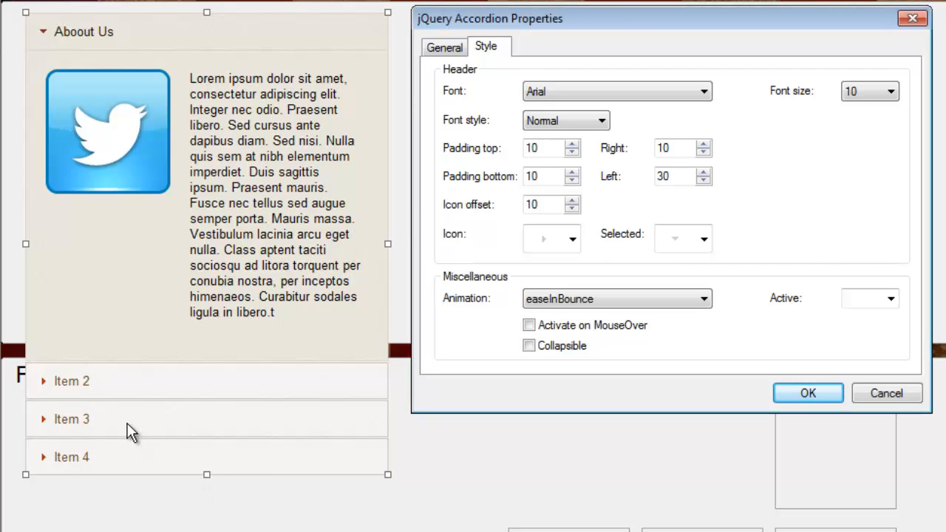
left_click(890, 299)
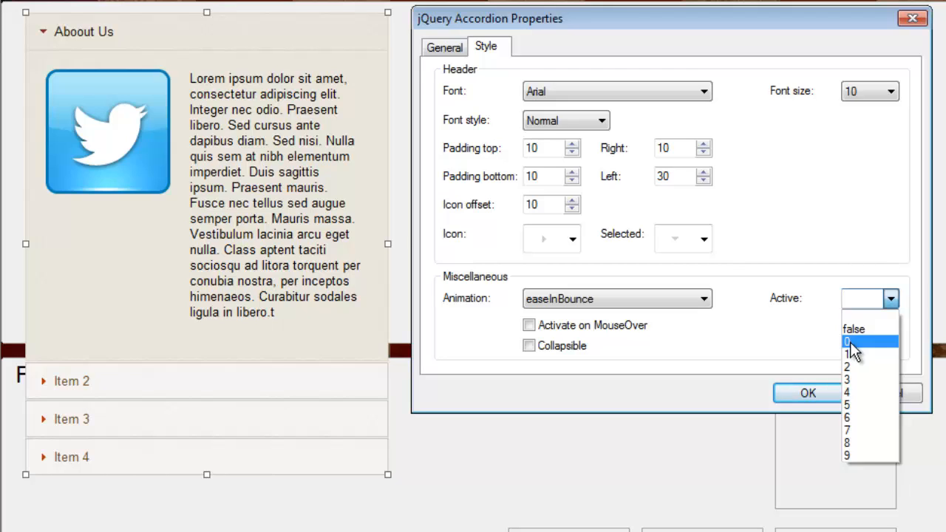
mouse_move(851, 353)
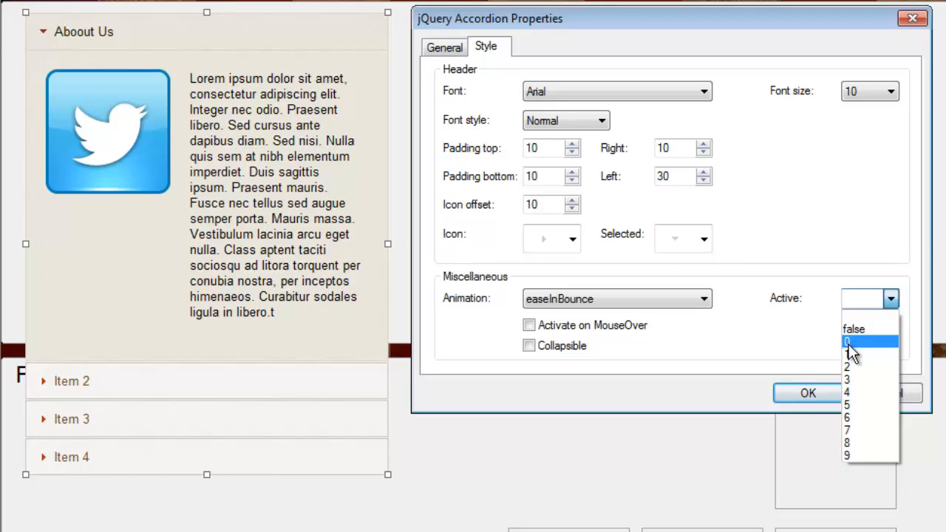
left_click(847, 354)
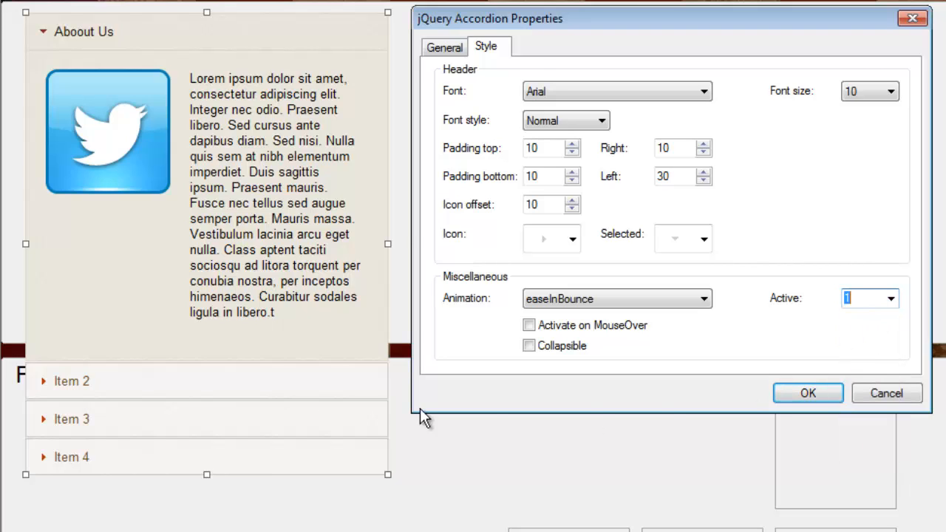
mouse_move(111, 395)
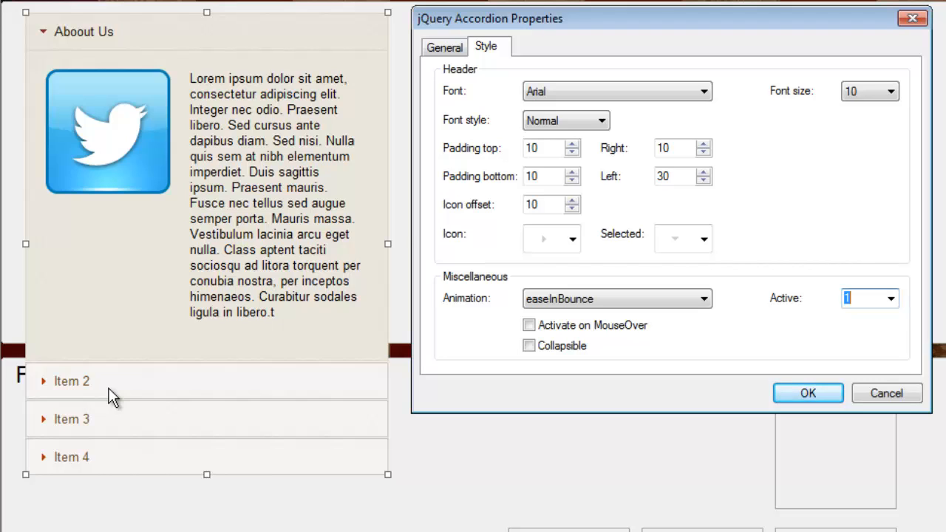
left_click(891, 298)
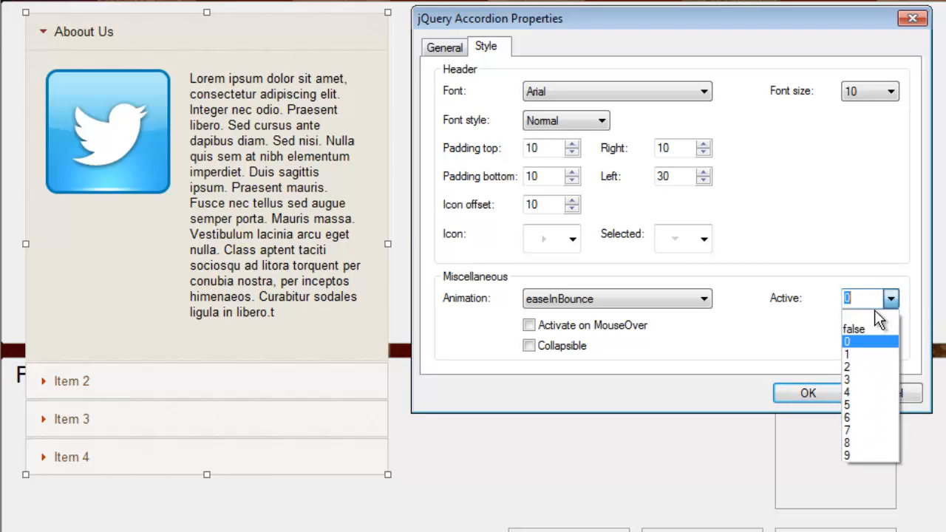
left_click(847, 353)
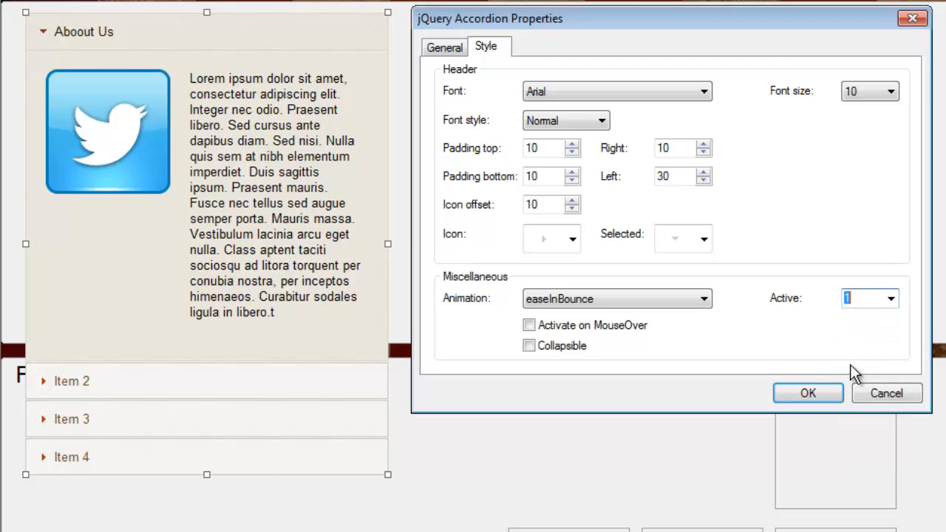
mouse_move(848, 379)
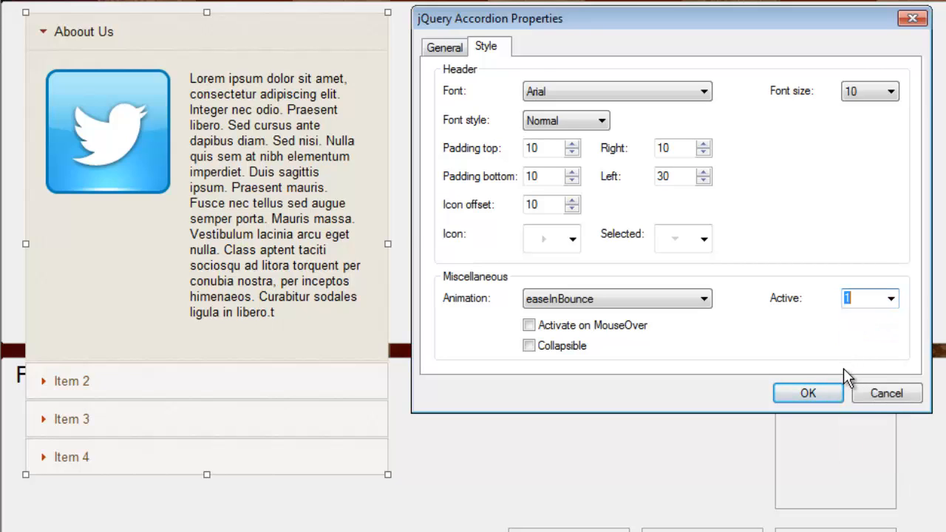
mouse_move(92, 423)
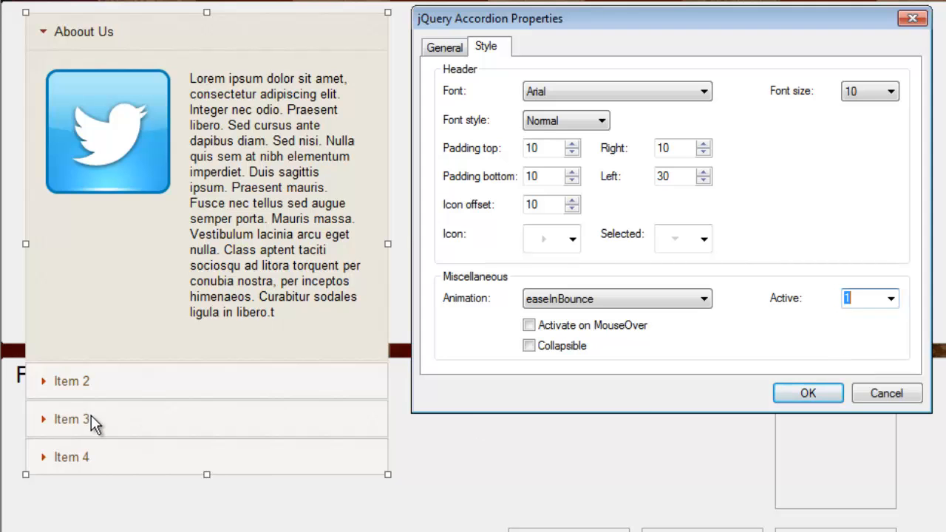
left_click(891, 298)
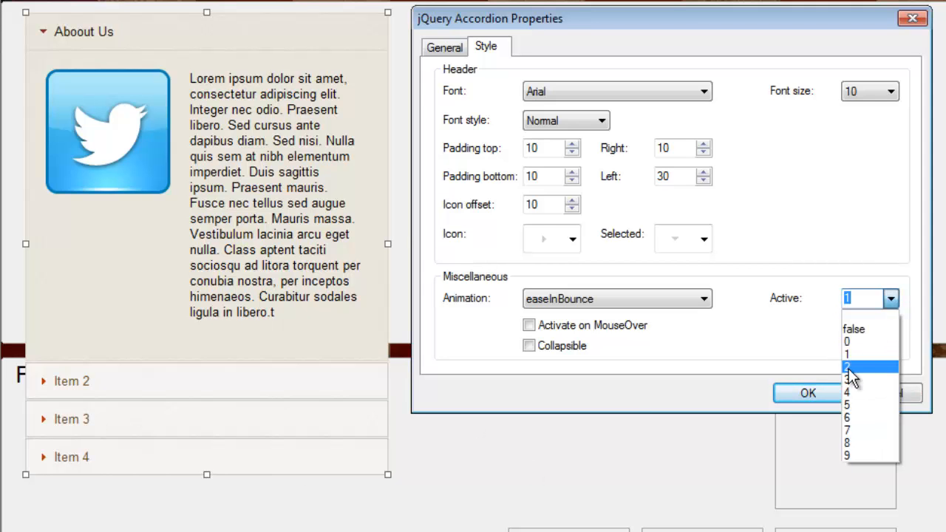
left_click(807, 392)
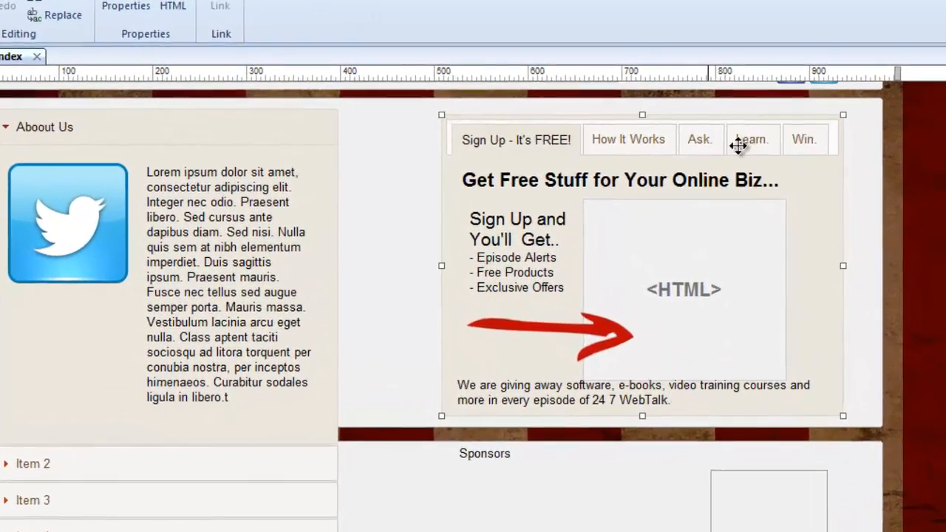
- Click through the How It Works, Ask., Learn. and Sign Up tabs, ending on Ask
left_click(627, 139)
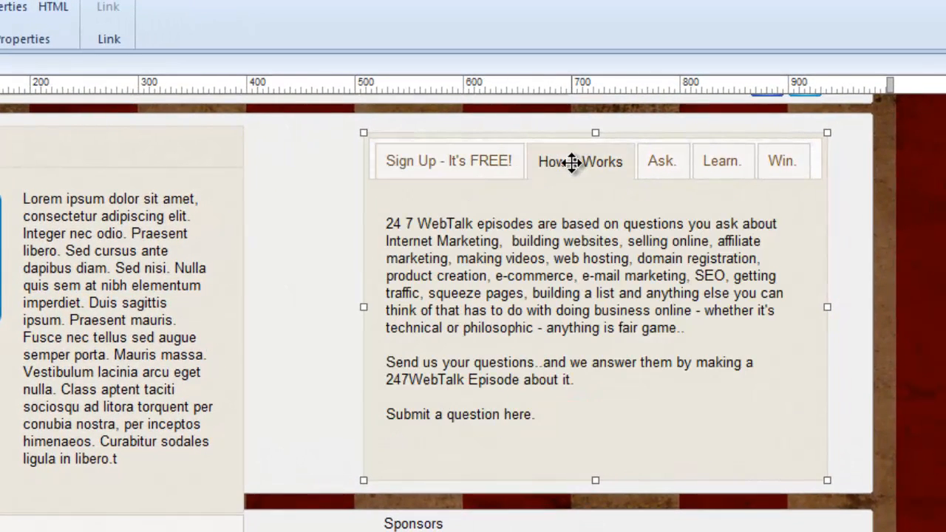
left_click(662, 161)
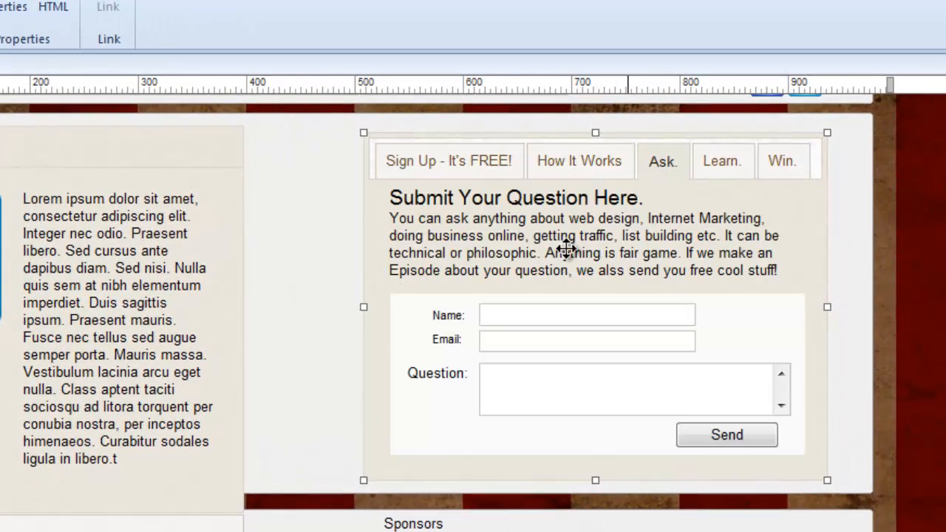
left_click(722, 161)
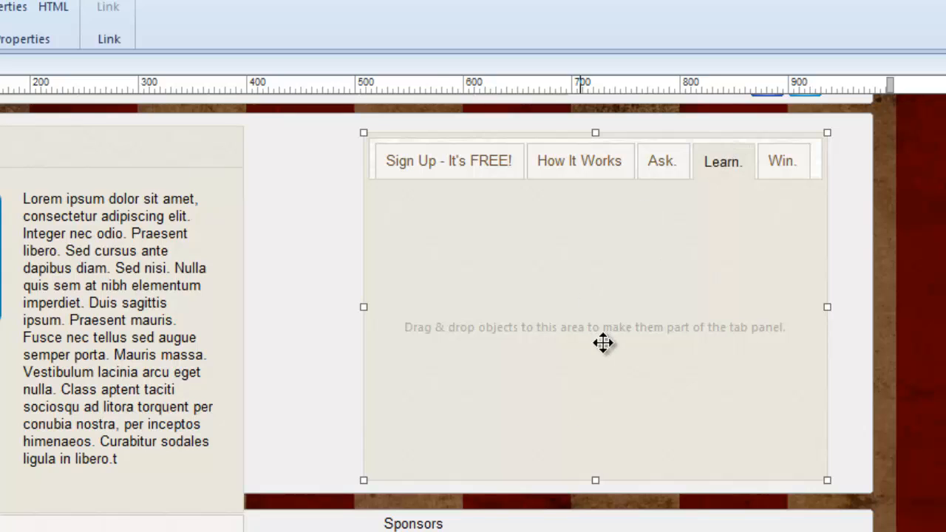
left_click(783, 161)
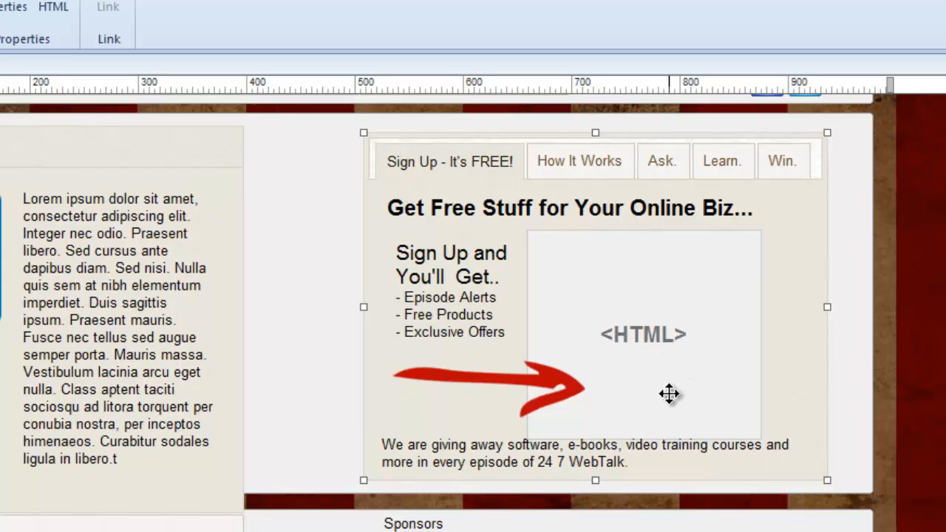
mouse_move(631, 426)
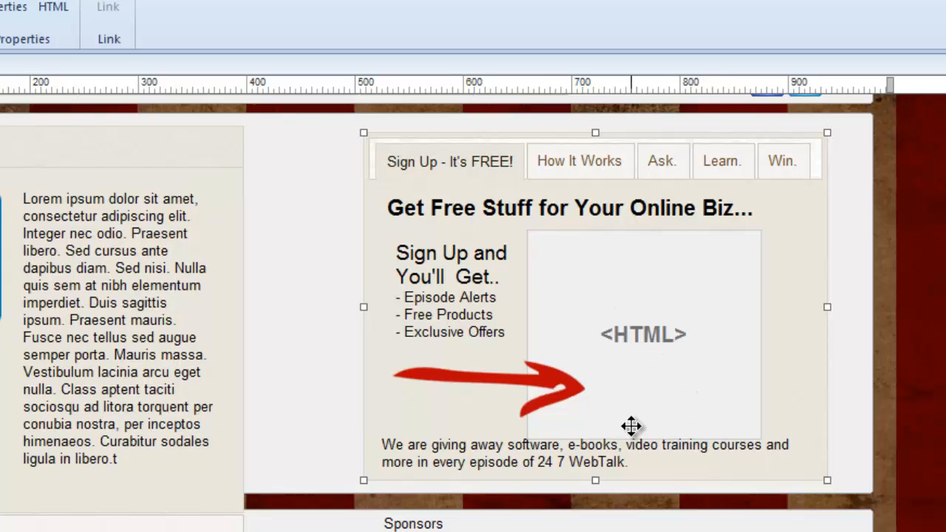
left_click(660, 161)
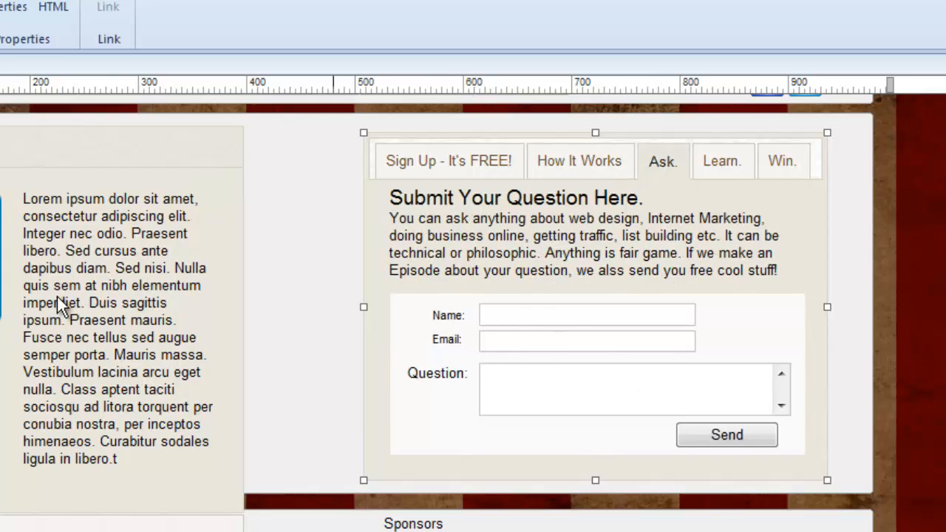
mouse_move(625, 306)
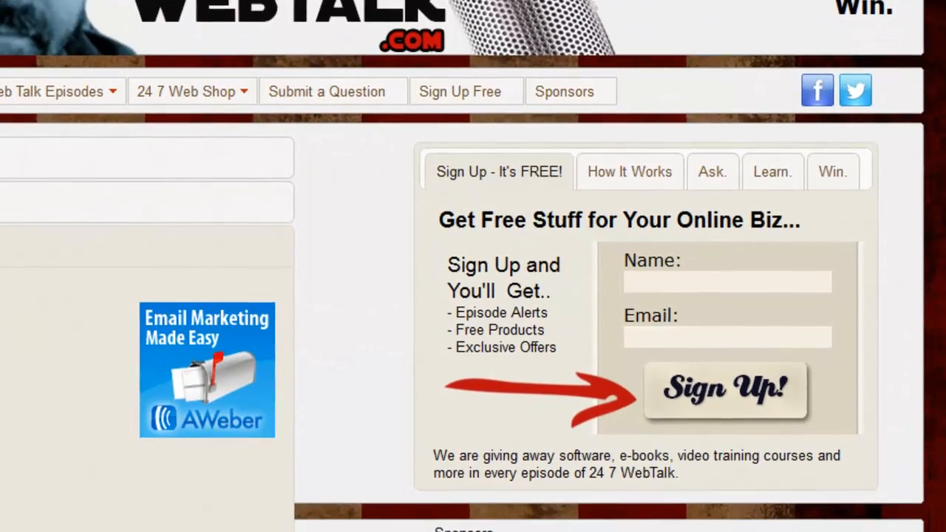
- In the live preview, switch among the Ask., Learn. and How It Works tabs
scroll("down", 3)
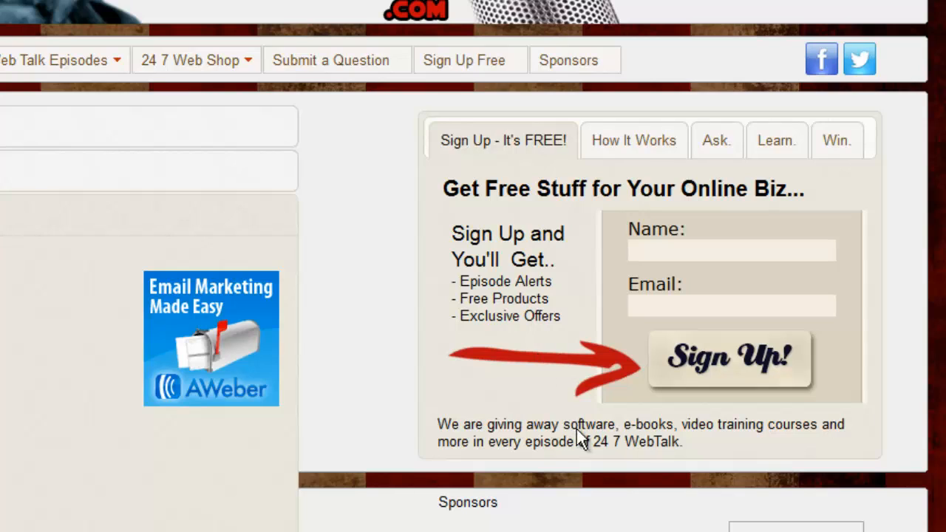
mouse_move(730, 355)
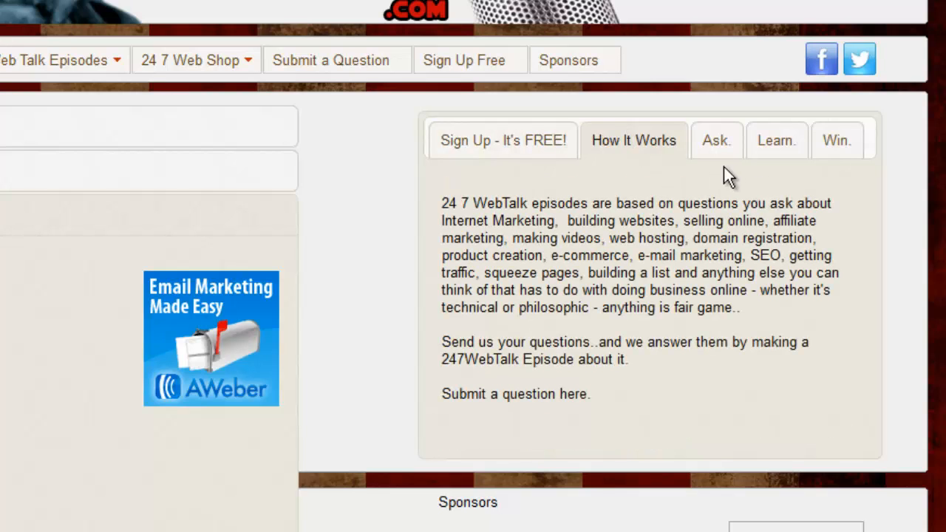
left_click(715, 140)
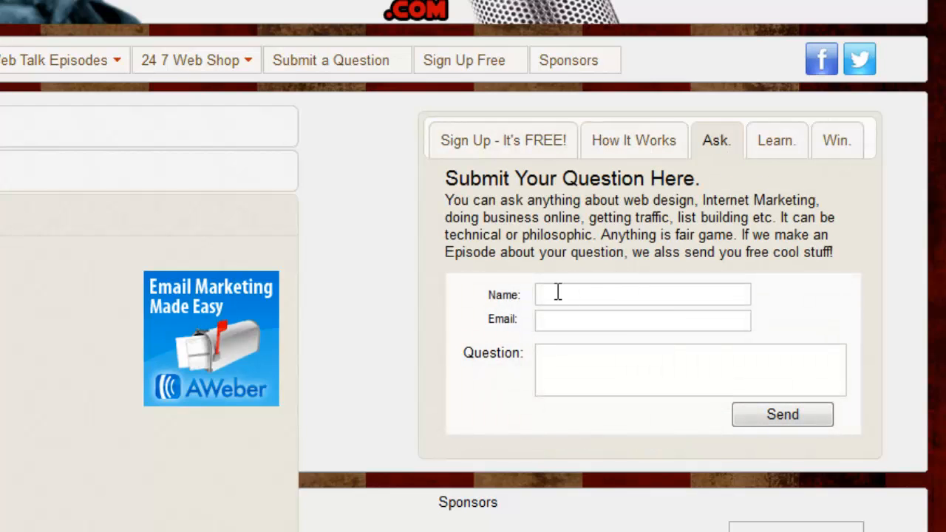
mouse_move(725, 129)
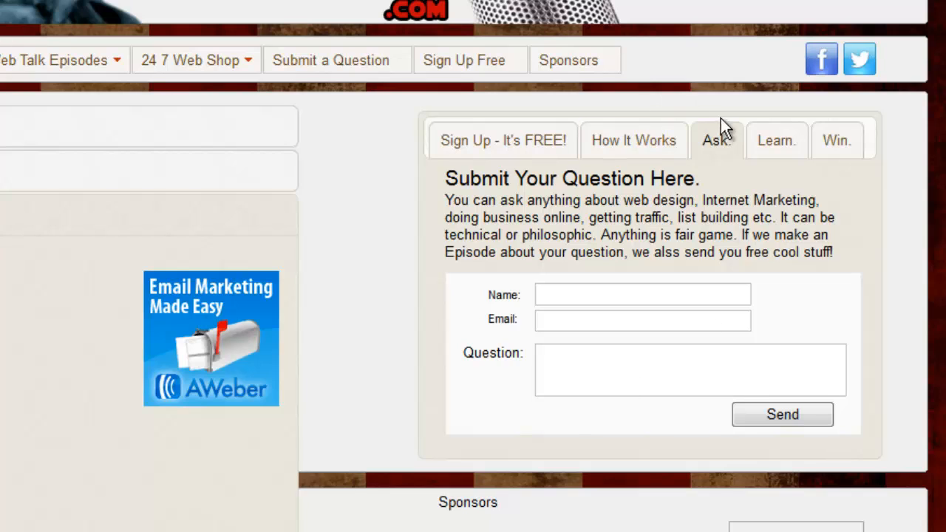
left_click(836, 141)
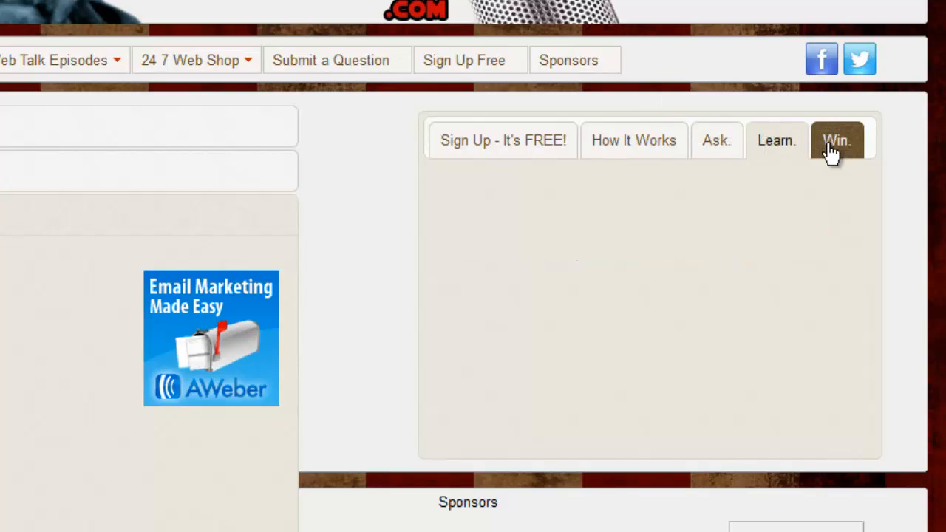
left_click(715, 140)
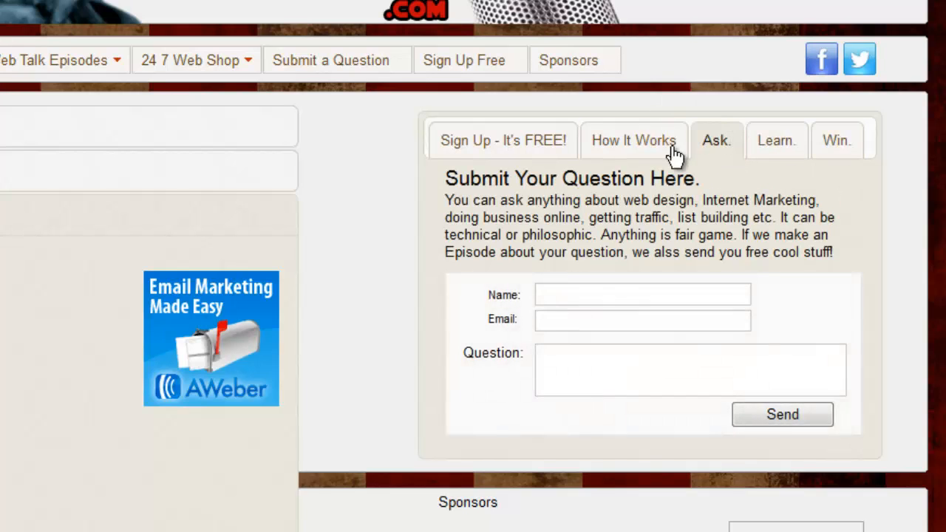
left_click(634, 140)
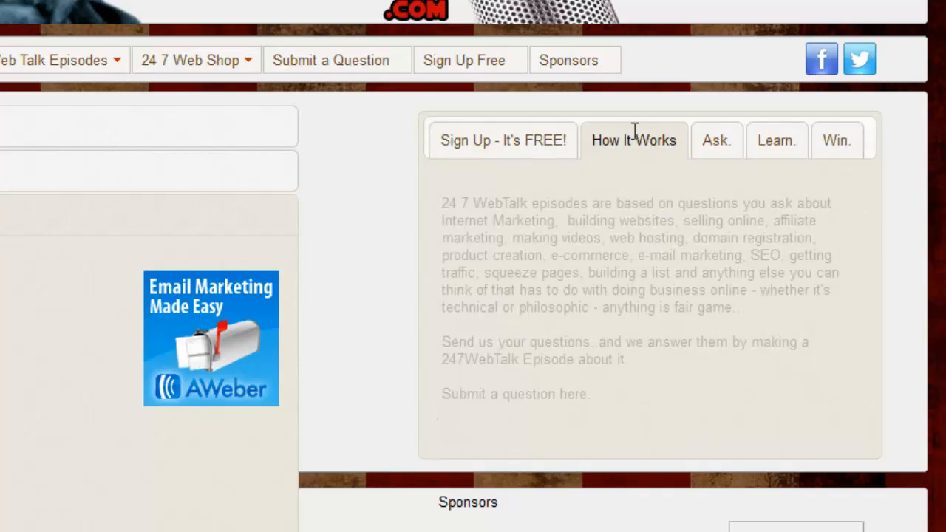
left_click(837, 140)
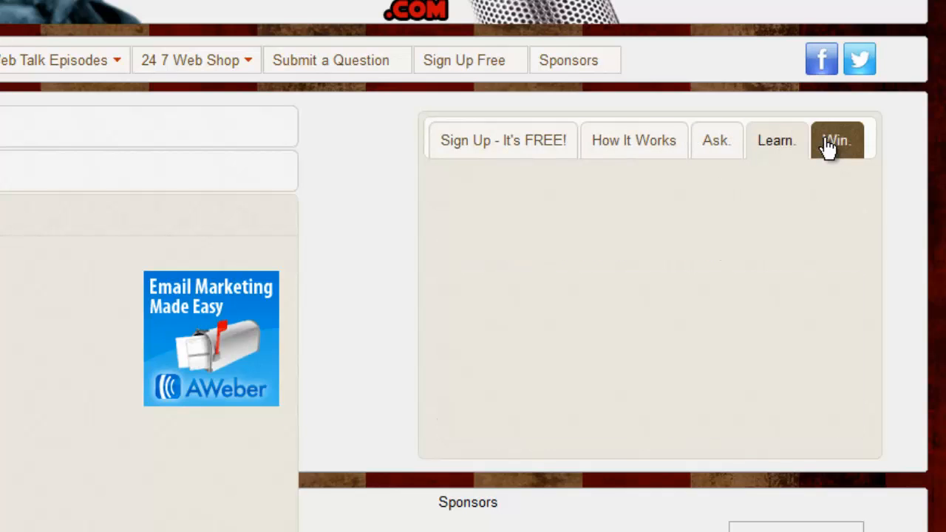
left_click(634, 140)
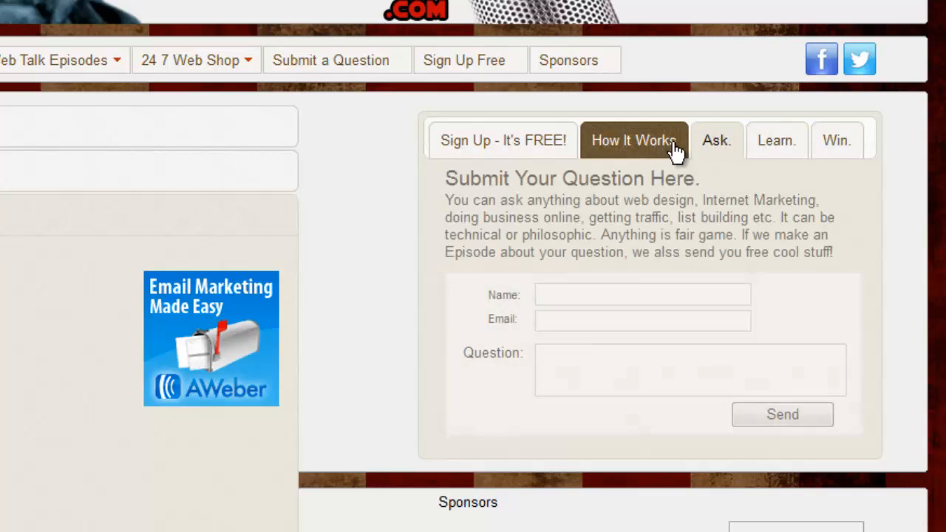
left_click(503, 140)
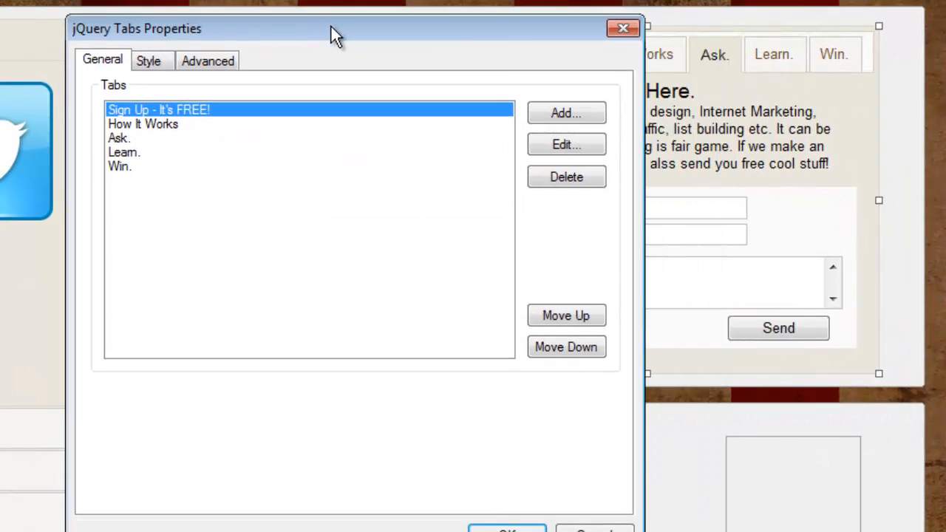
- View the jQuery Tabs Style options with the fade transition effect enabled
left_click(147, 60)
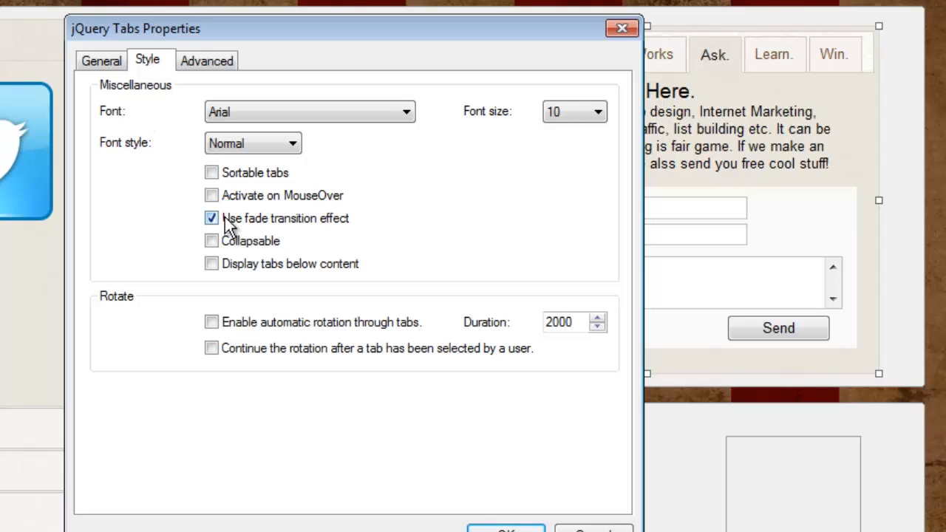
mouse_move(212, 264)
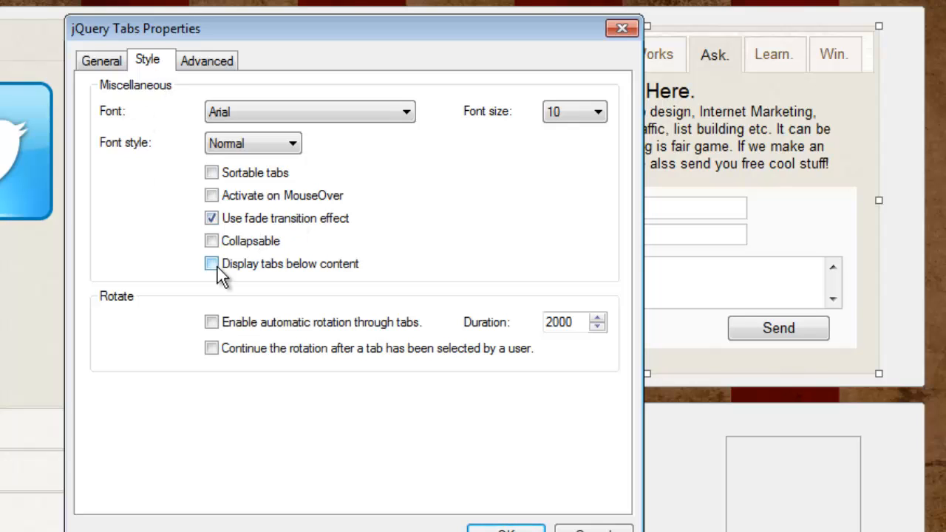
mouse_move(754, 137)
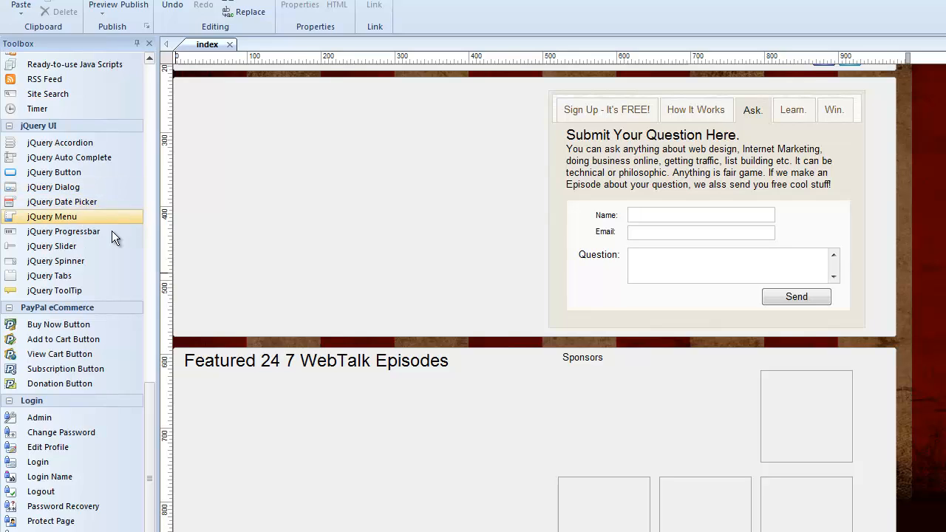
mouse_move(63, 217)
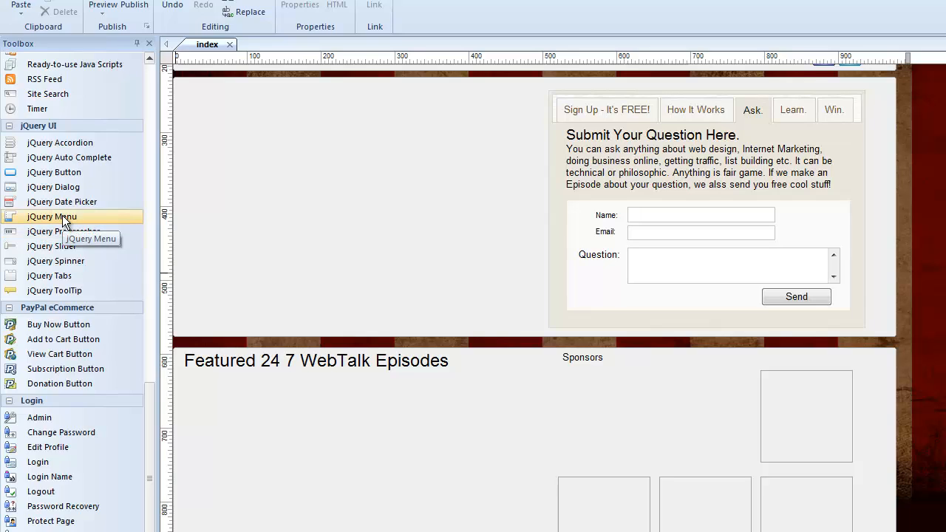
mouse_move(224, 210)
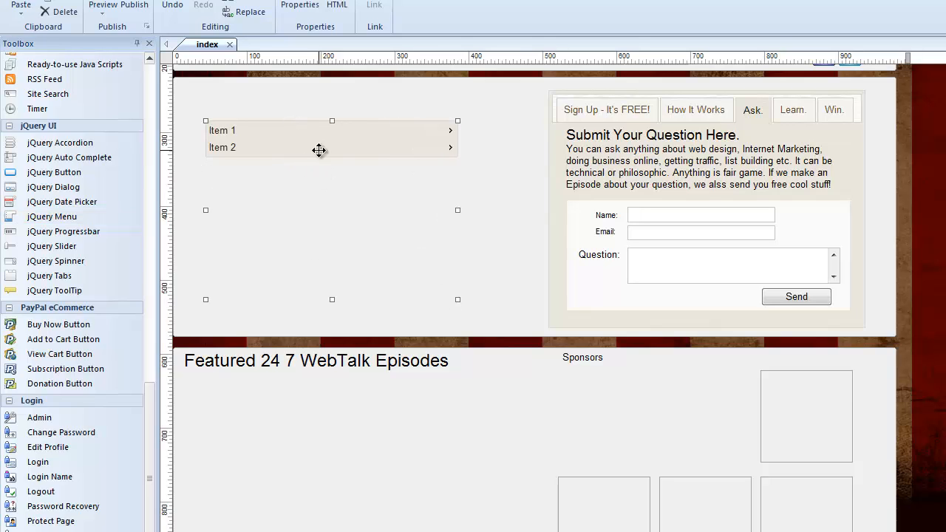
- Set the jQuery Menu's Layout to Horizontal
double_click(331, 138)
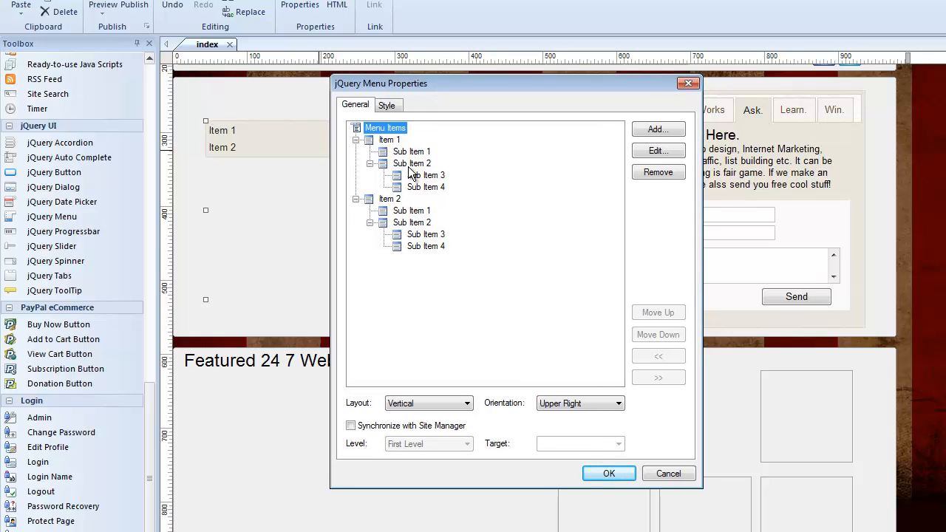
left_click(427, 403)
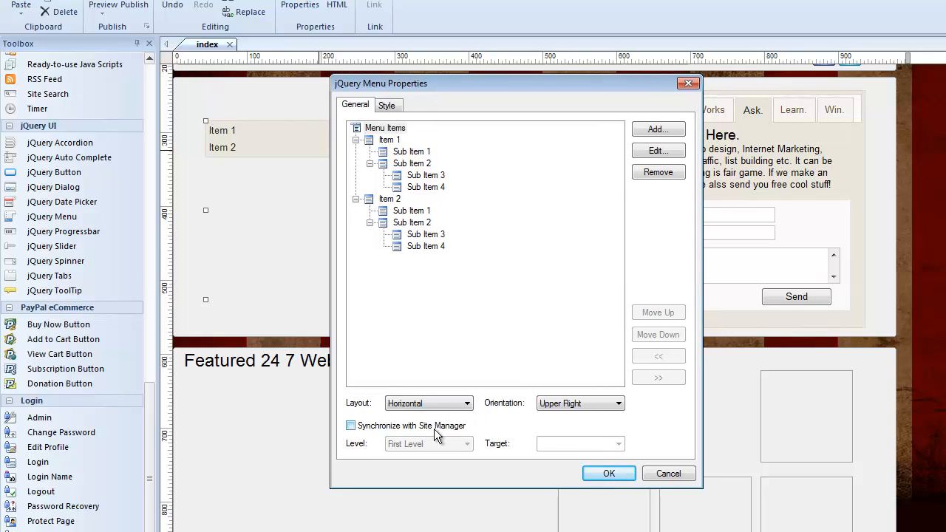
left_click(608, 473)
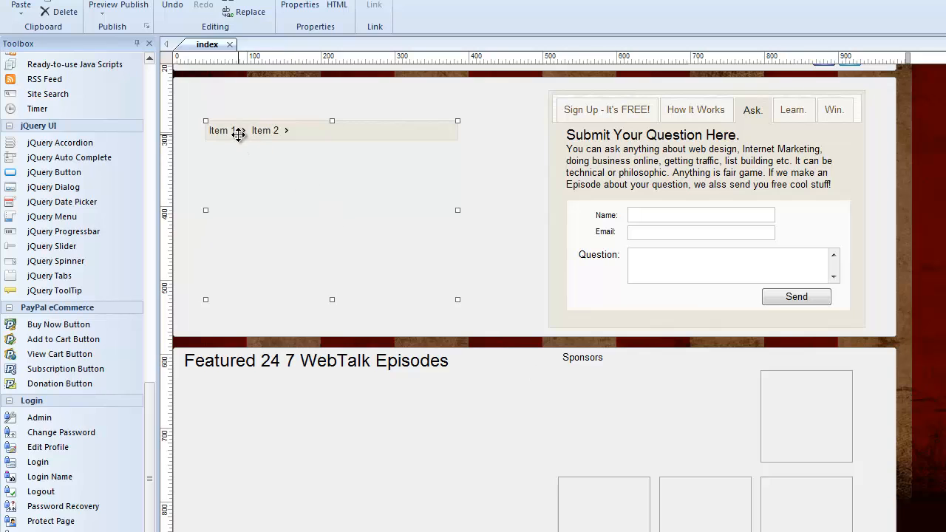
left_click(118, 4)
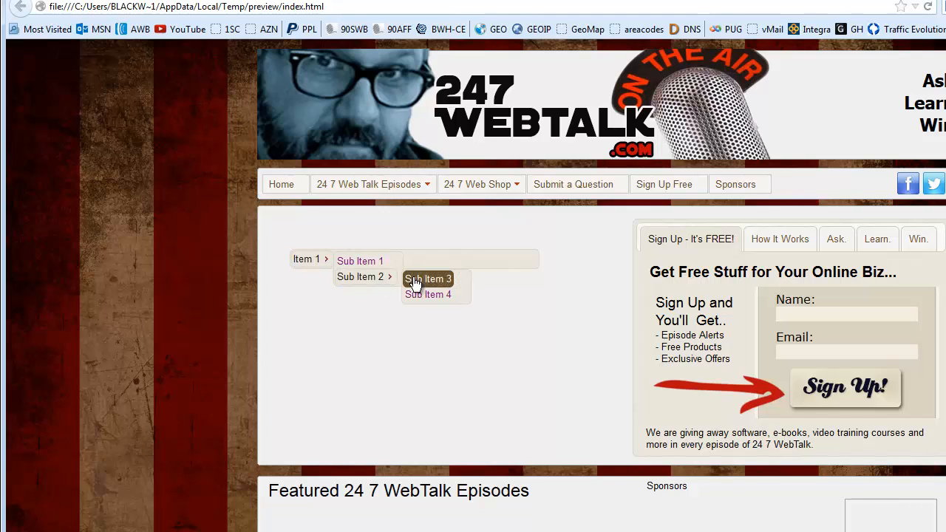
mouse_move(360, 261)
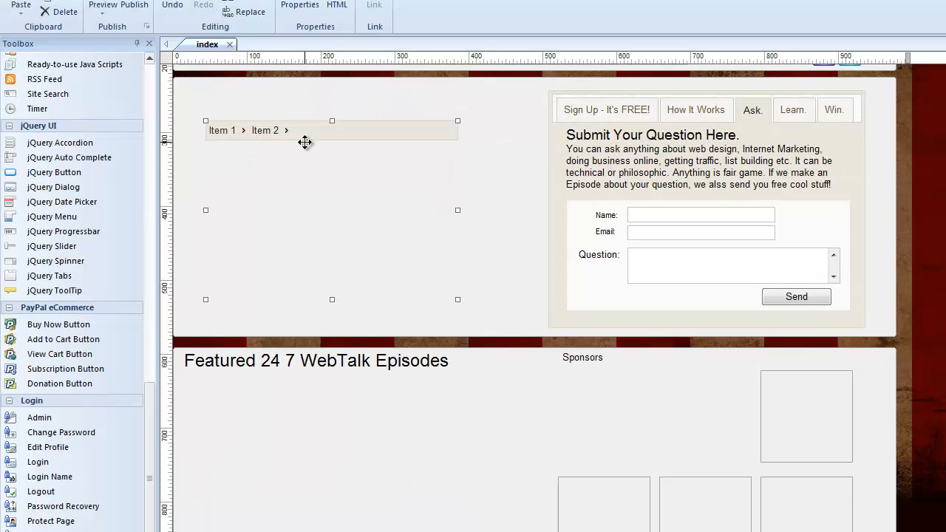
- Swap the jQuery Menu for a ToolTip box in the left area, with the Twitter bird image to its right
left_click(65, 11)
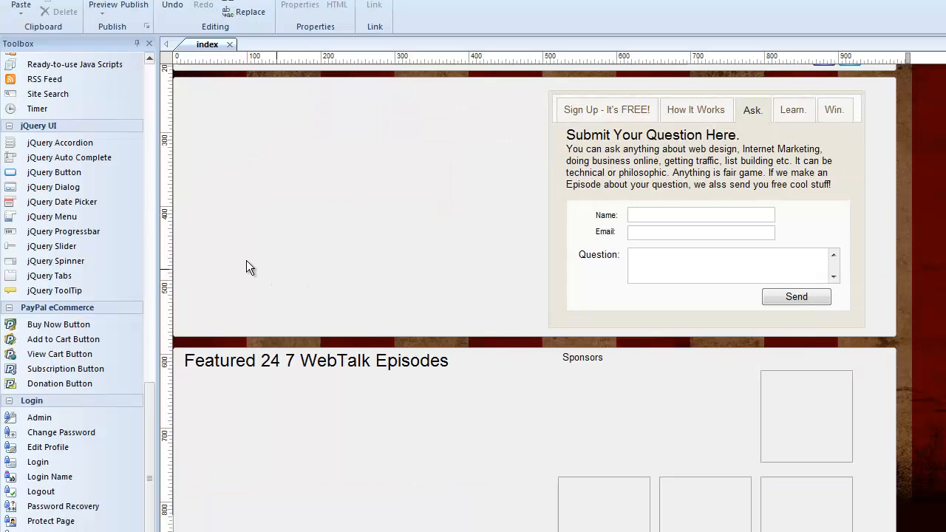
mouse_move(52, 246)
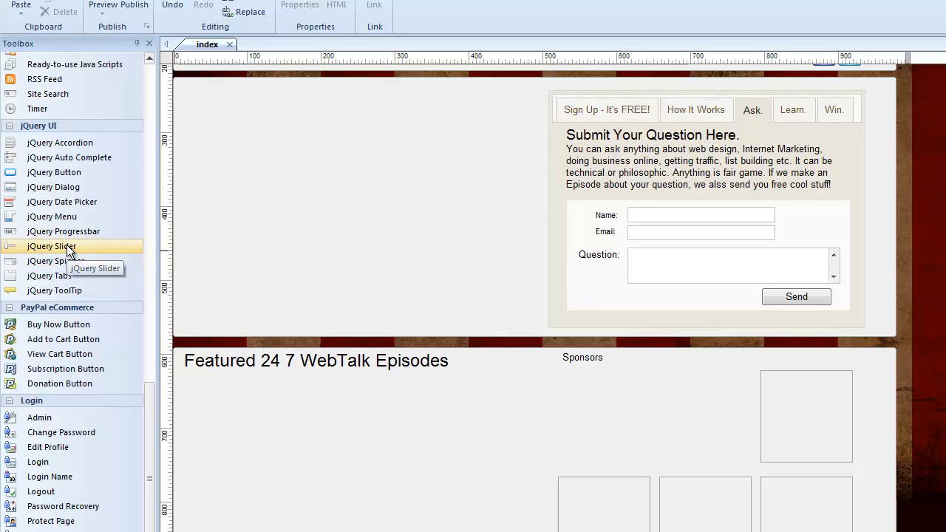
mouse_move(112, 255)
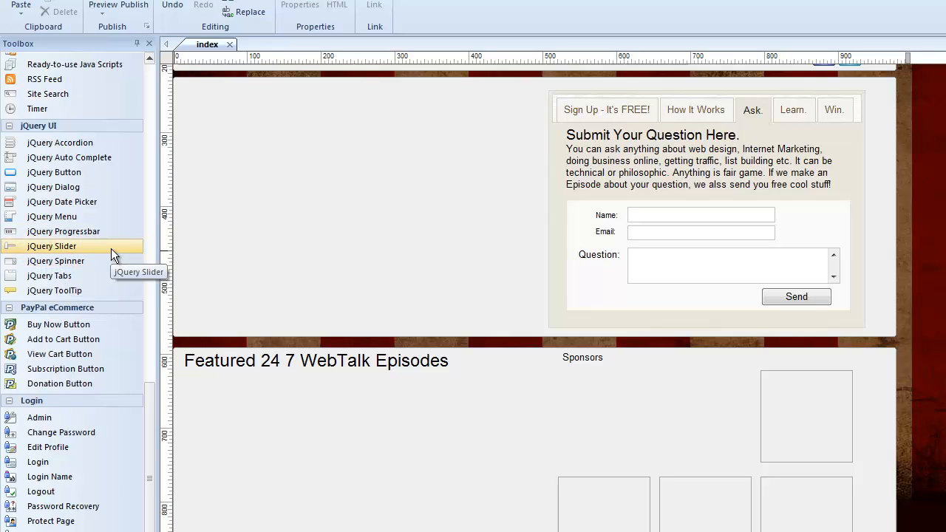
mouse_move(54, 290)
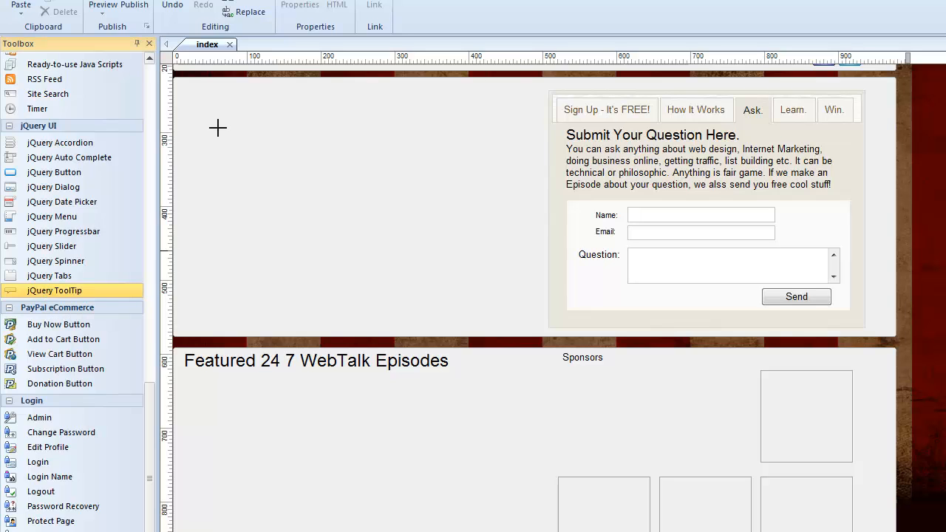
left_click_drag(54, 290, 303, 182)
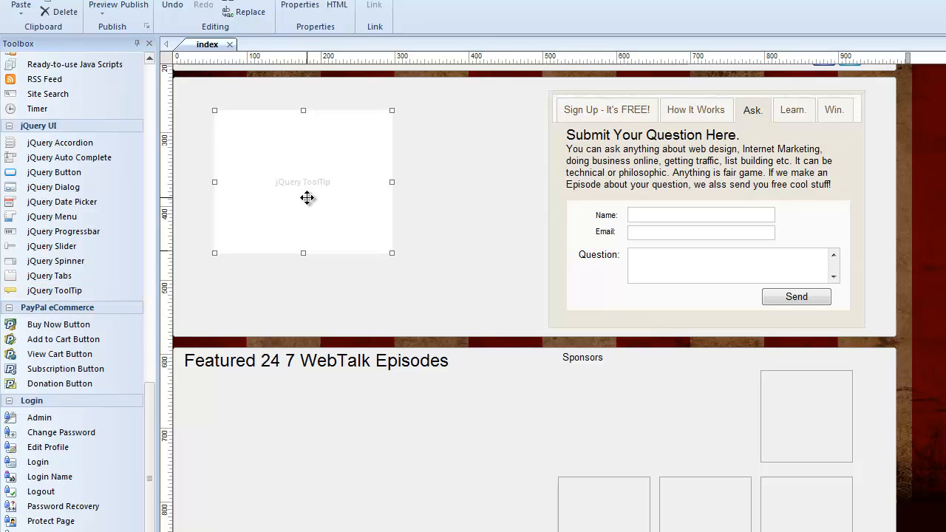
left_click_drag(307, 197, 277, 209)
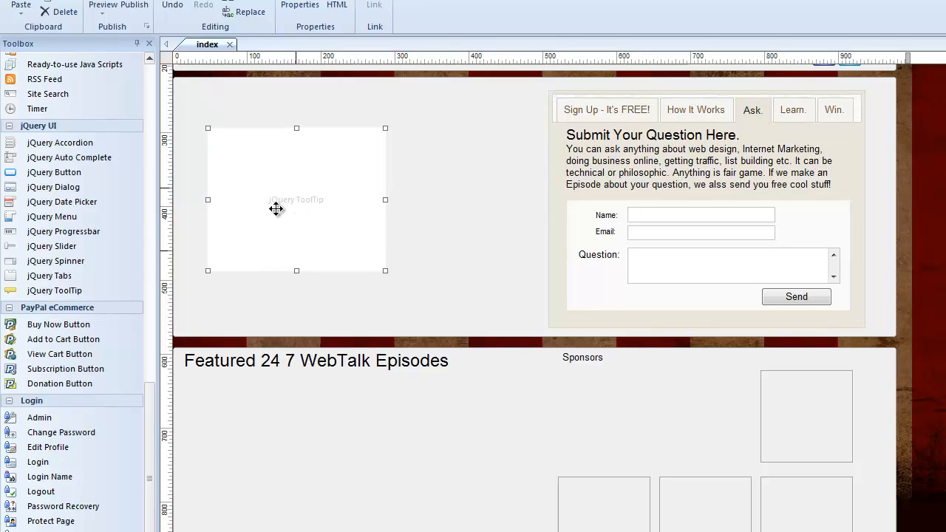
mouse_move(304, 219)
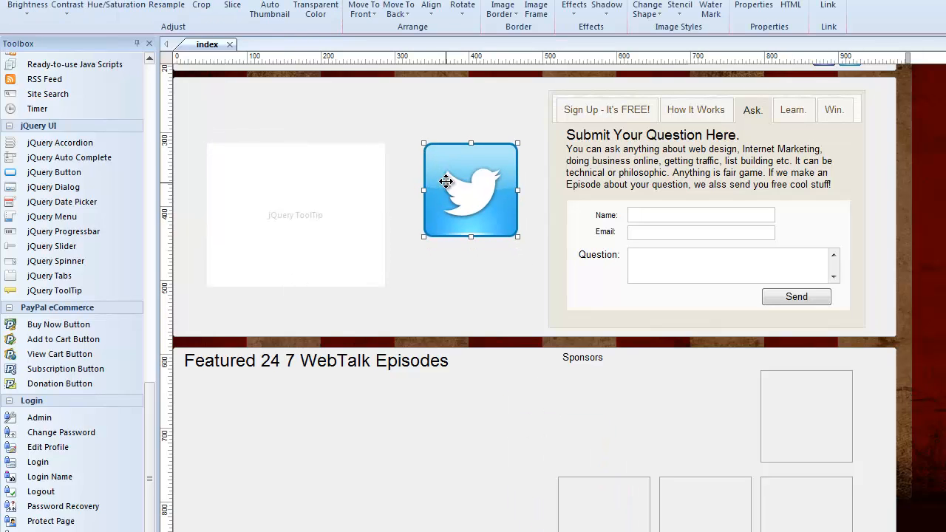
left_click_drag(446, 188, 444, 174)
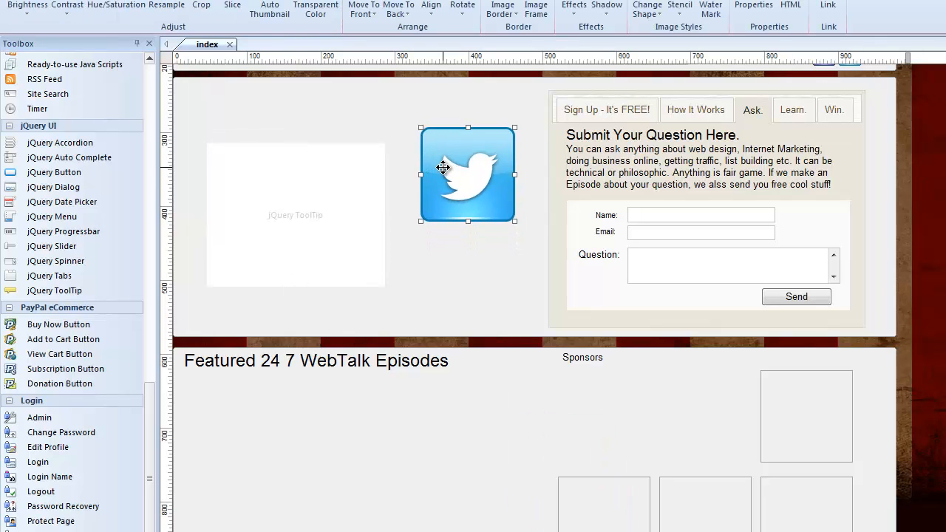
left_click_drag(468, 173, 459, 210)
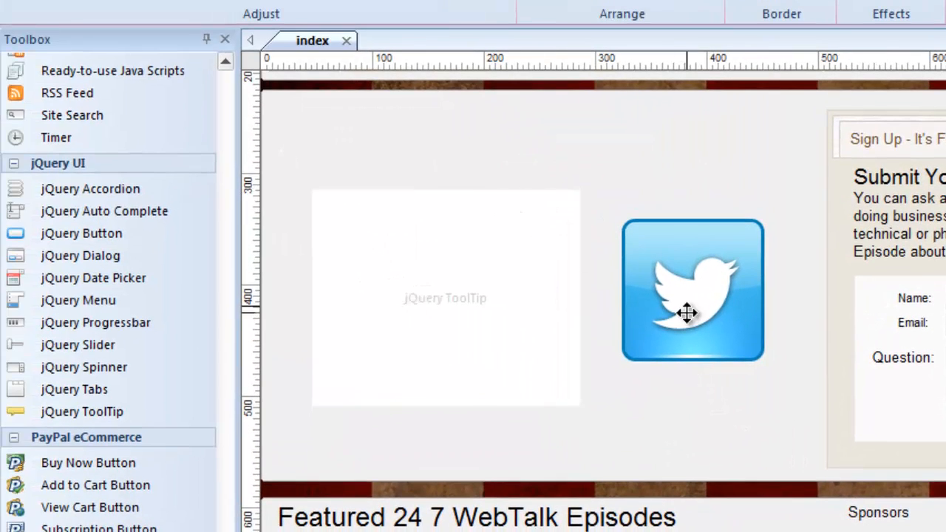
mouse_move(632, 222)
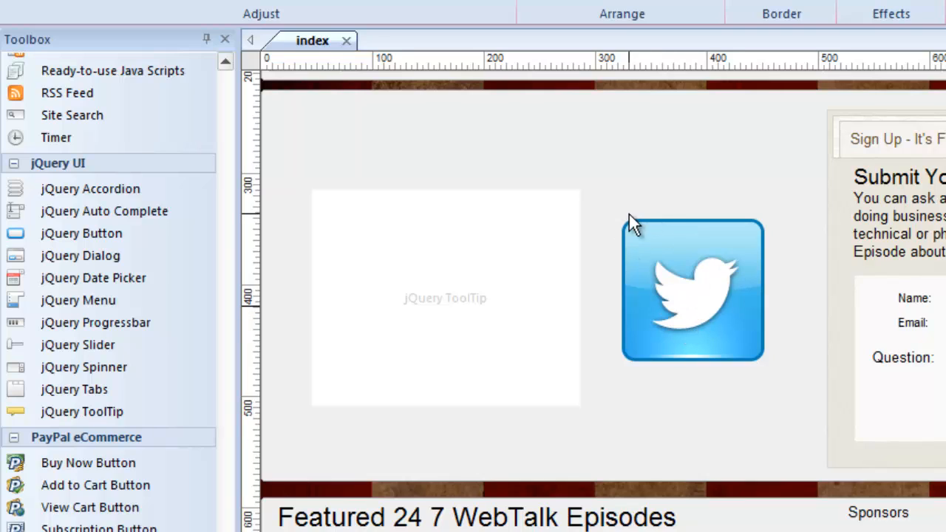
mouse_move(702, 305)
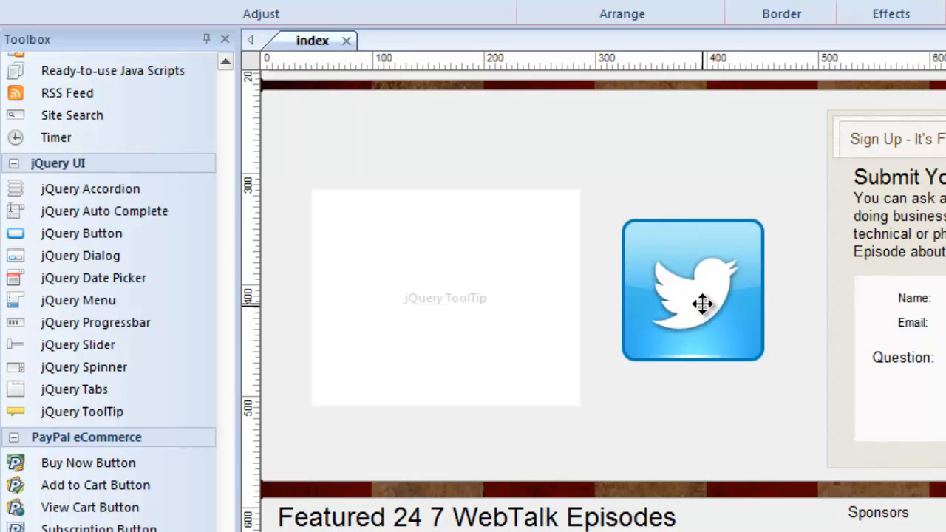
left_click(446, 298)
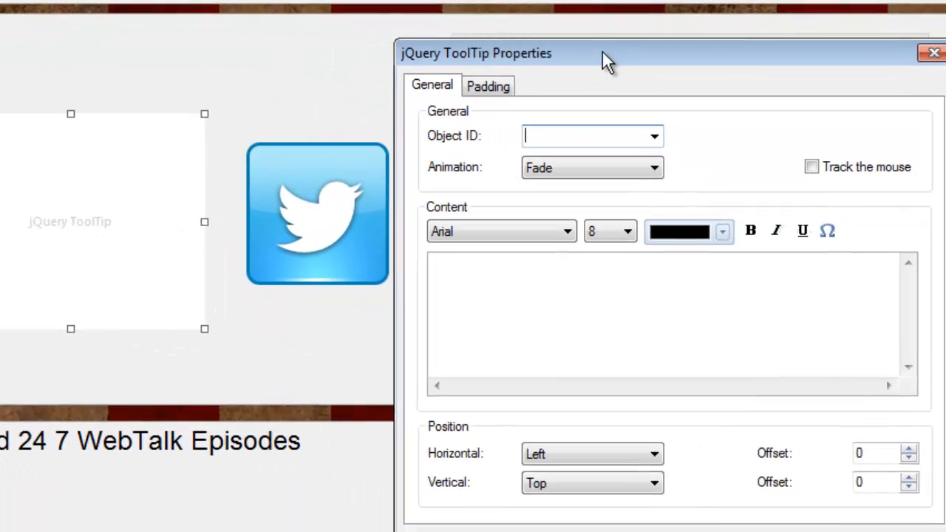
left_click_drag(606, 53, 580, 48)
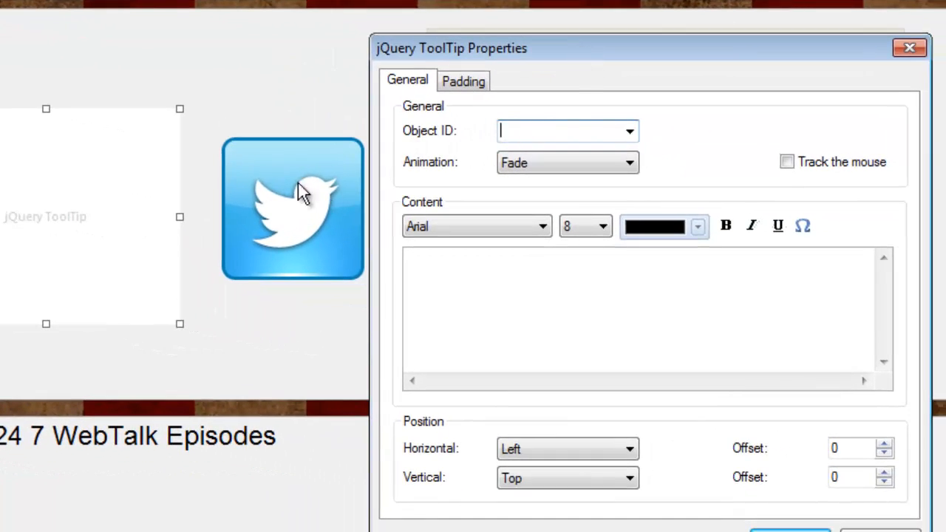
left_click(629, 131)
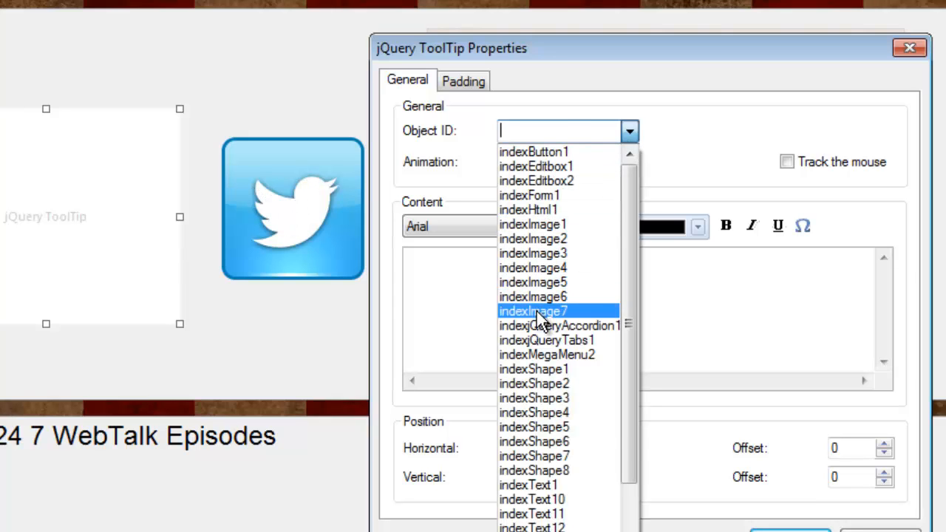
left_click(533, 311)
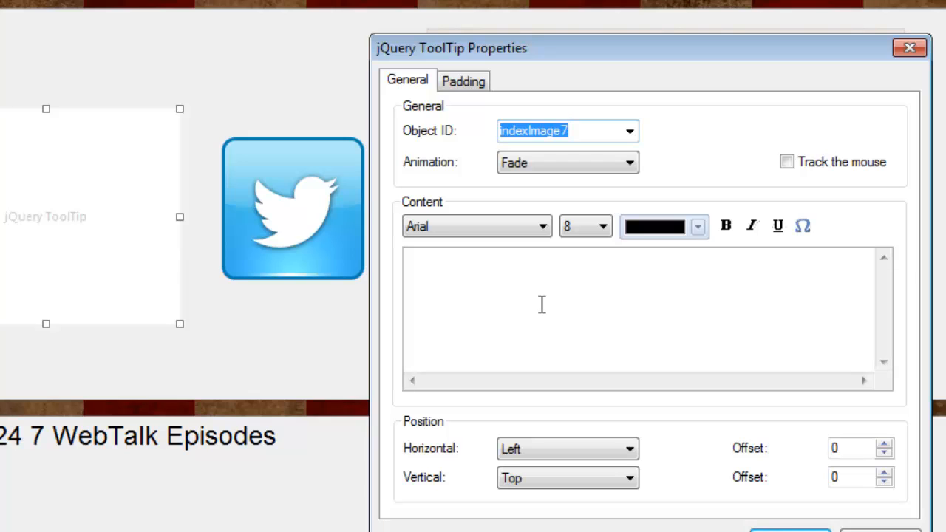
mouse_move(295, 203)
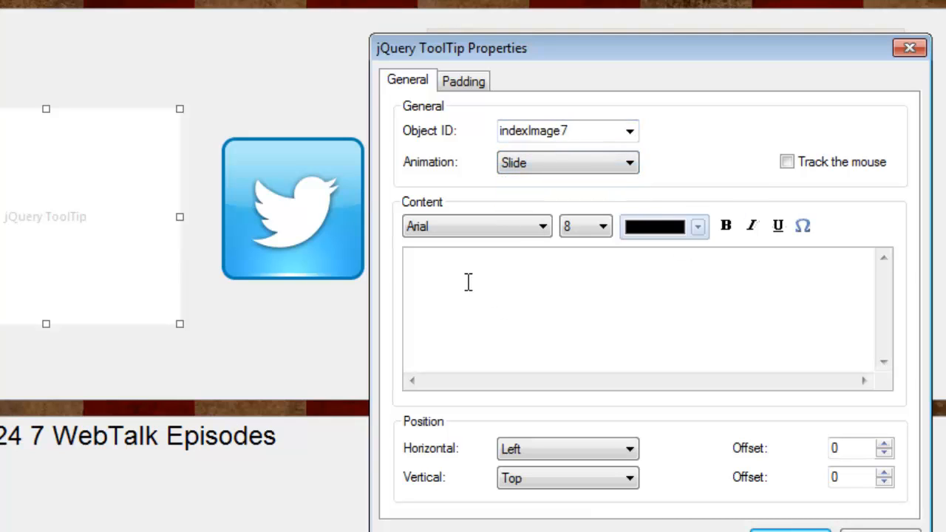
type("Greg Hughes")
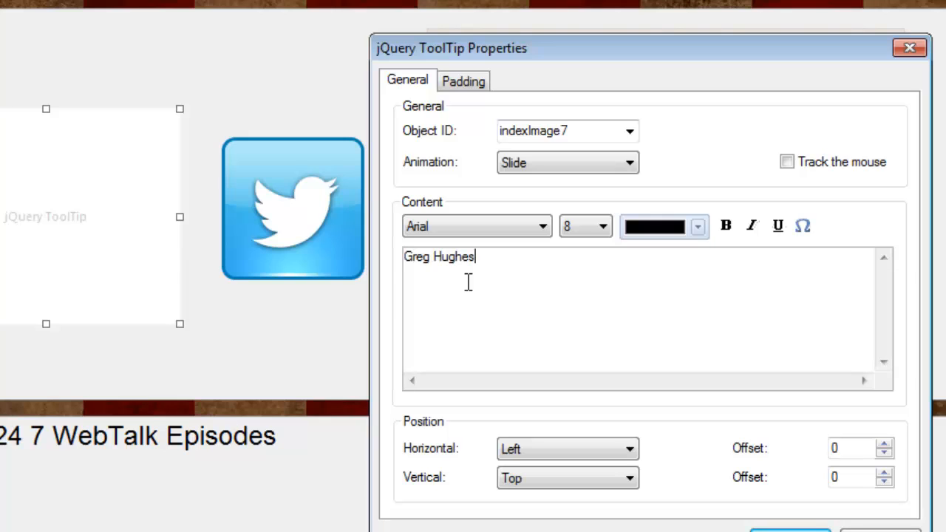
mouse_move(597, 254)
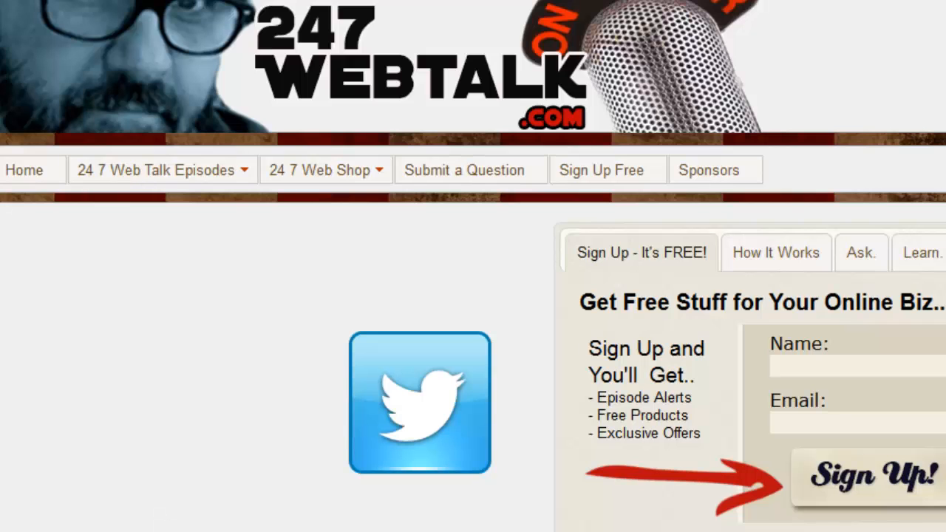
mouse_move(414, 404)
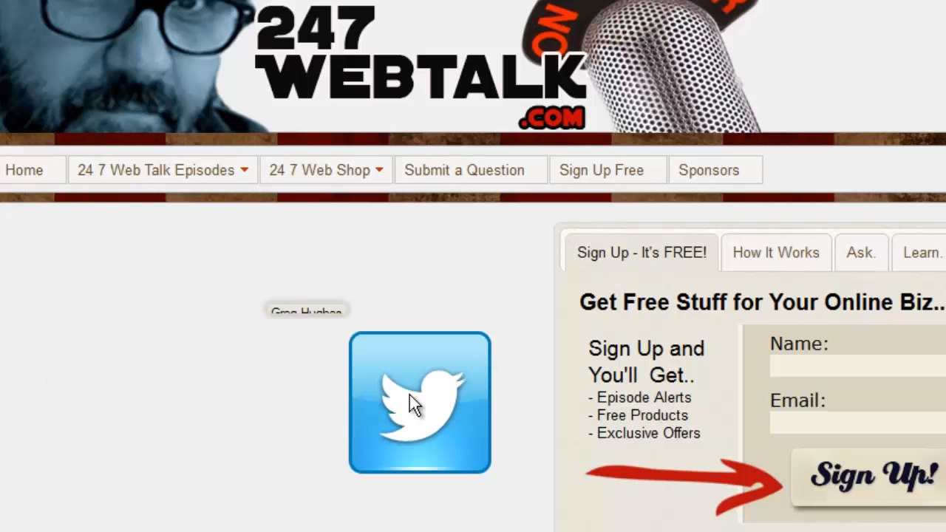
mouse_move(414, 384)
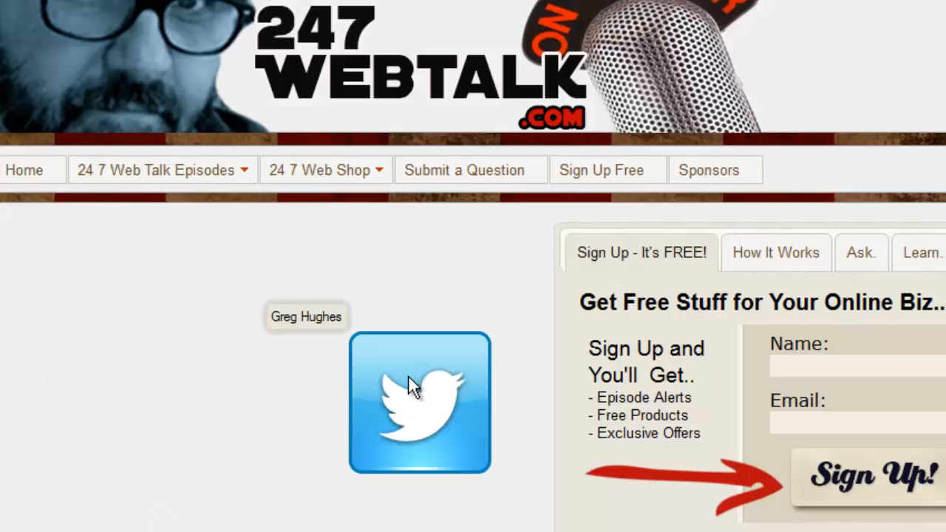
mouse_move(425, 399)
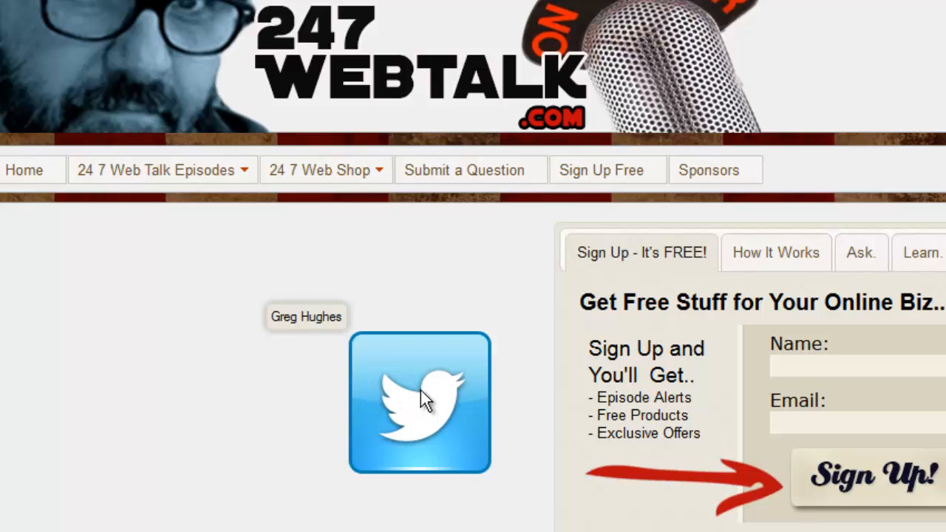
mouse_move(424, 317)
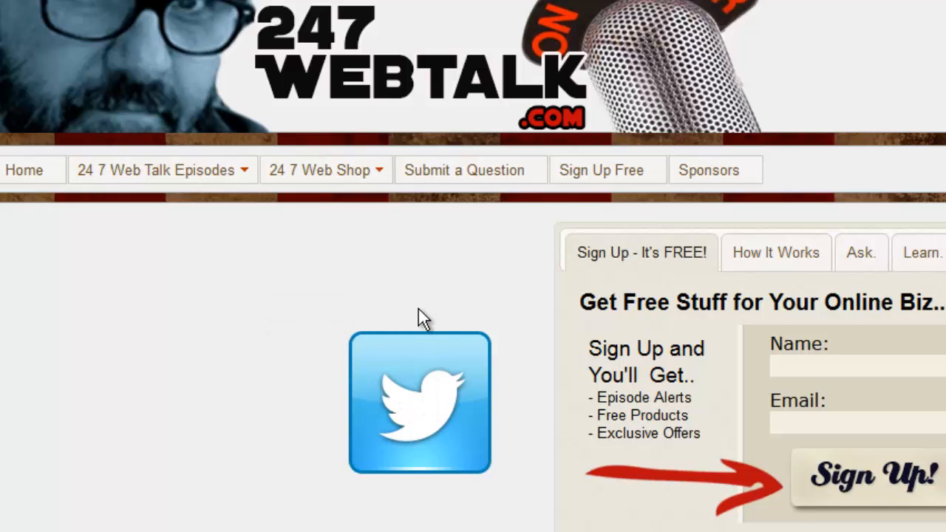
mouse_move(431, 362)
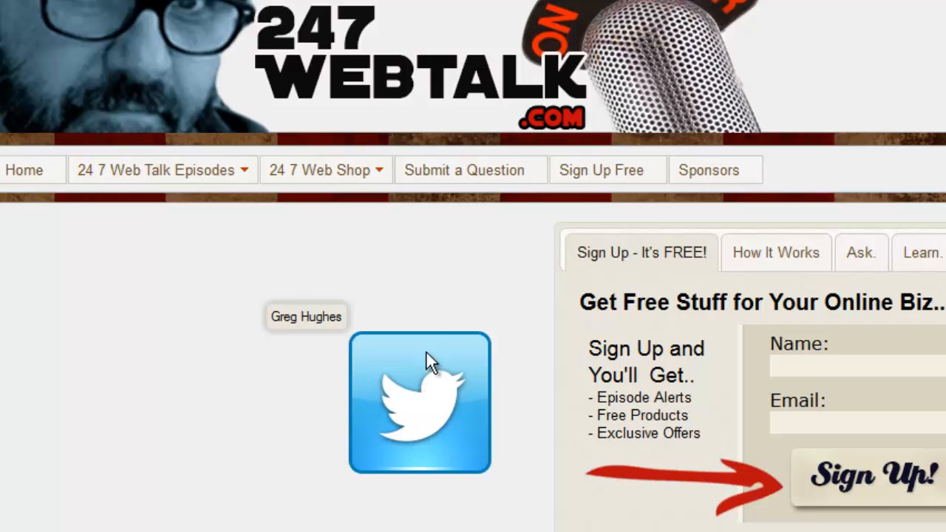
mouse_move(417, 377)
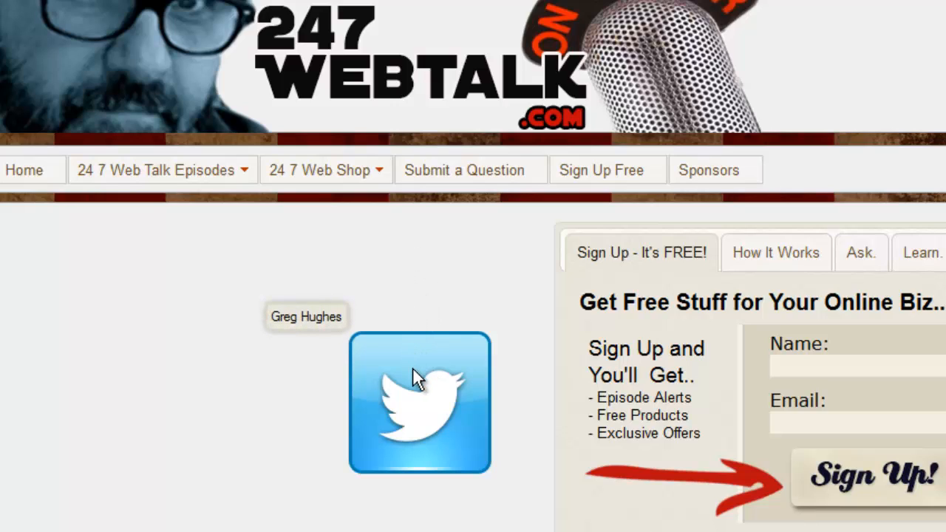
mouse_move(392, 506)
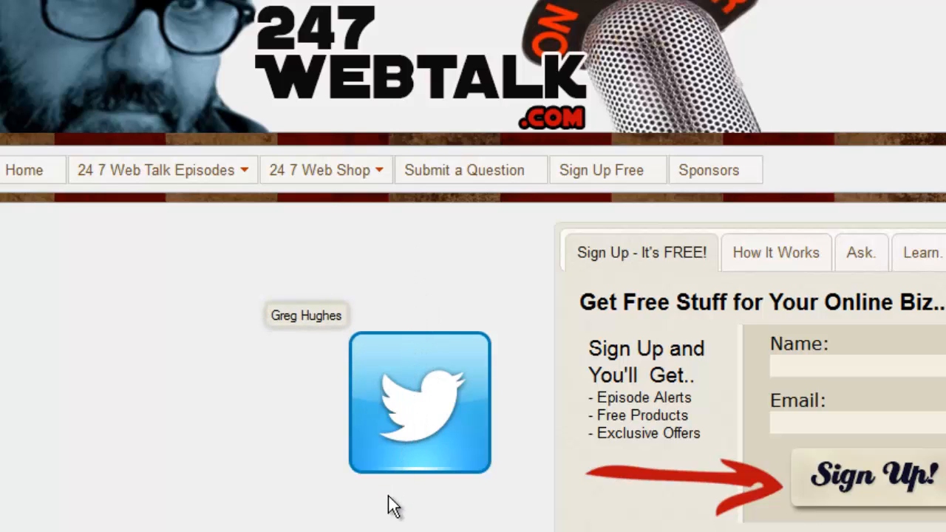
mouse_move(447, 385)
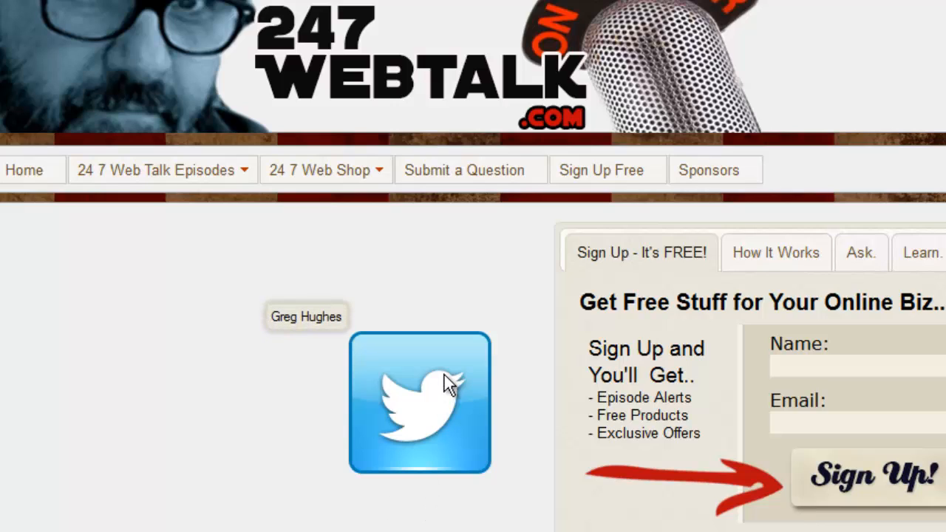
mouse_move(340, 330)
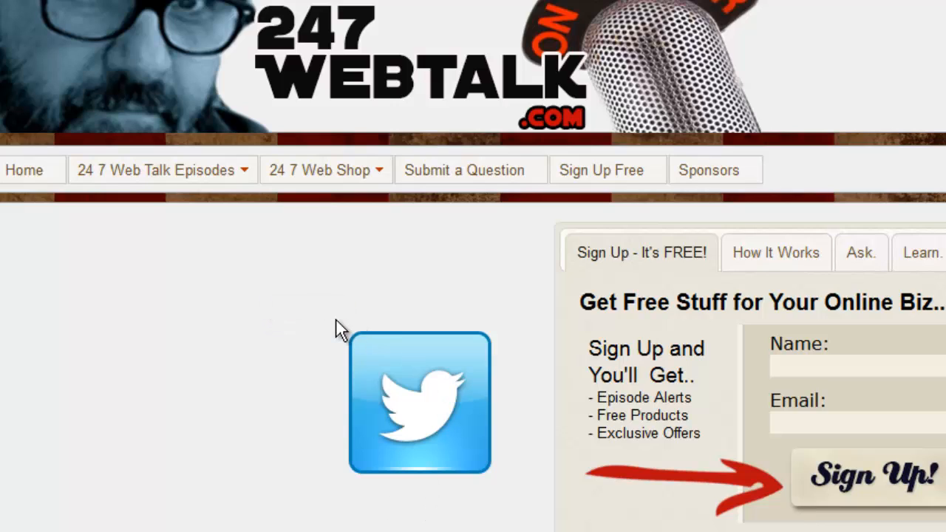
mouse_move(410, 392)
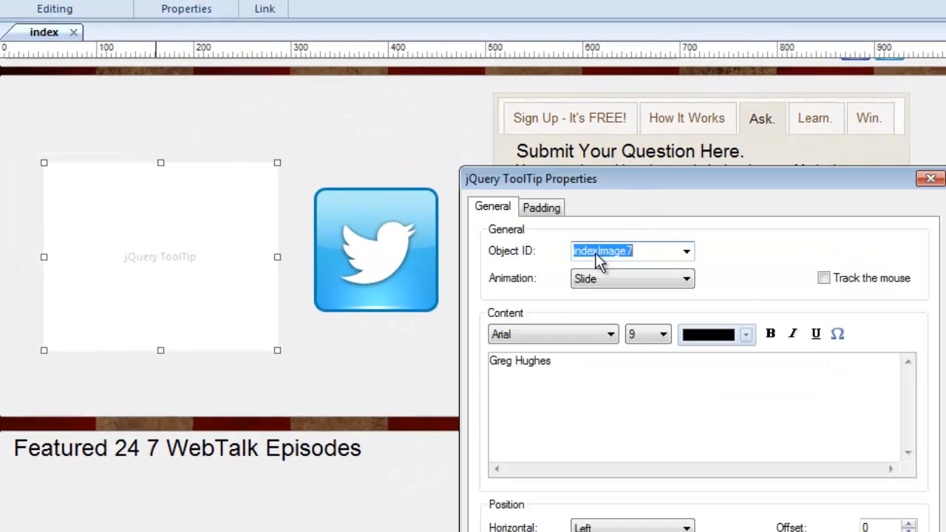
- Give the Twitter tooltip Fade animation, Right positioning and offsets of 10, then confirm
left_click(632, 278)
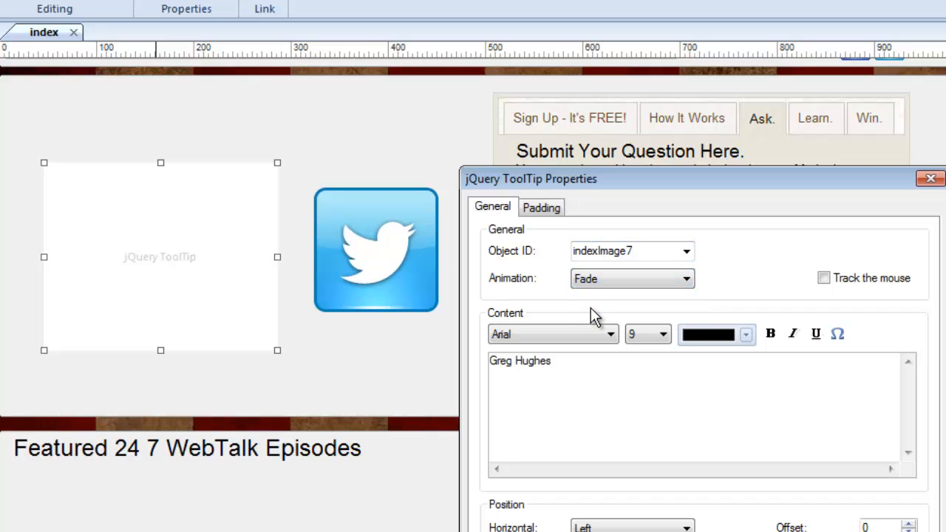
mouse_move(790, 398)
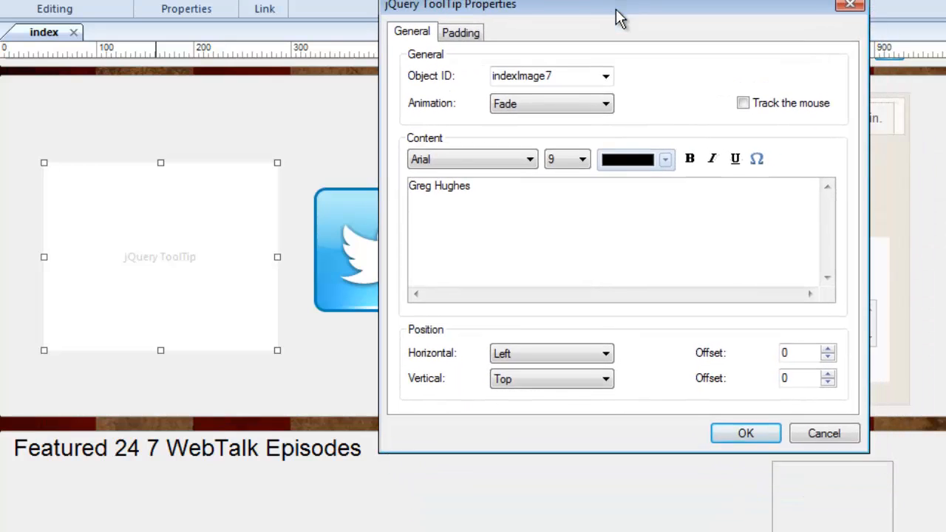
left_click(551, 353)
type("10")
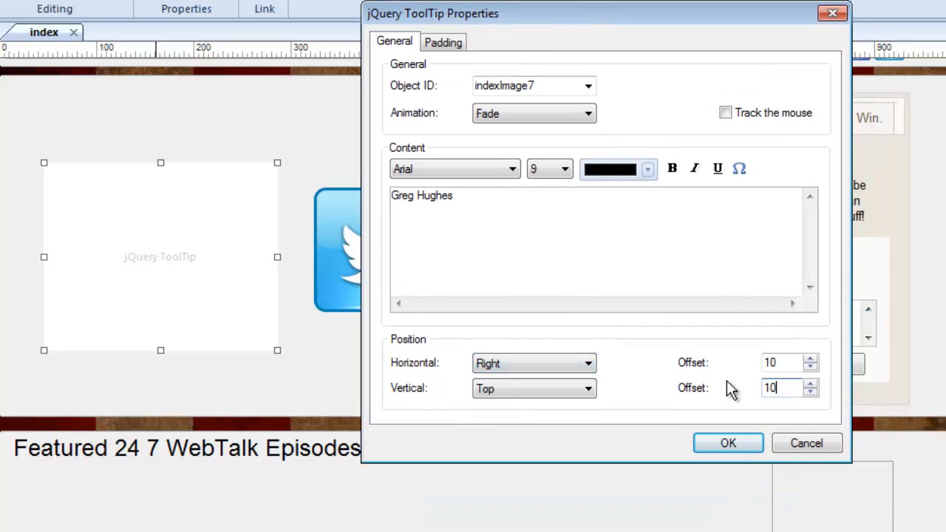
left_click(728, 443)
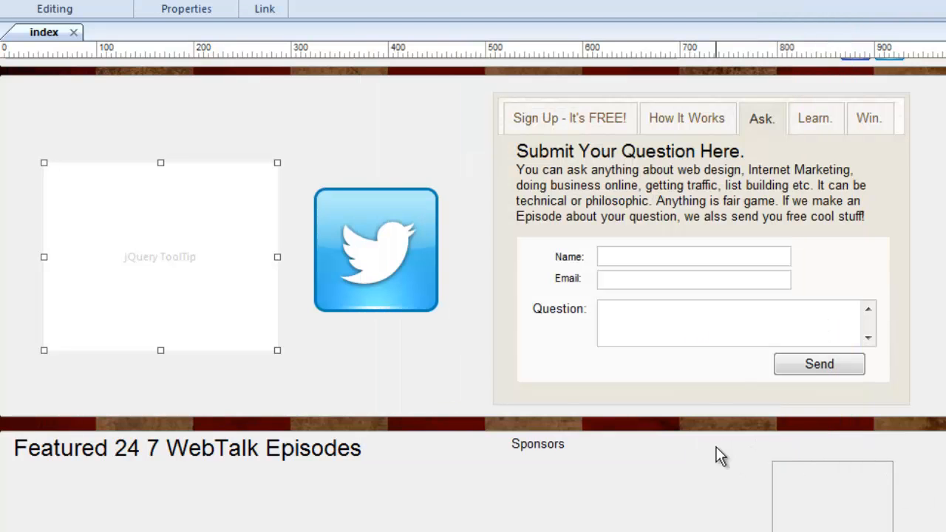
mouse_move(422, 496)
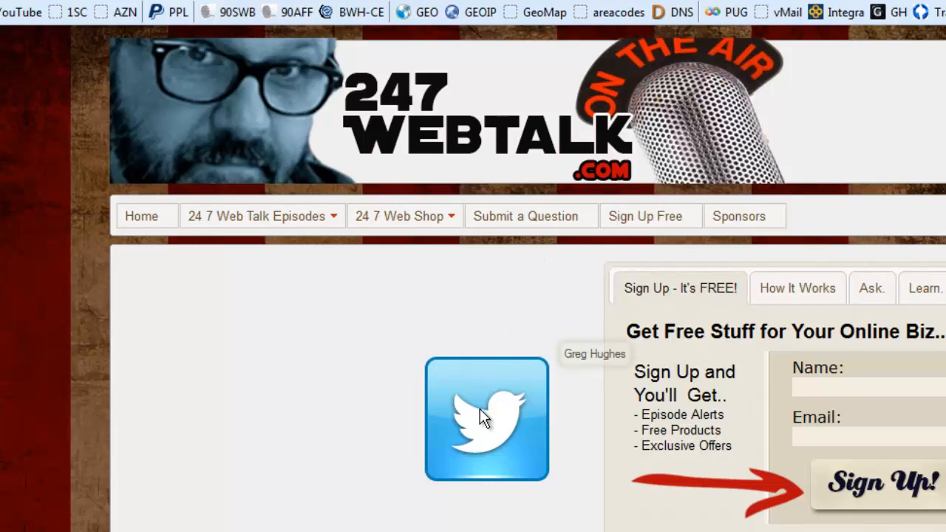
mouse_move(443, 339)
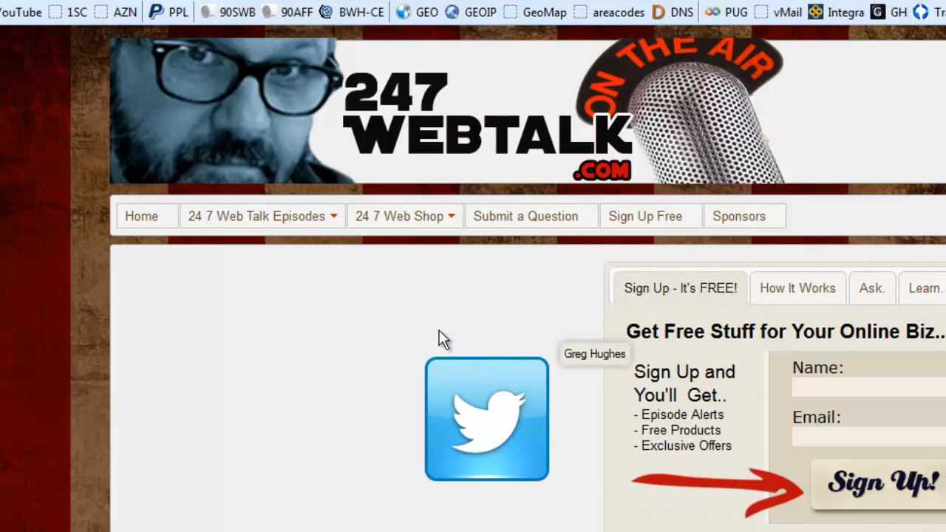
mouse_move(467, 410)
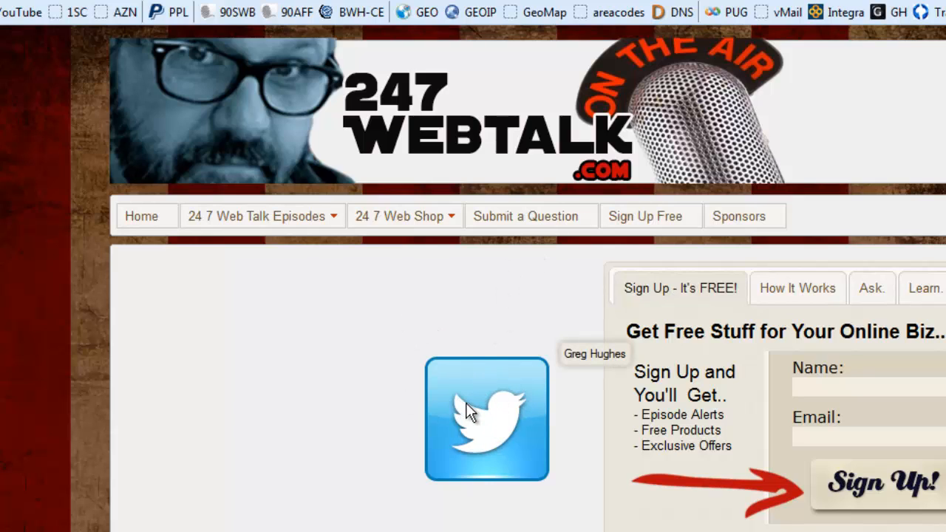
mouse_move(529, 388)
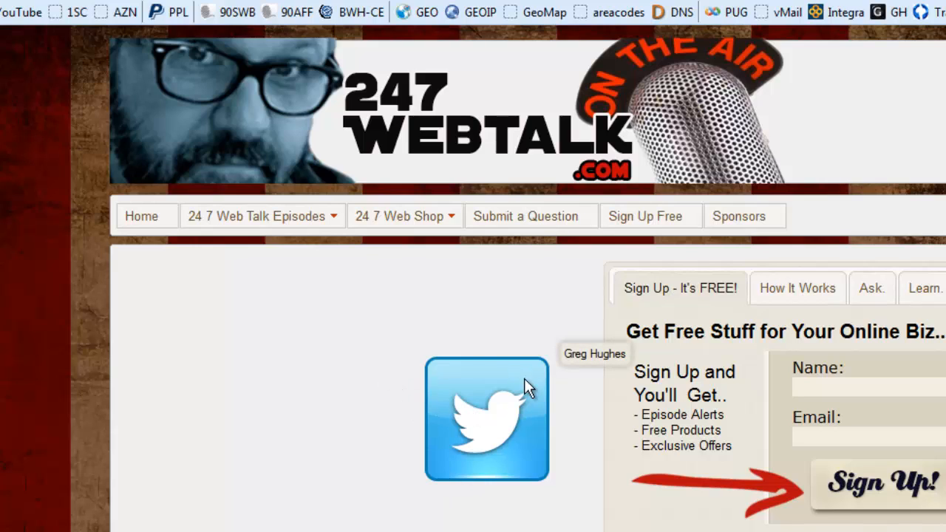
mouse_move(515, 399)
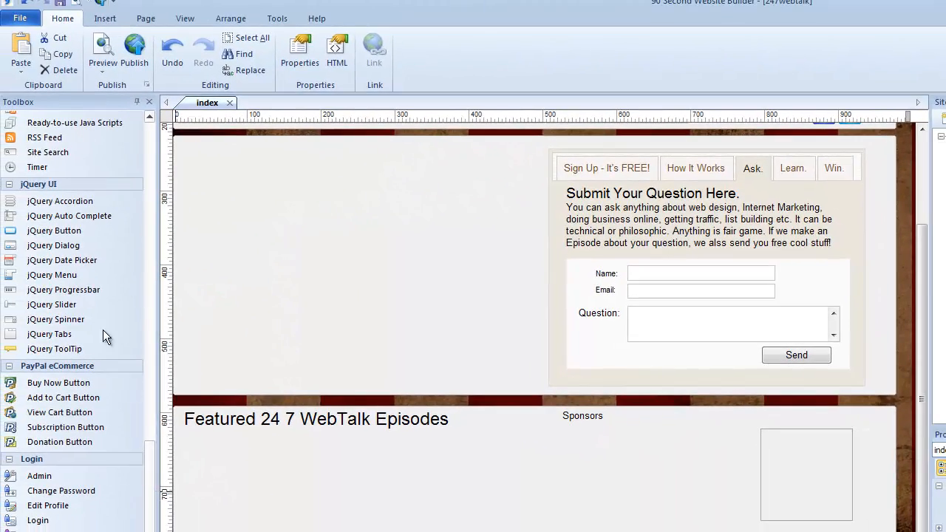
mouse_move(84, 334)
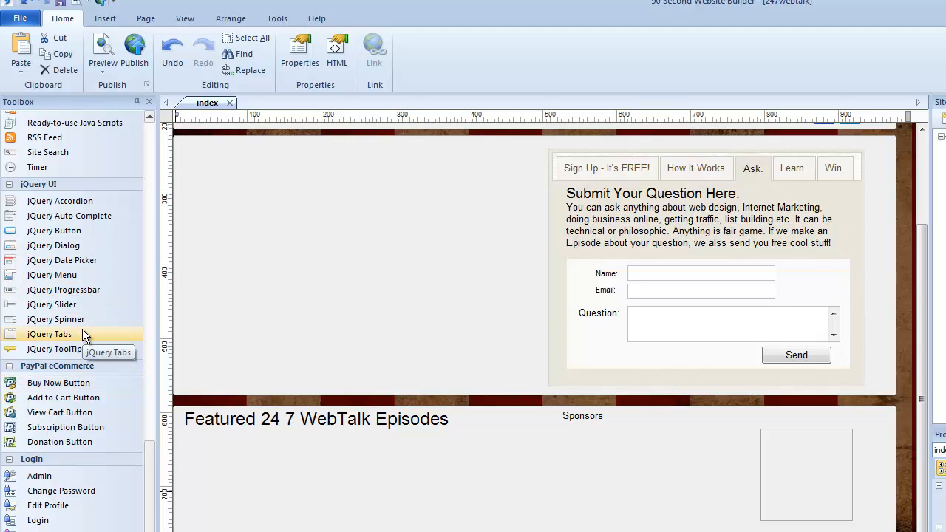
mouse_move(52, 275)
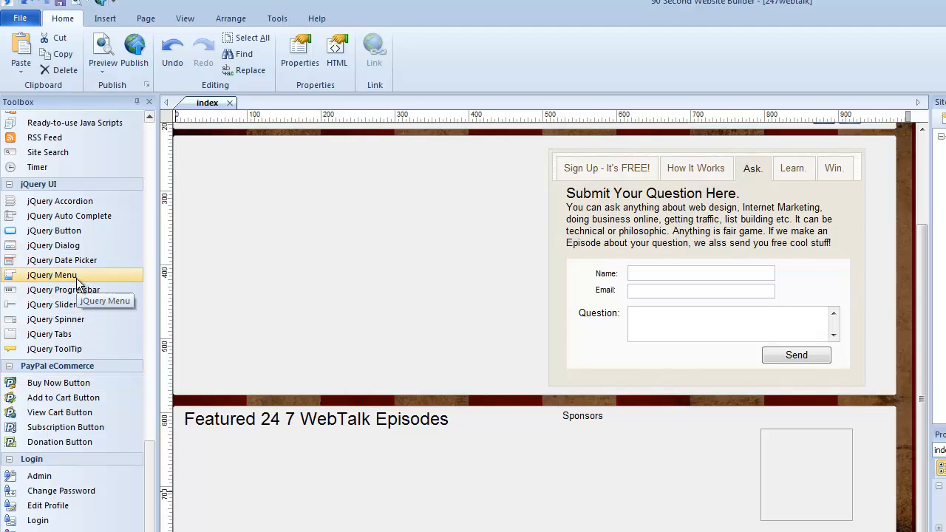
mouse_move(62, 260)
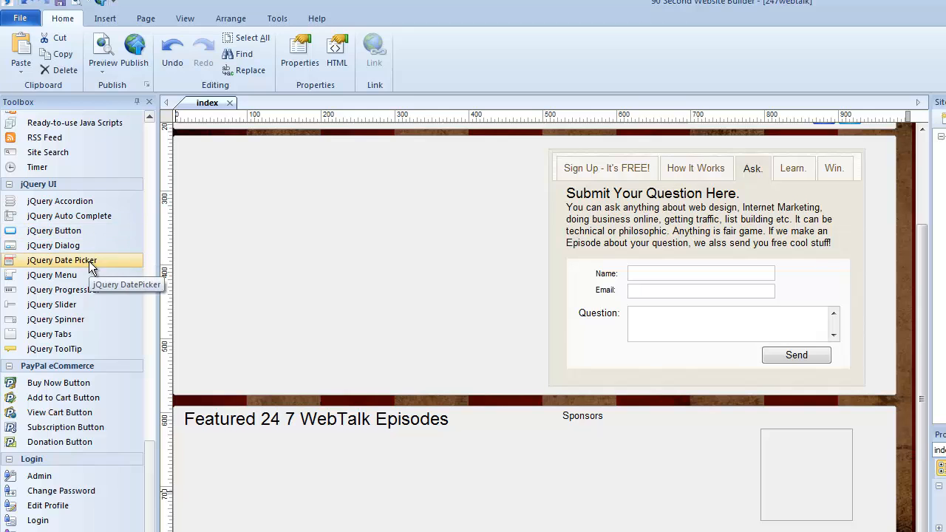
- Draw a Form Area left of the tabs and place a jQuery Date Picker field inside
scroll("up", 3)
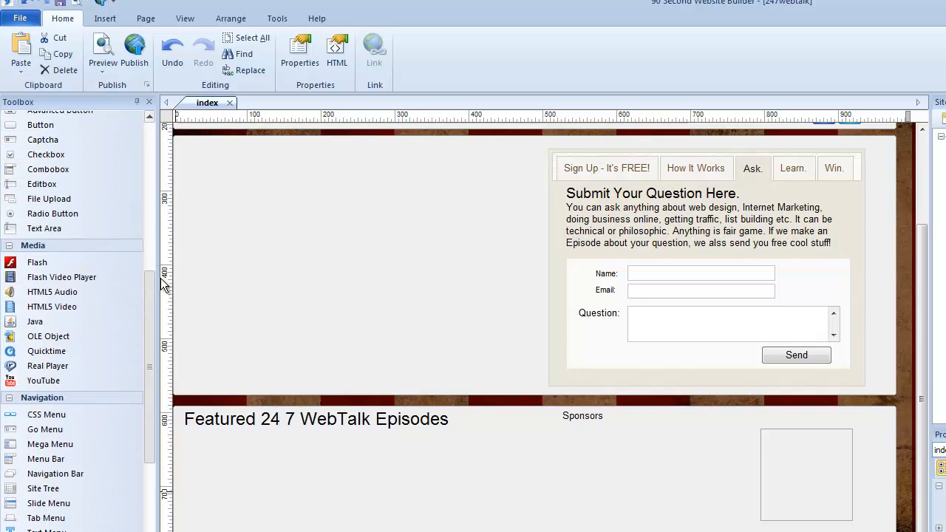
scroll("up", 3)
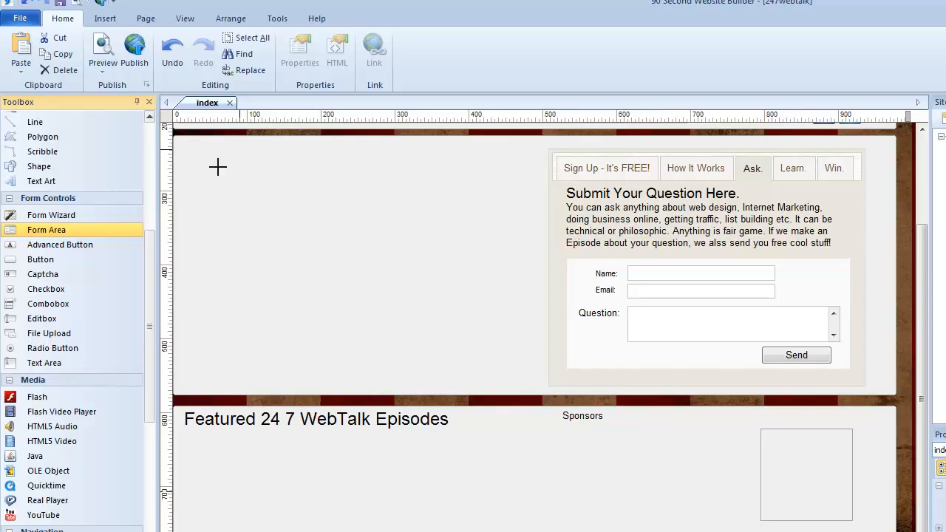
left_click_drag(217, 166, 473, 375)
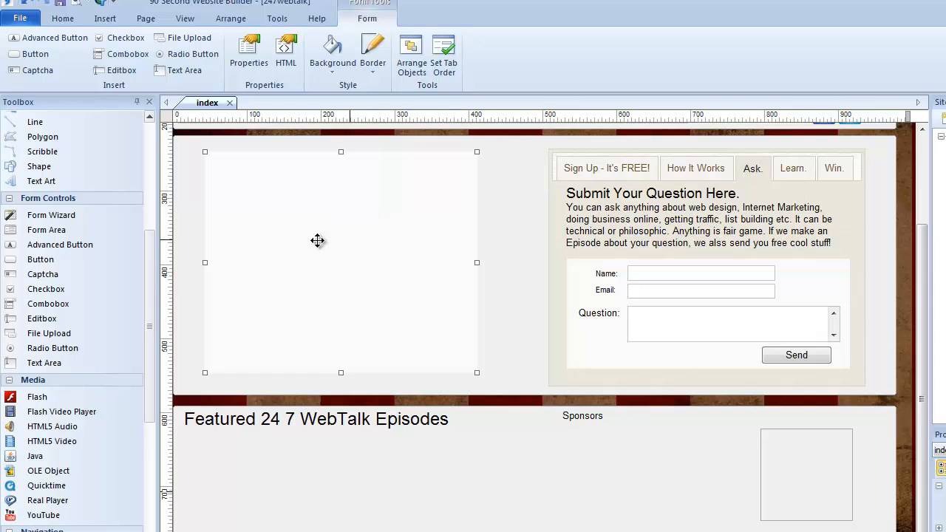
mouse_move(337, 256)
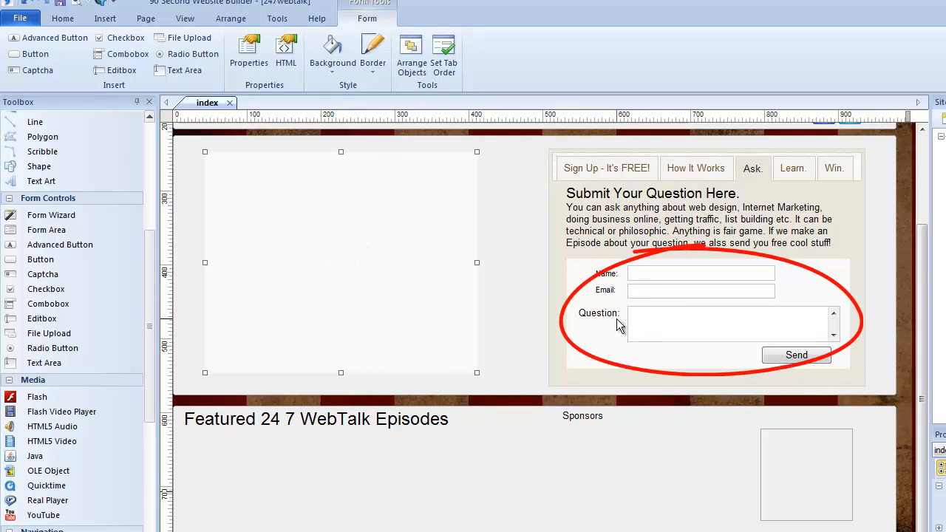
mouse_move(683, 315)
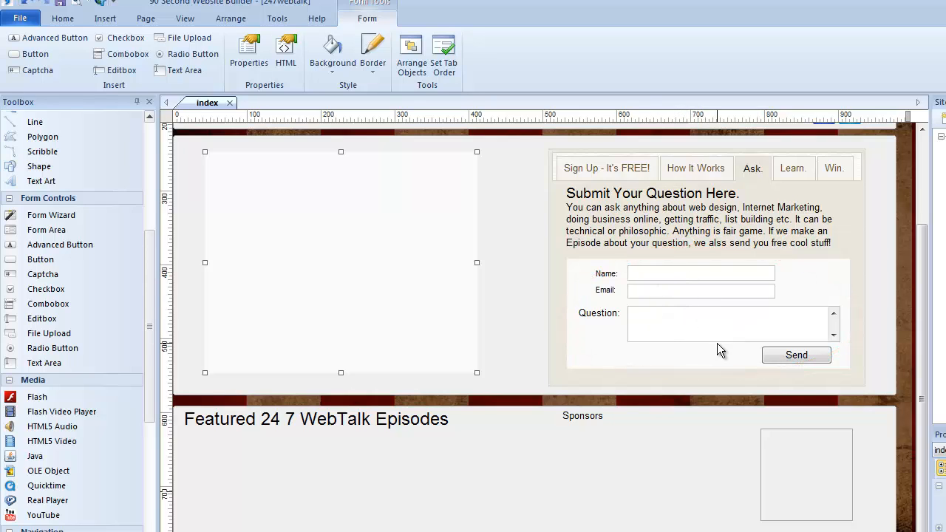
mouse_move(312, 221)
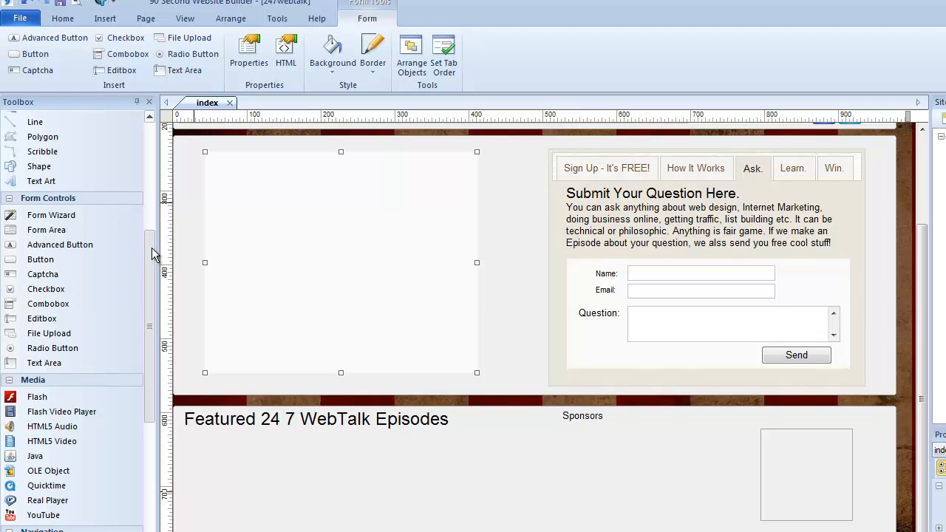
scroll("down", 3)
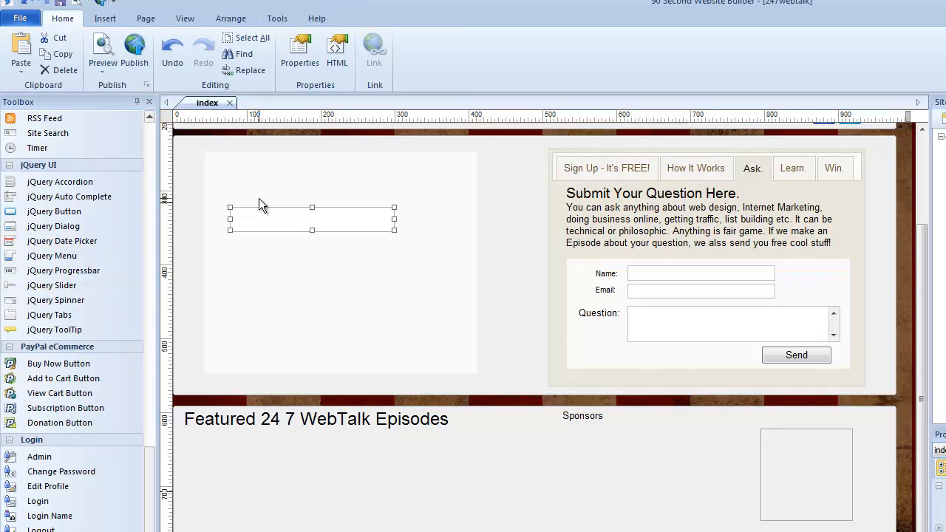
double_click(311, 219)
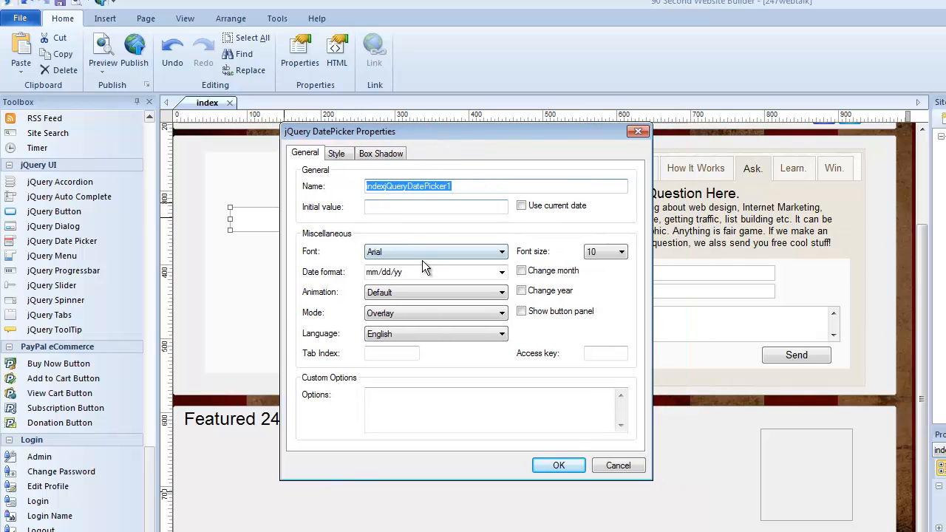
left_click(501, 272)
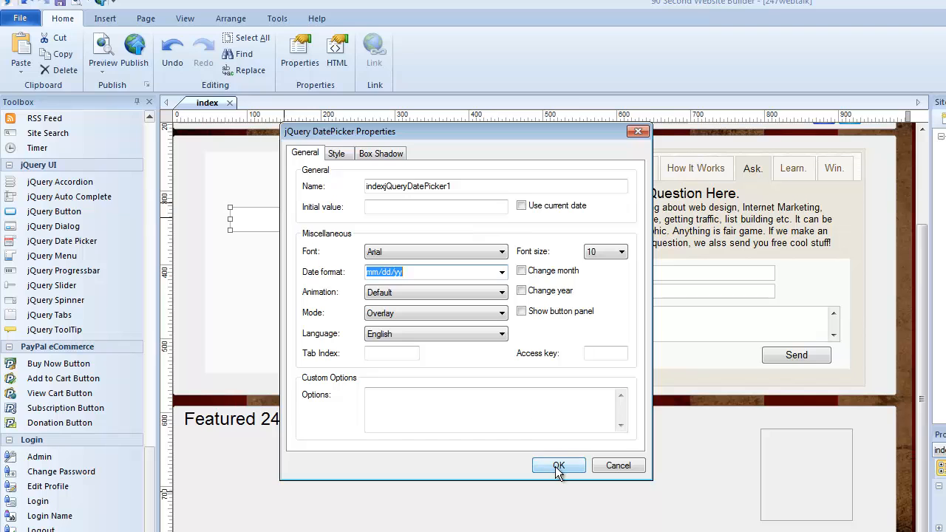
left_click(559, 465)
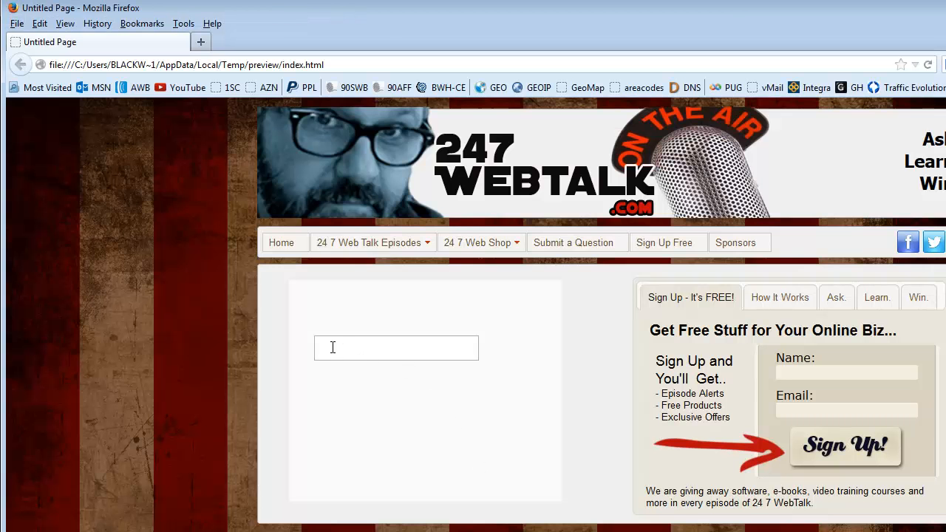
- In the Firefox preview, pick a day from the calendar, filling the field with 01/02/2014
left_click(396, 347)
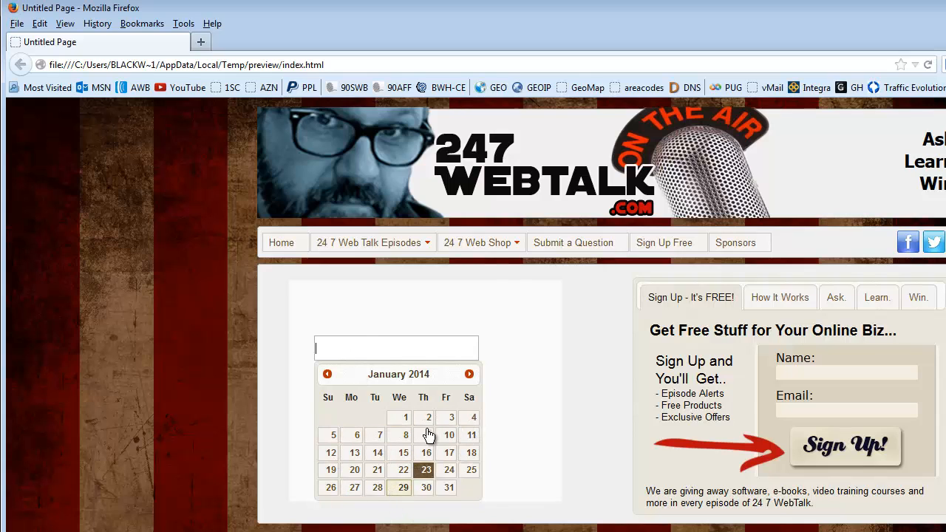
mouse_move(423, 396)
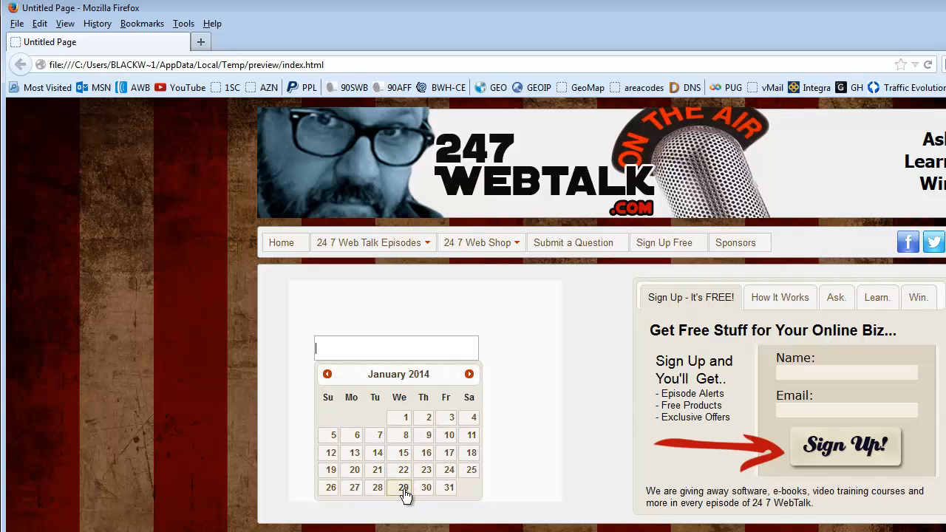
left_click(427, 417)
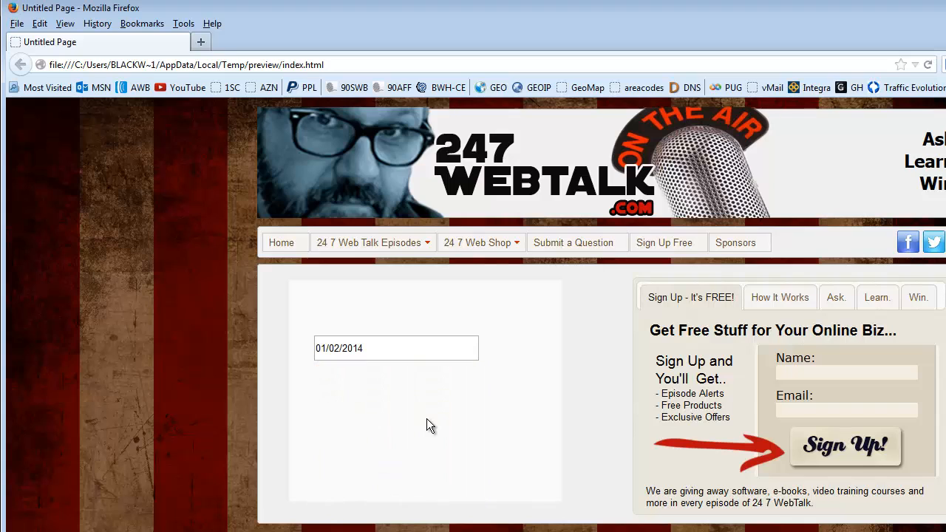
mouse_move(342, 370)
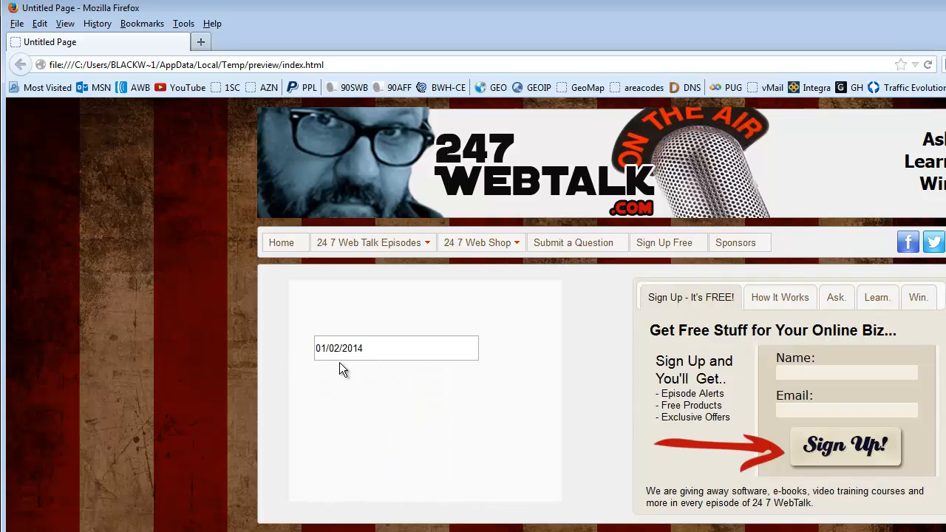
mouse_move(444, 397)
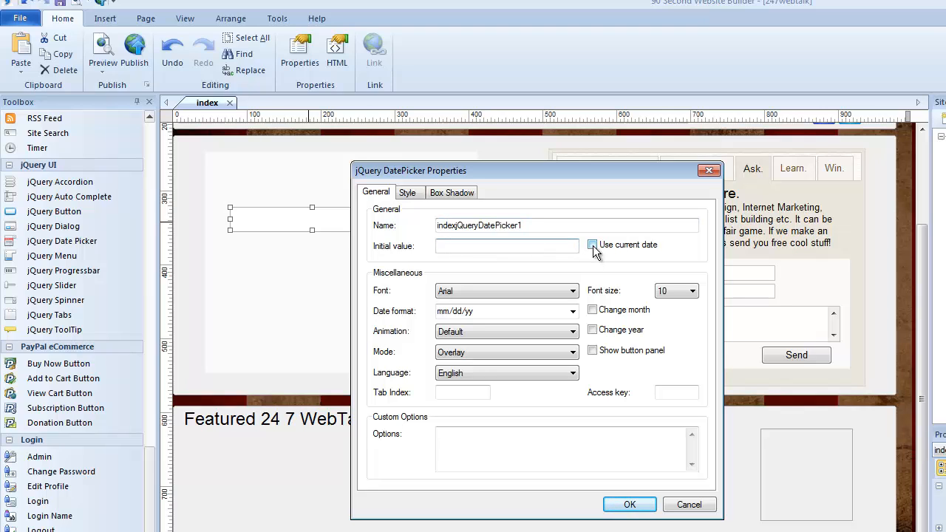
- Make the date picker start at today's date with Default animation, then confirm
left_click(592, 245)
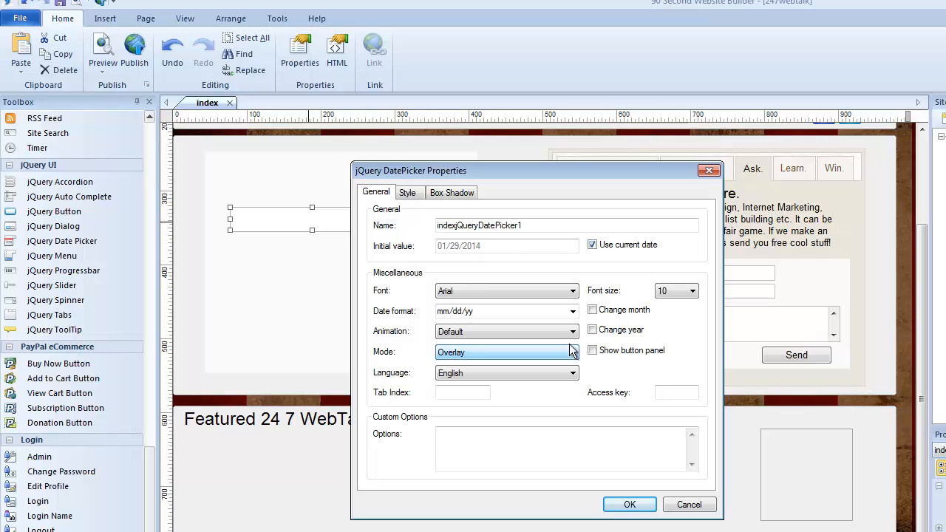
left_click(572, 331)
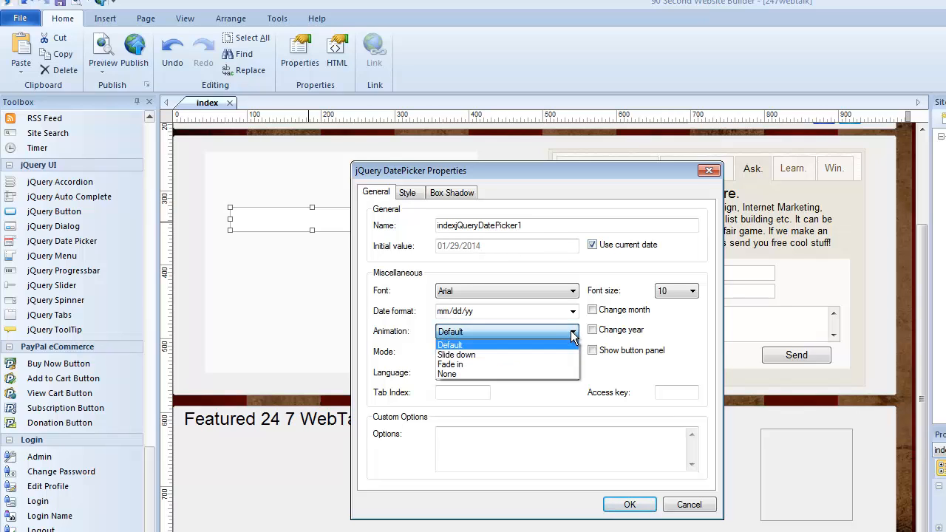
mouse_move(487, 349)
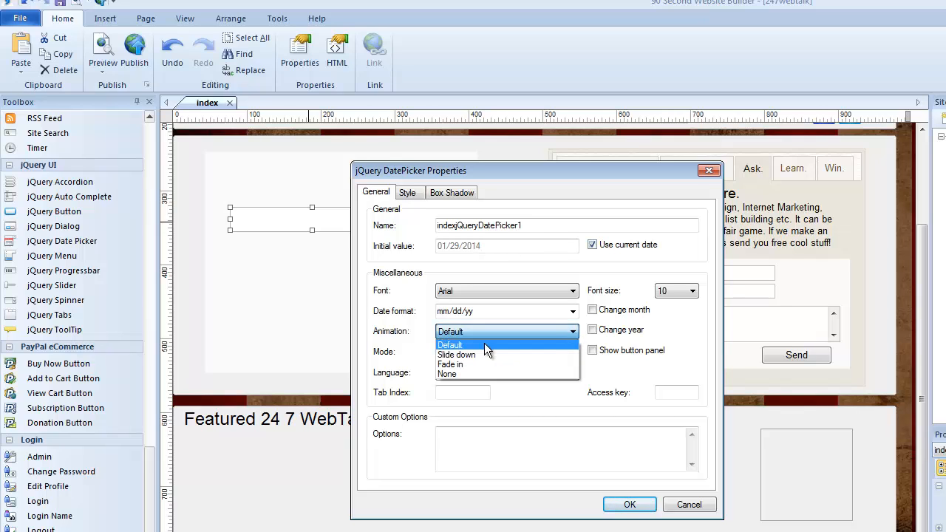
left_click(451, 363)
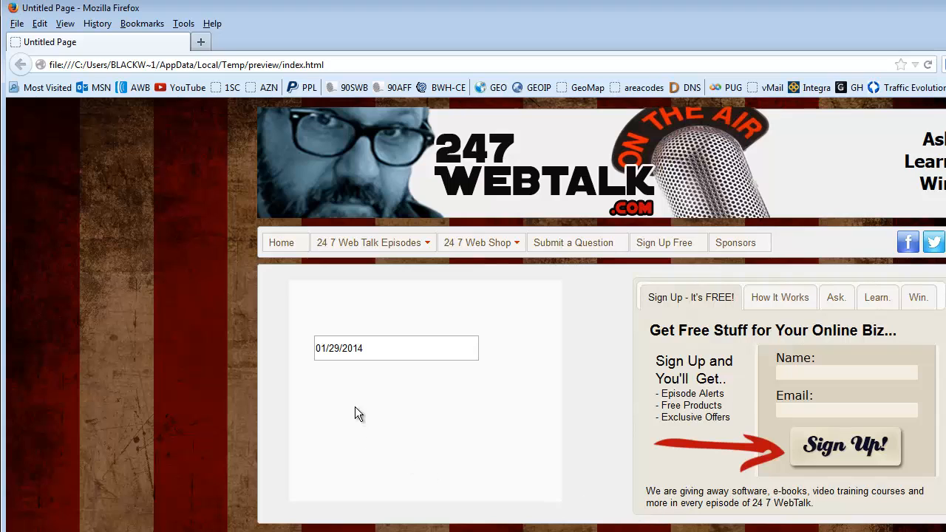
- Pick 5 March 2014 from the previewed calendar, giving 03/05/2014
left_click(396, 348)
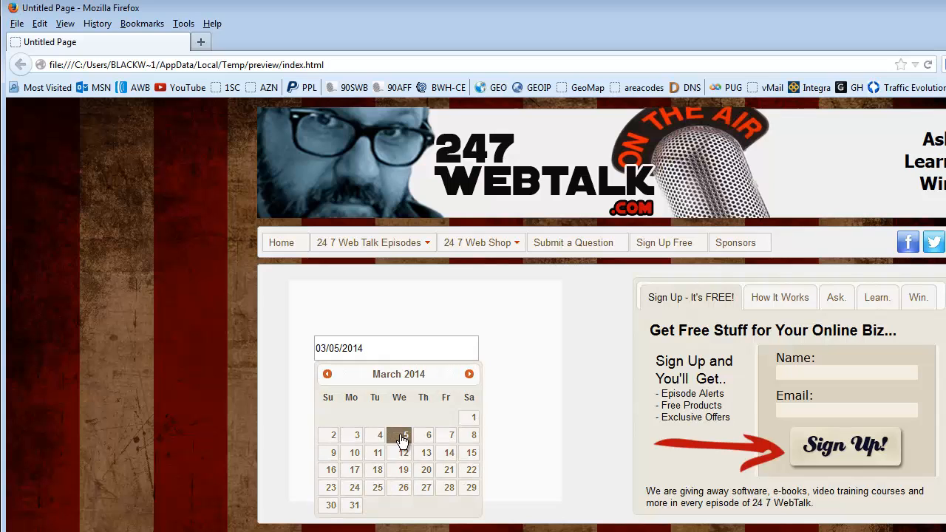
left_click(399, 435)
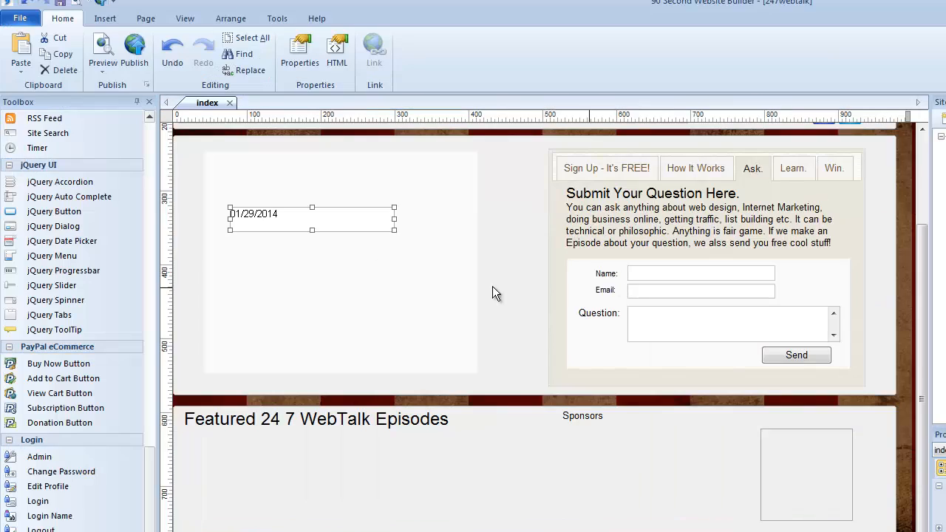
- Raise the date field and add a jQuery submit button labelled 'Send' to the form
left_click_drag(312, 214, 326, 188)
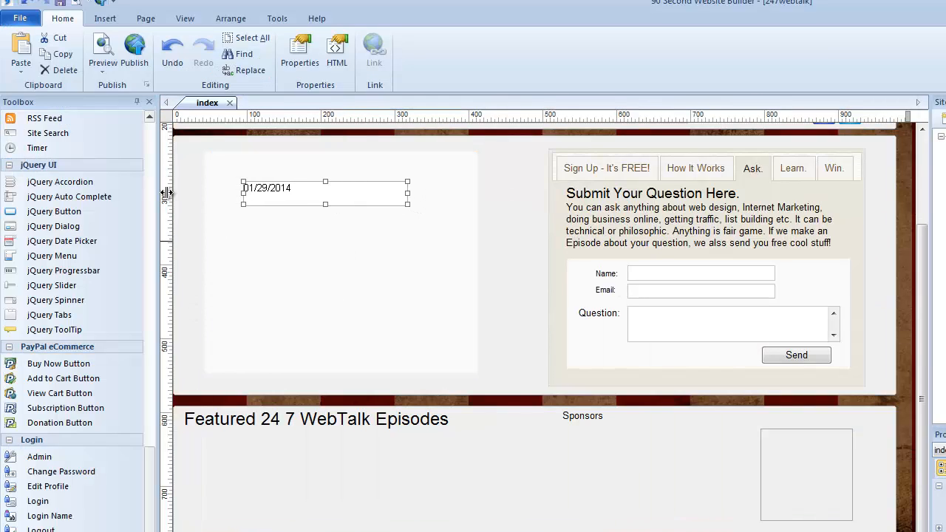
left_click(275, 358)
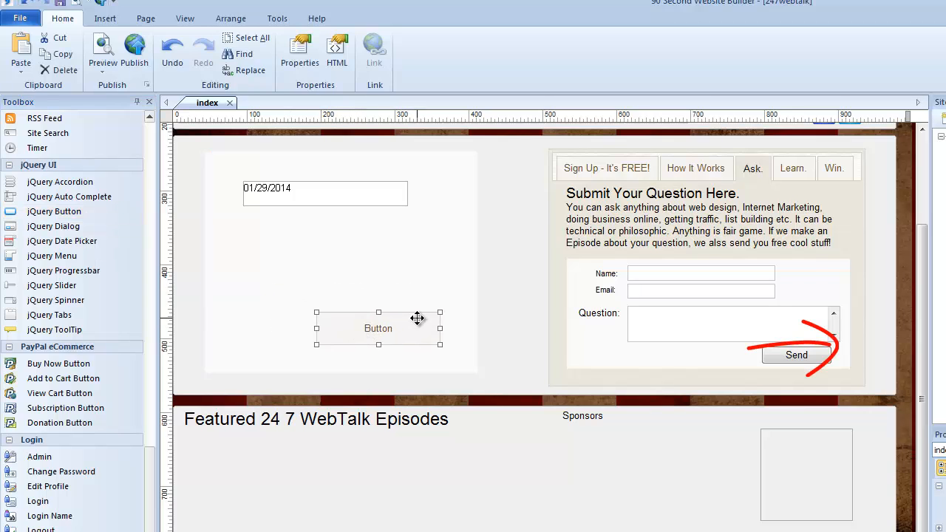
mouse_move(797, 361)
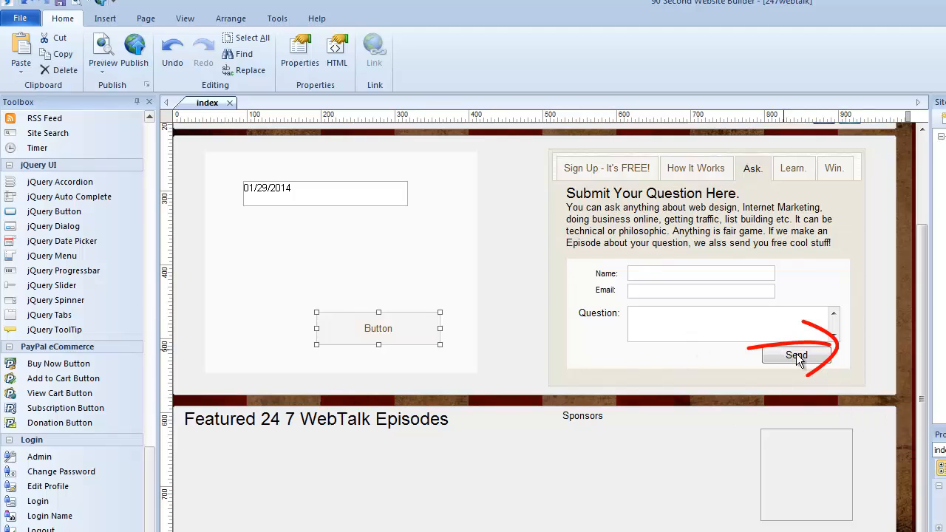
mouse_move(769, 371)
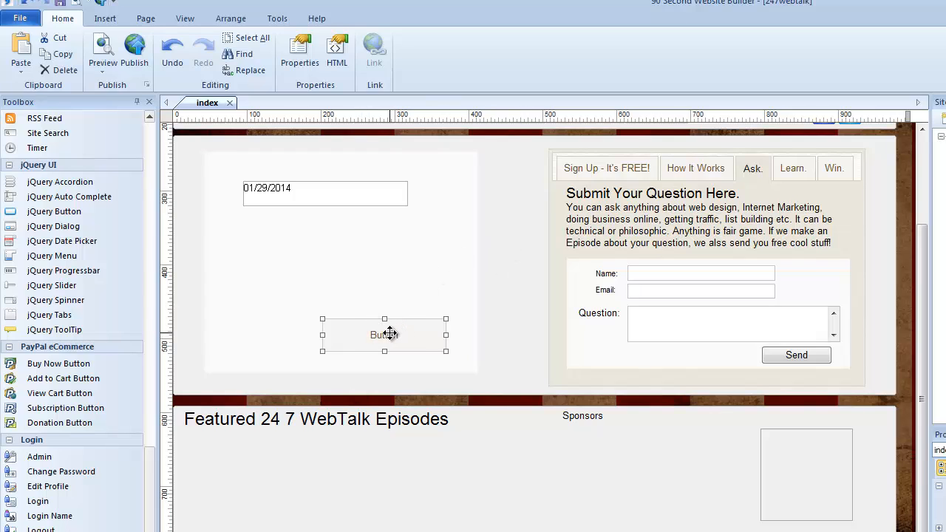
double_click(383, 335)
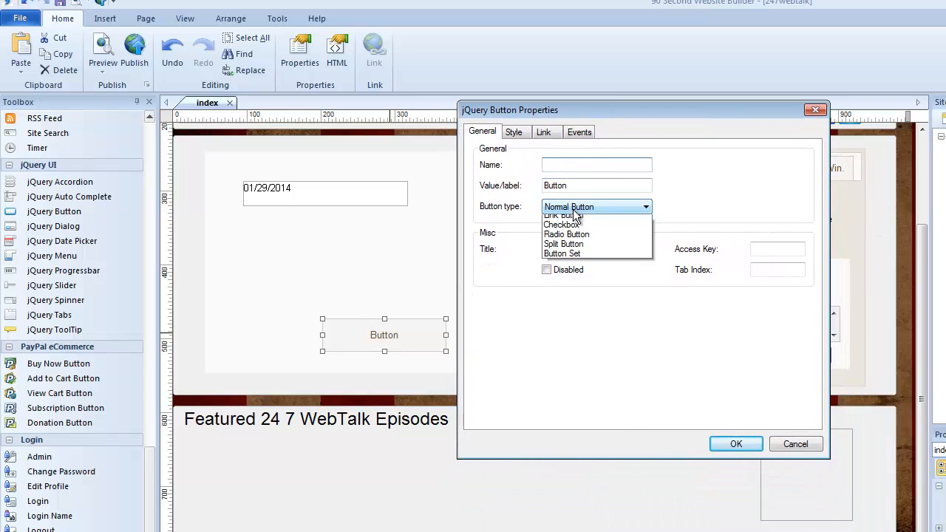
left_click(569, 207)
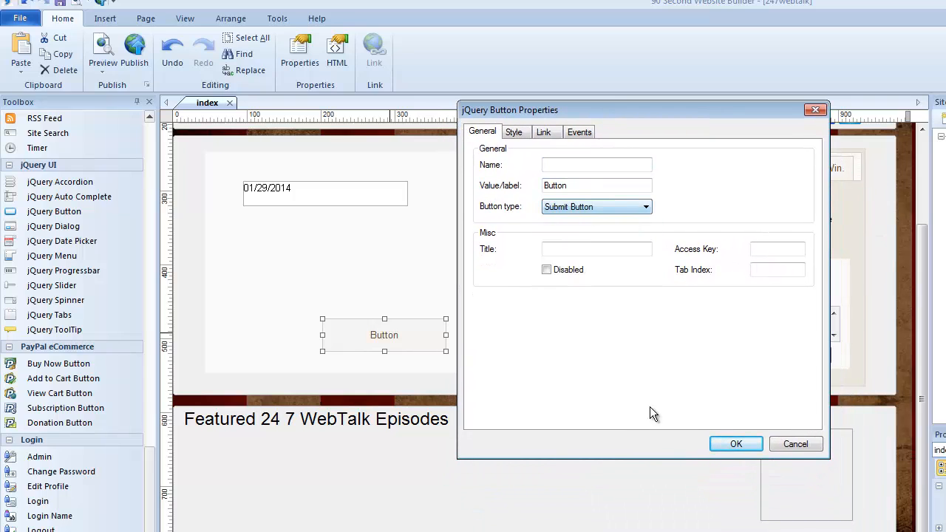
left_click(734, 443)
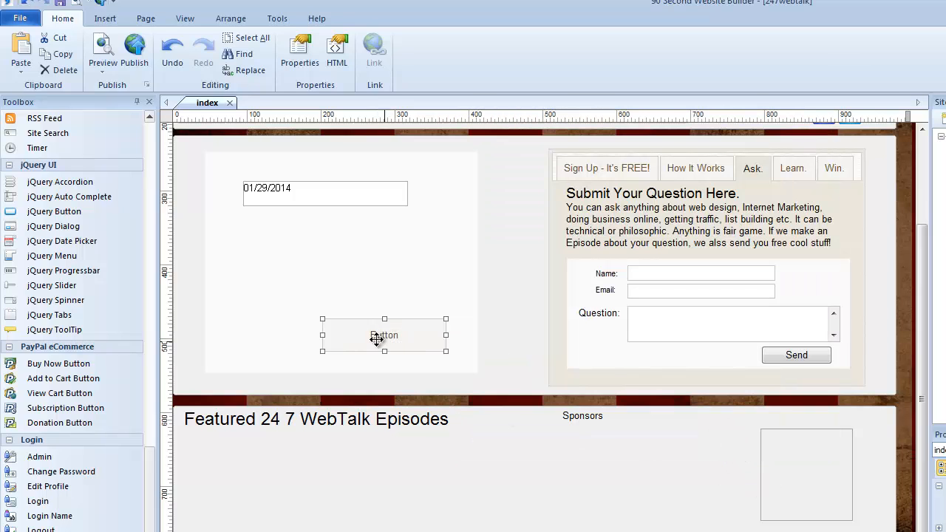
double_click(384, 335)
type("Send")
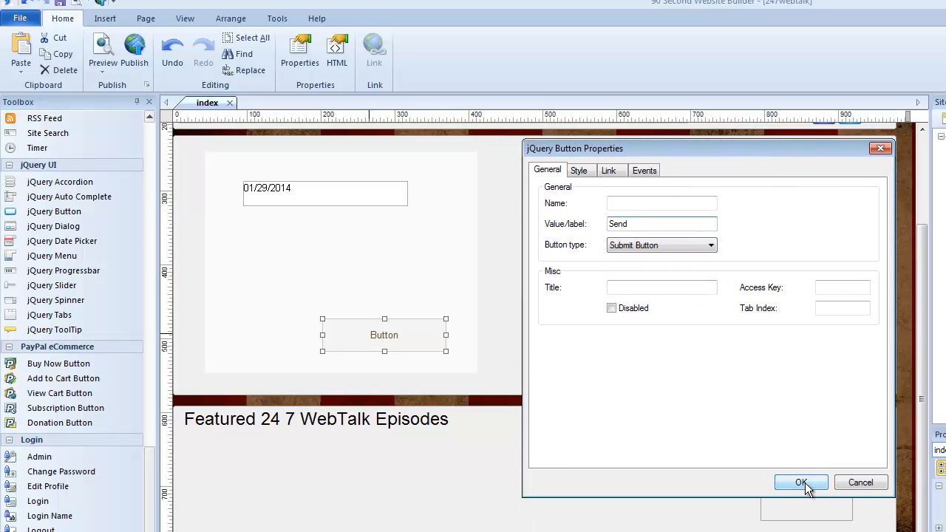
left_click(801, 482)
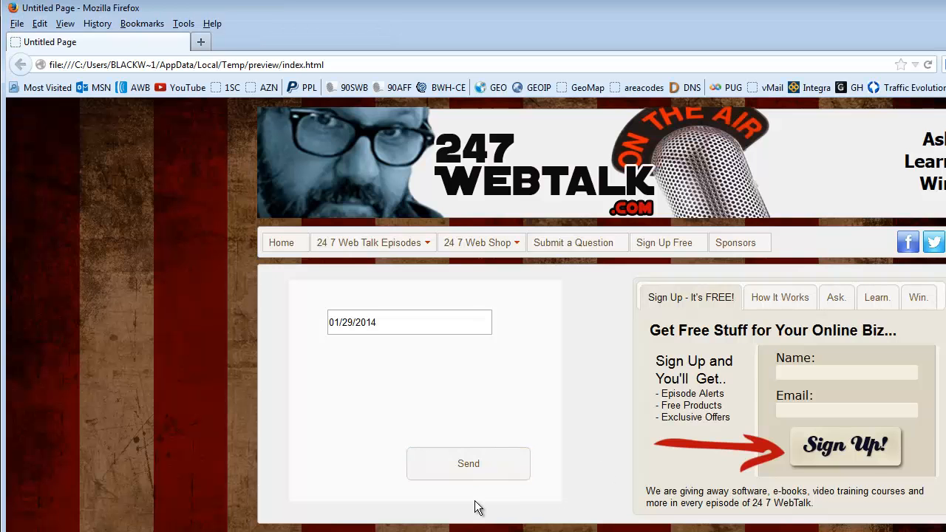
mouse_move(468, 463)
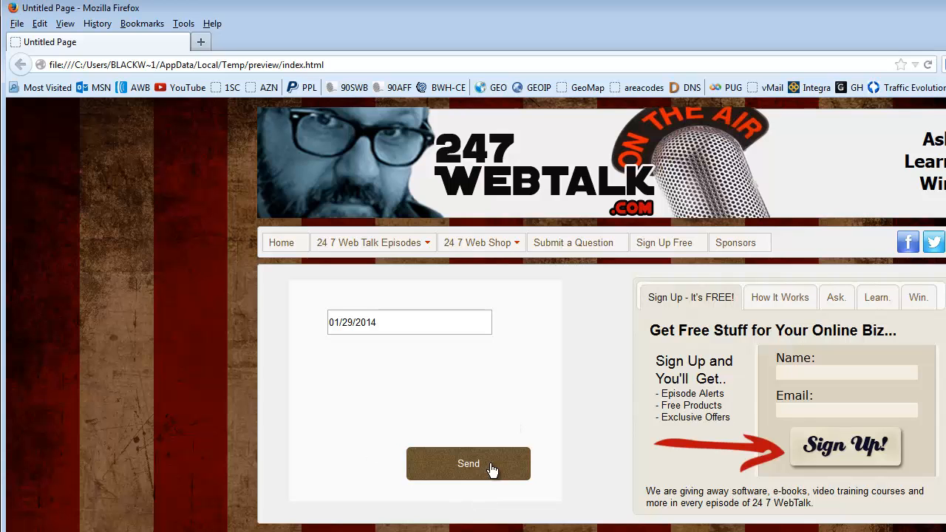
- Test the Send button in the Firefox preview
left_click(836, 297)
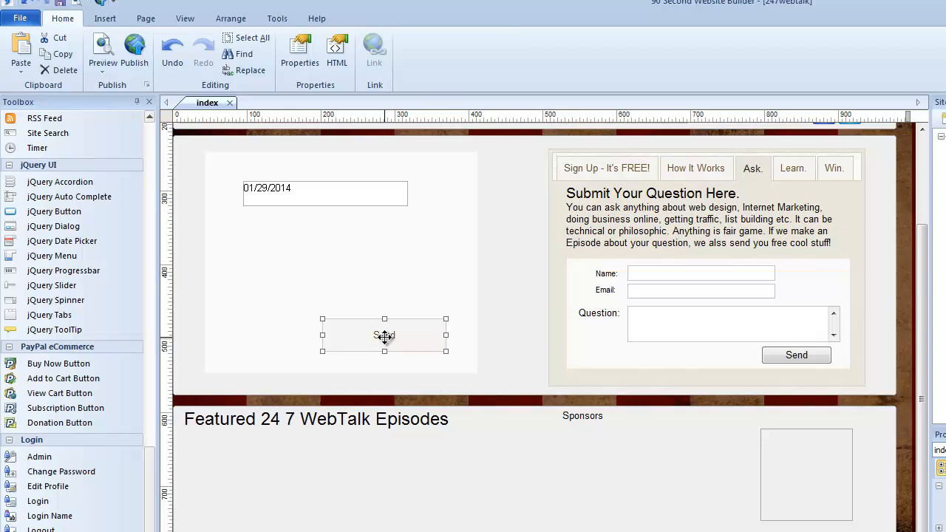
- Drag Send below the Featured 24 7 WebTalk Episodes heading and change its type to Link Button
left_click_drag(384, 334, 459, 392)
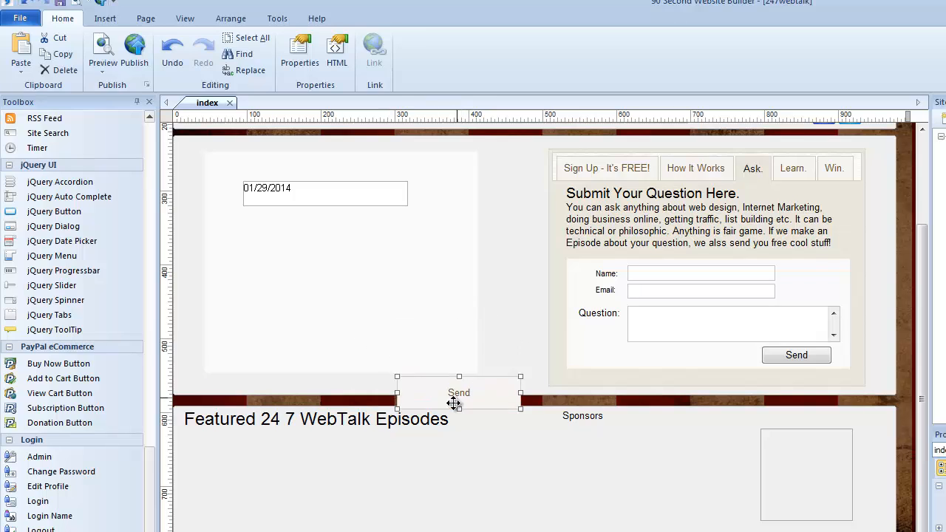
left_click_drag(458, 393, 383, 465)
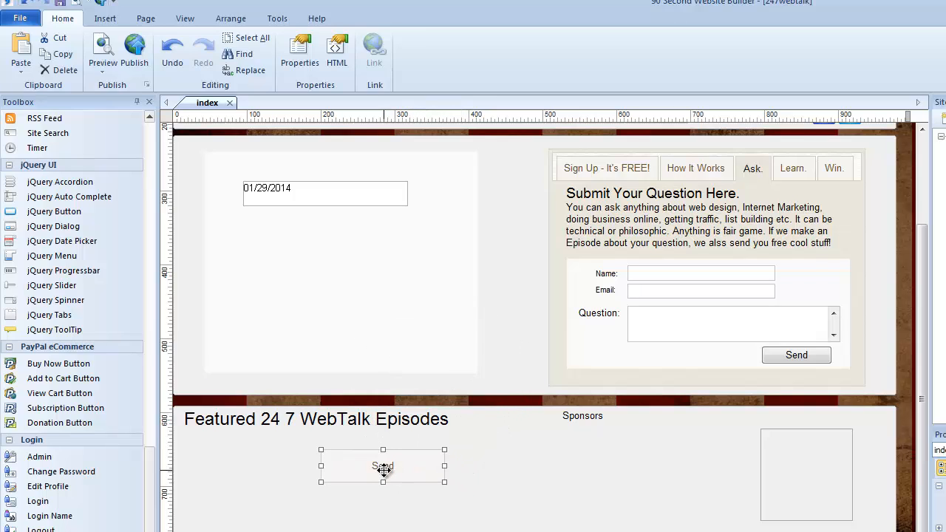
mouse_move(443, 471)
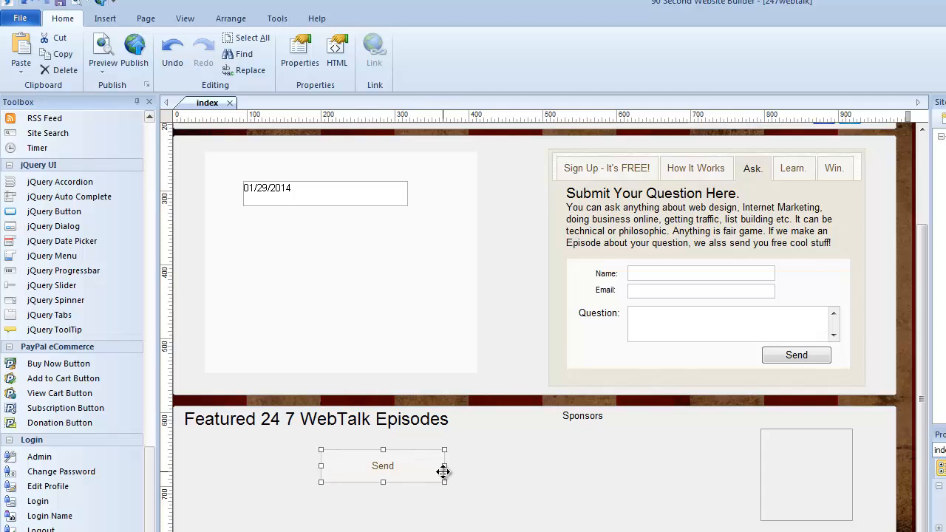
mouse_move(383, 466)
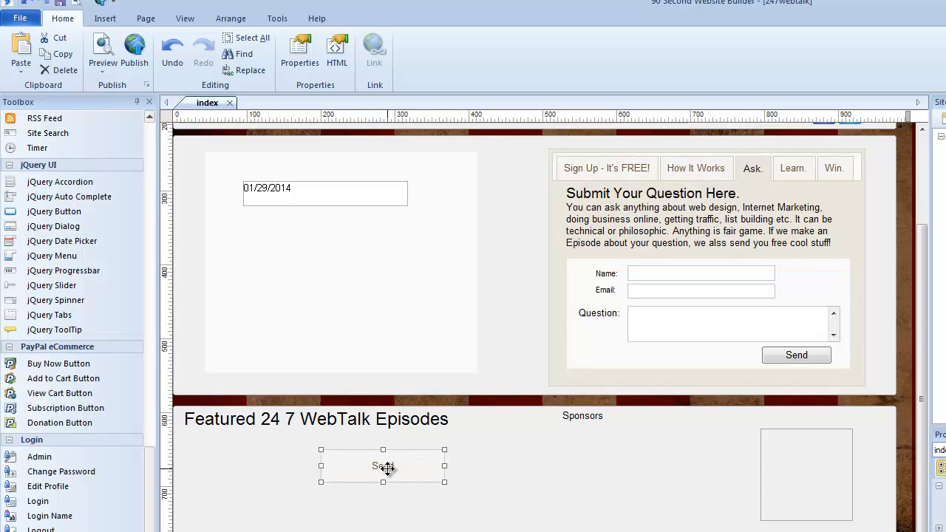
double_click(383, 466)
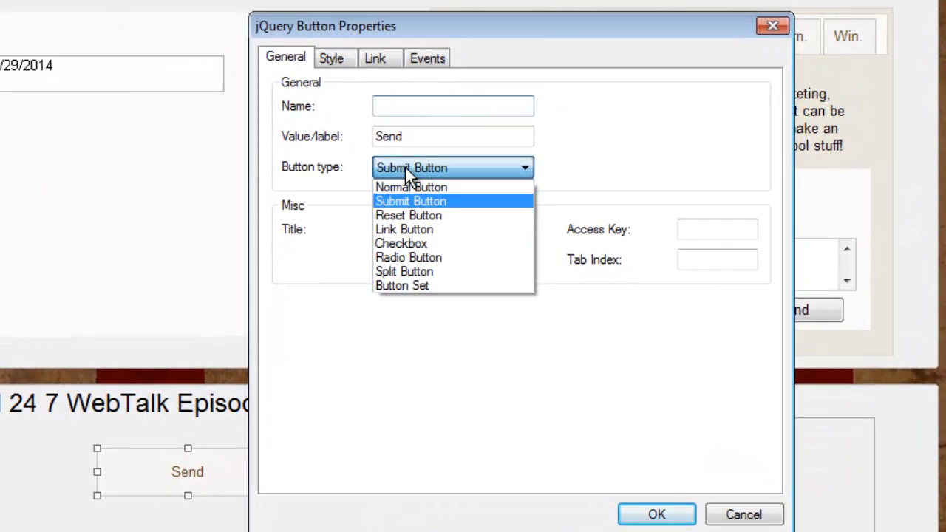
mouse_move(403, 229)
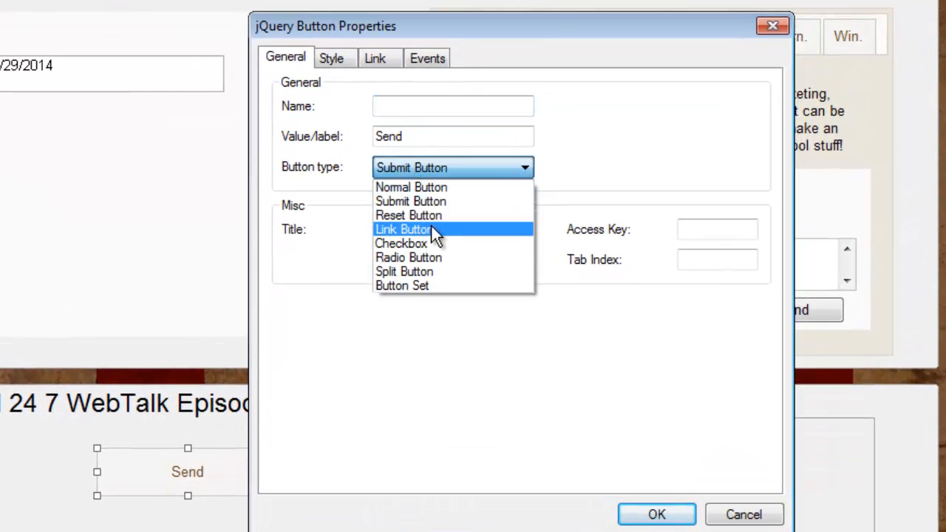
mouse_move(444, 218)
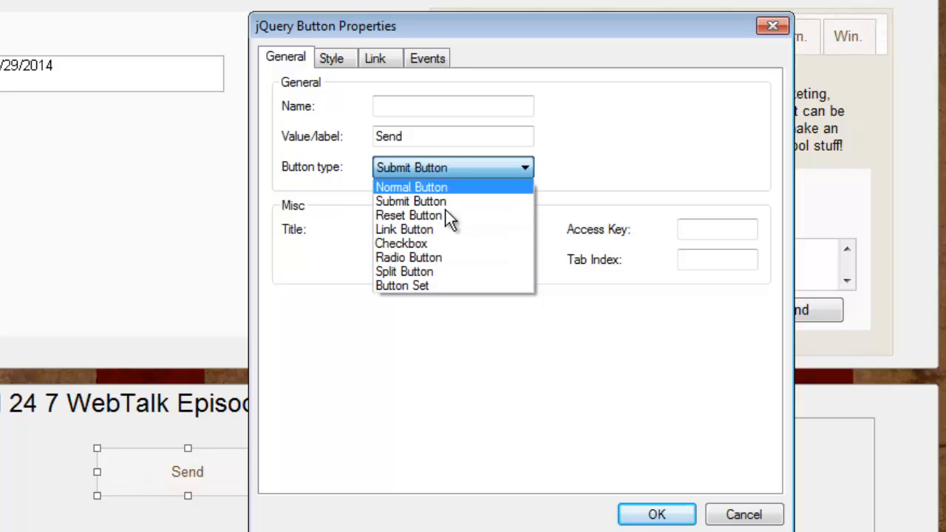
mouse_move(404, 229)
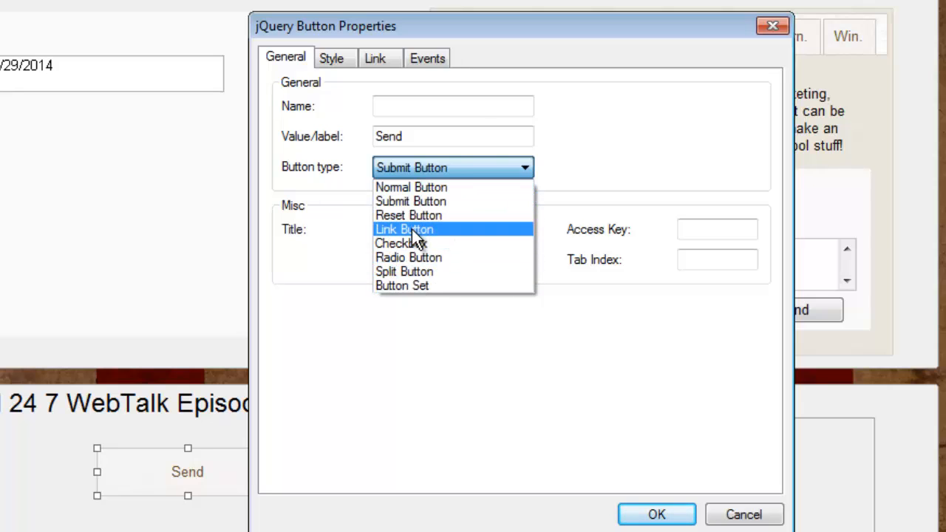
left_click(403, 229)
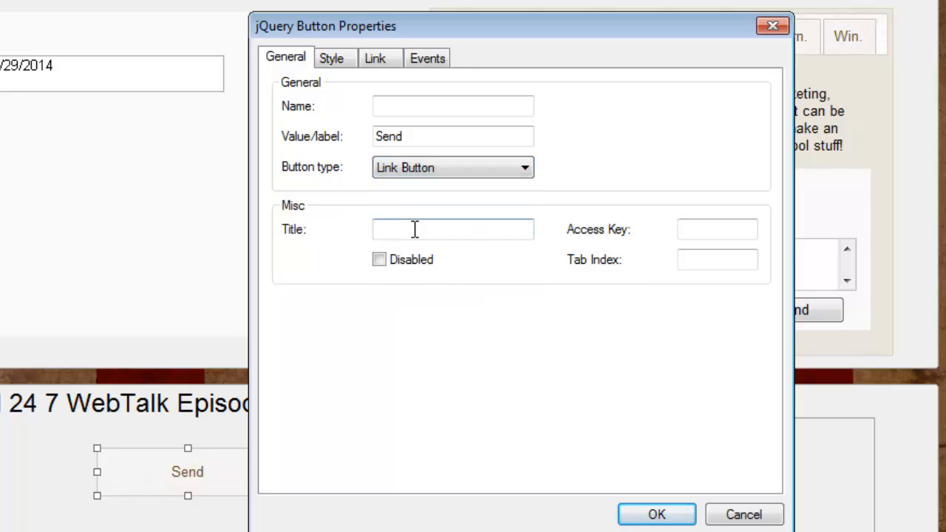
mouse_move(484, 168)
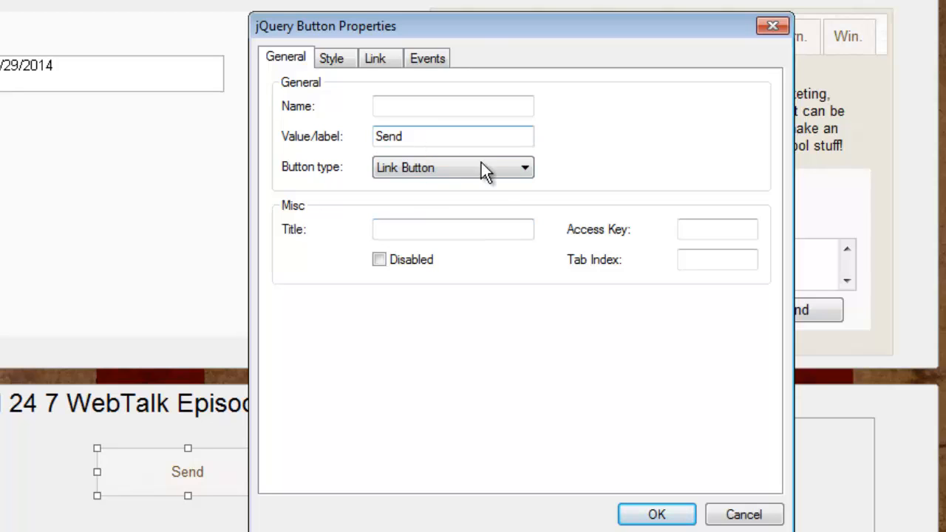
left_click(375, 57)
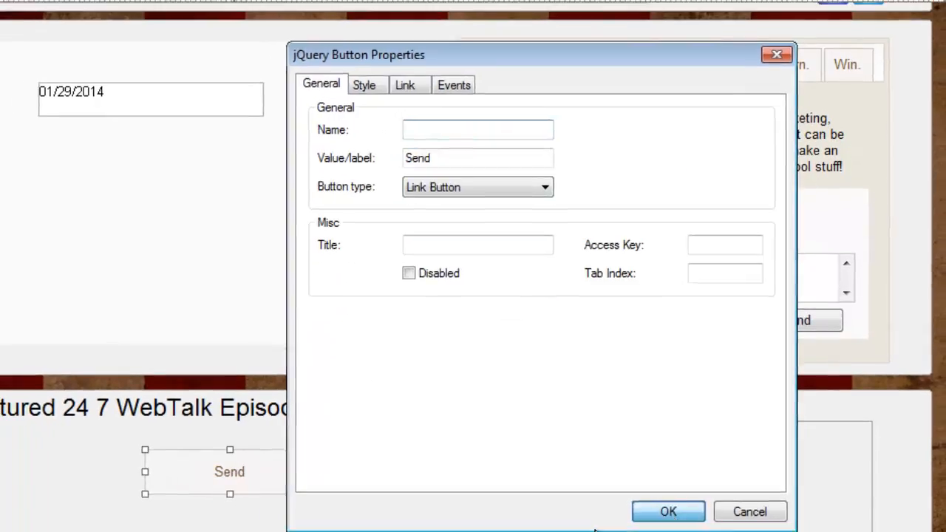
left_click(668, 511)
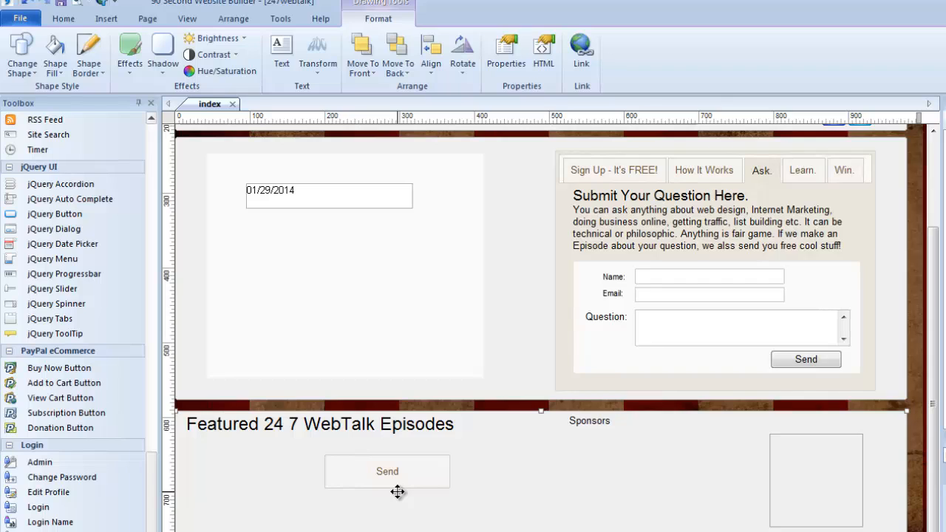
left_click(64, 274)
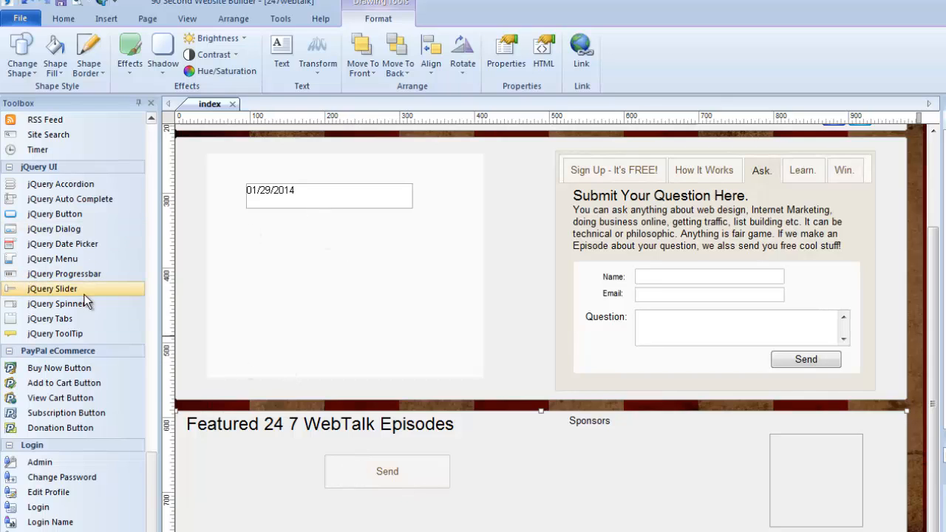
mouse_move(311, 352)
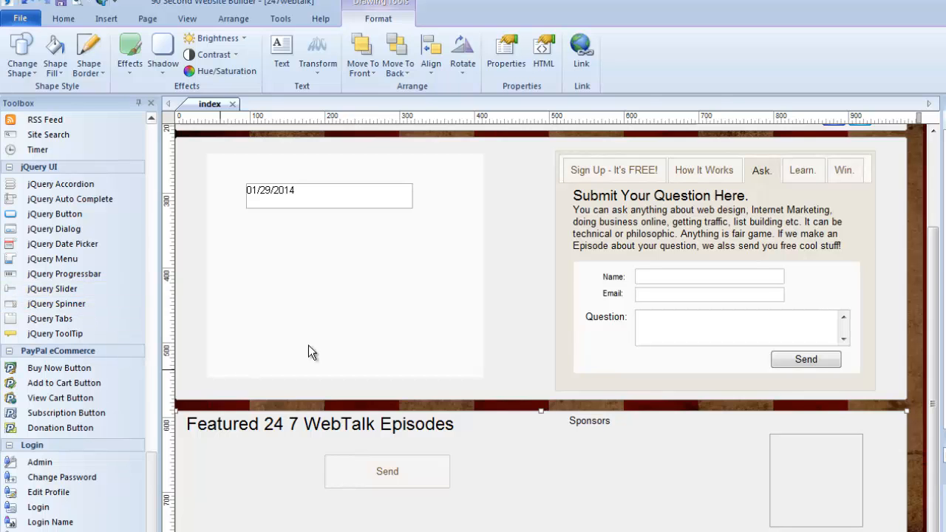
mouse_move(73, 334)
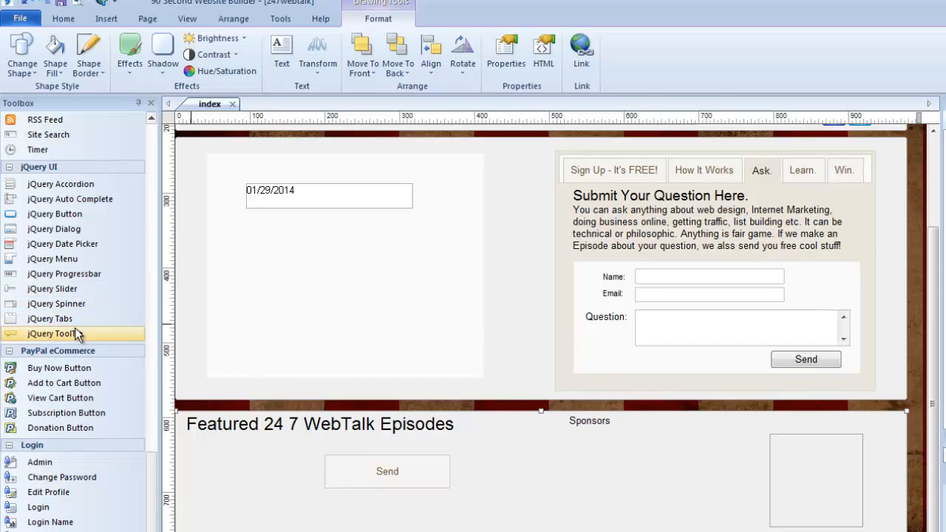